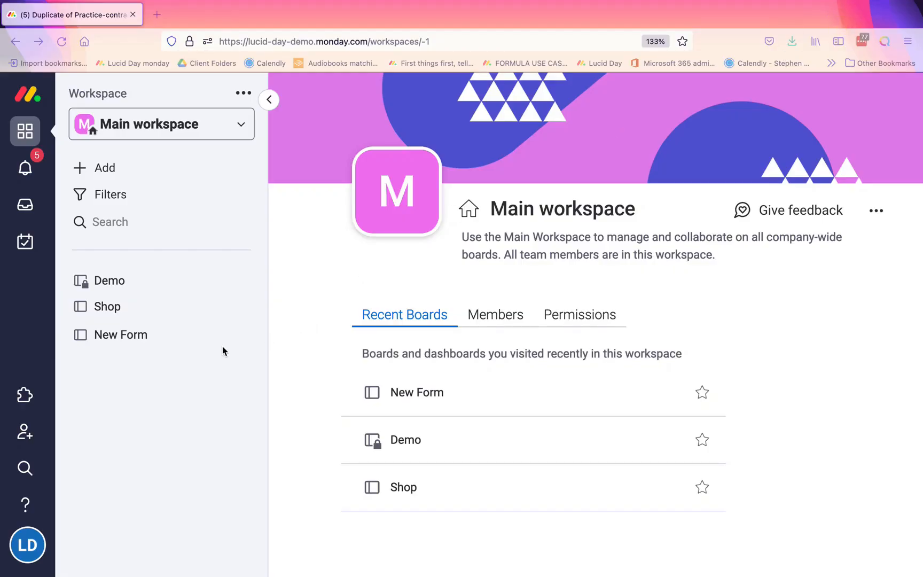
{"action": "mouse_move", "coordinate": [27, 544]}
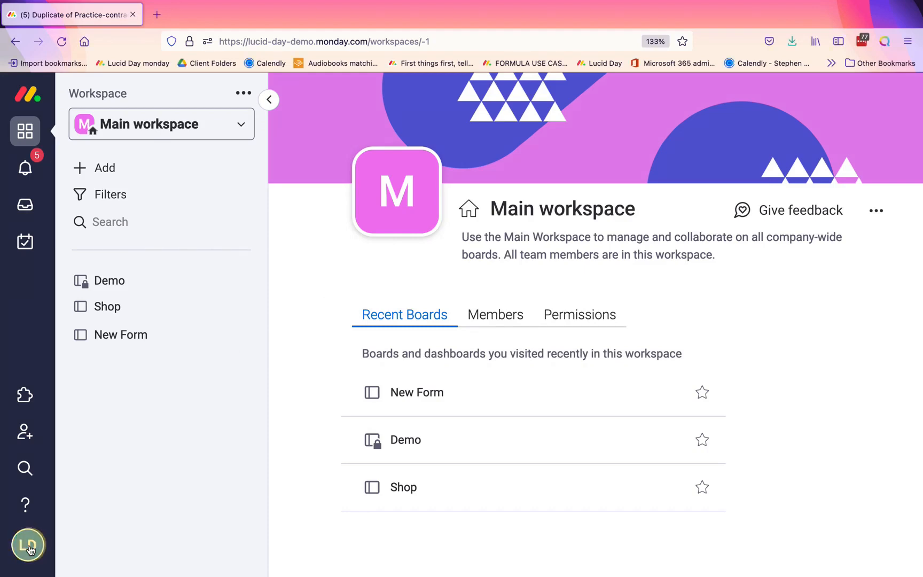
Open your own profile page from the avatar's account menu
{"action": "left_click", "coordinate": [27, 545]}
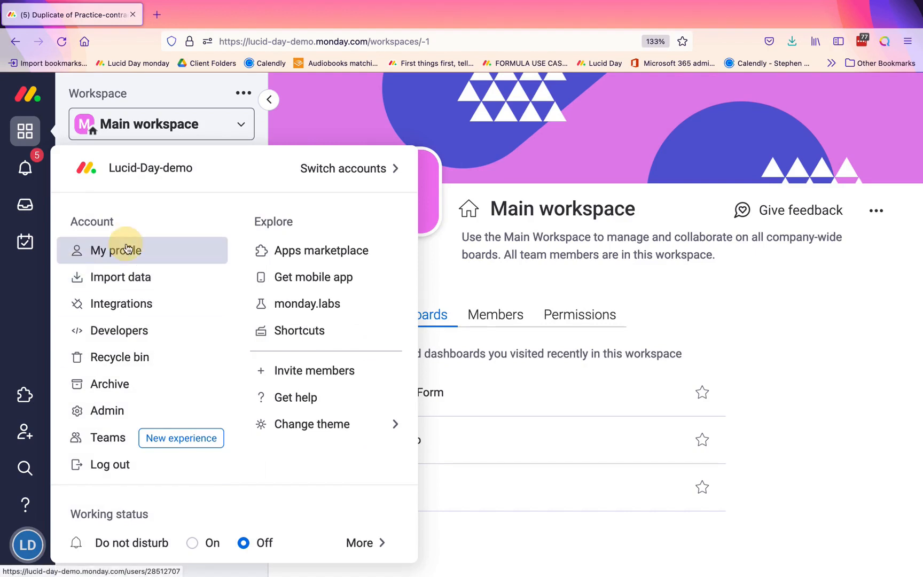
{"action": "left_click", "coordinate": [116, 250]}
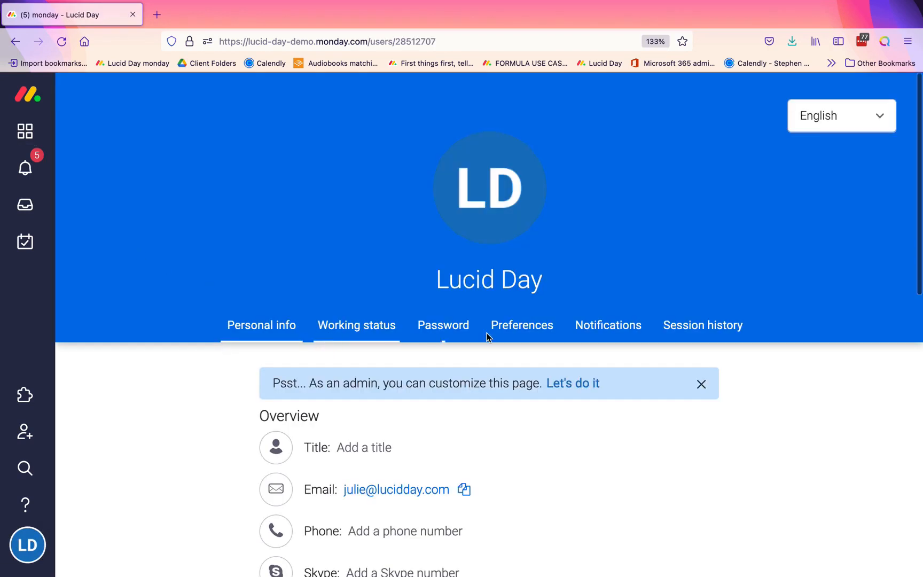
Show the profile's Notifications settings and scroll to the expanded email notification triggers
{"action": "left_click", "coordinate": [607, 324]}
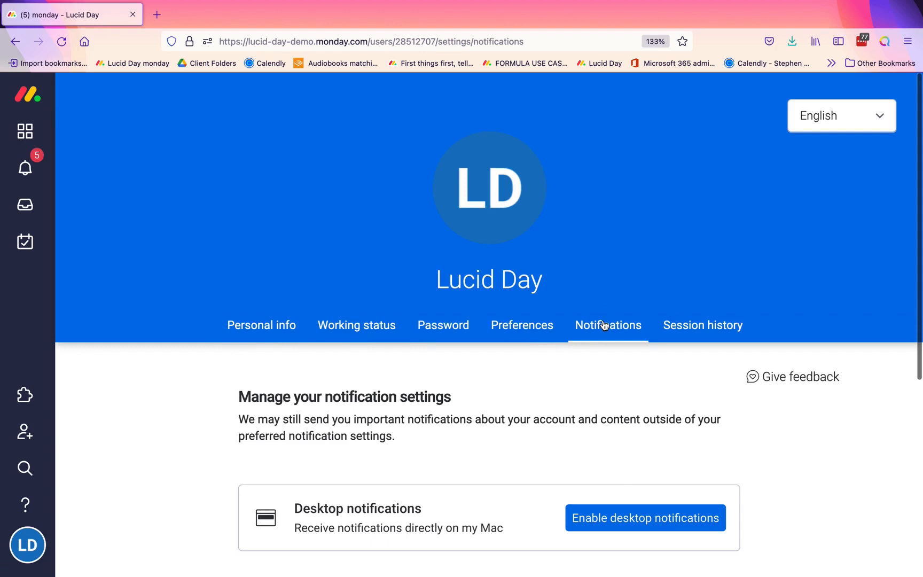
{"action": "scroll", "scroll_direction": "down", "scroll_amount": 3}
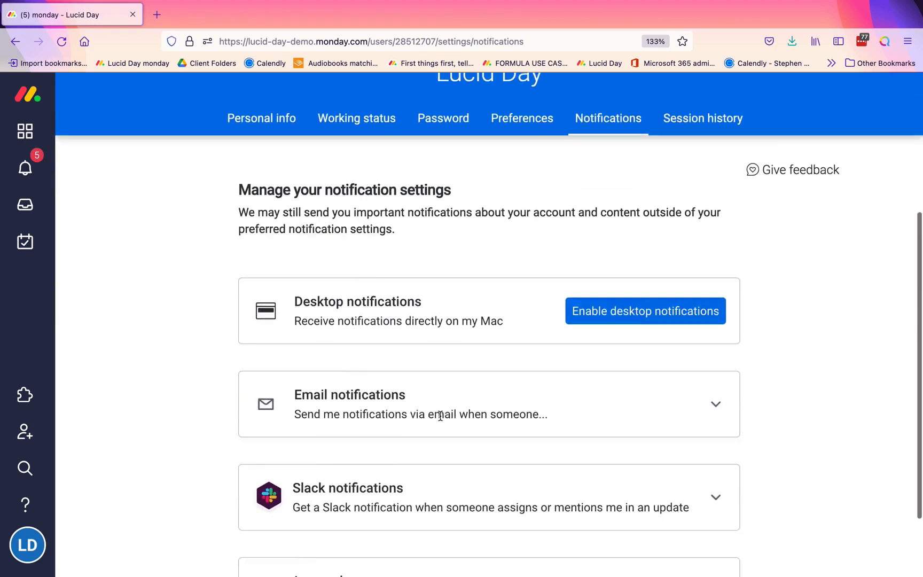
{"action": "scroll", "scroll_direction": "down", "scroll_amount": 3}
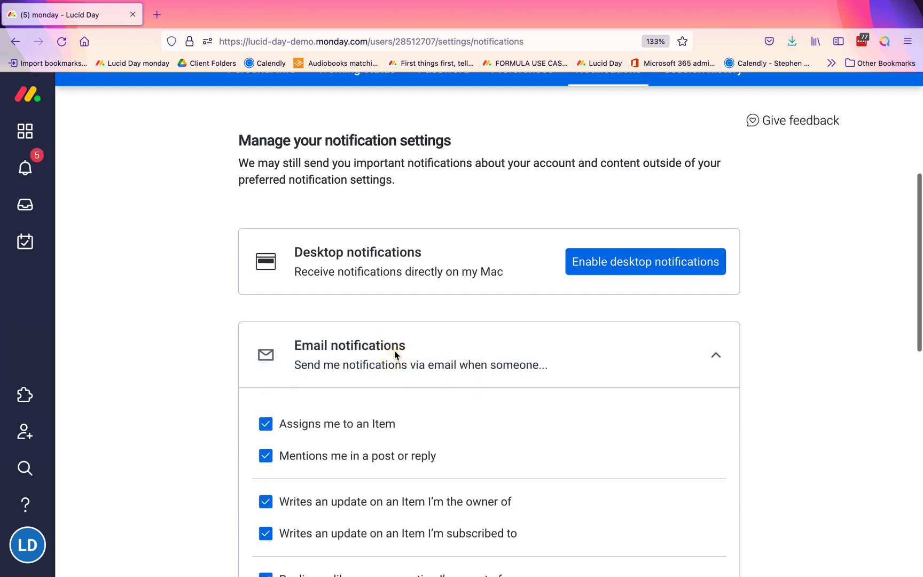
{"action": "scroll", "scroll_direction": "down", "scroll_amount": 3}
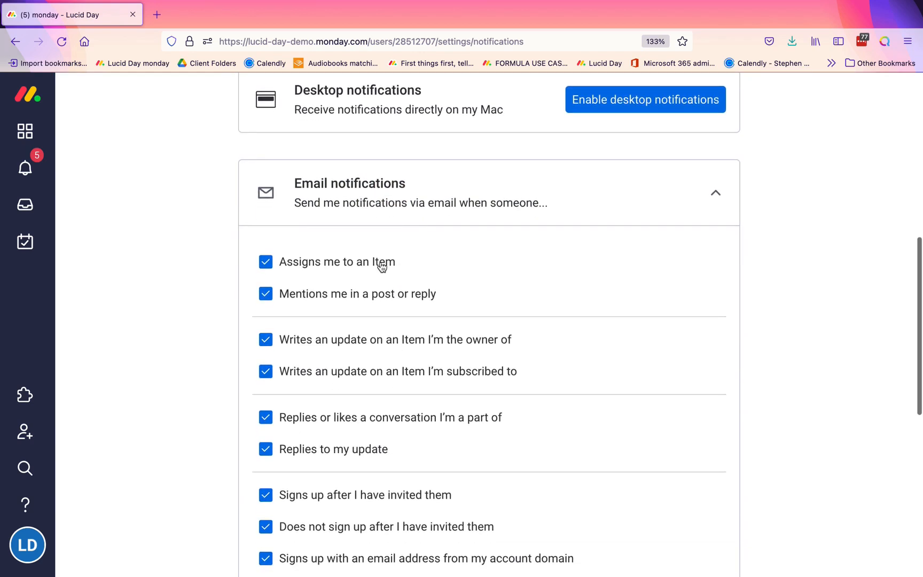
{"action": "scroll", "scroll_direction": "down", "scroll_amount": 3}
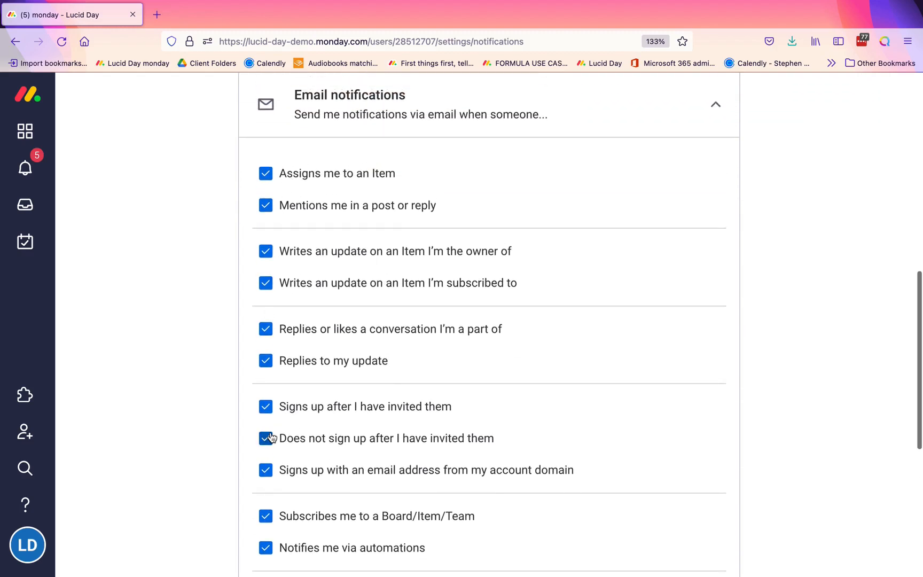
{"action": "scroll", "scroll_direction": "down", "scroll_amount": 3}
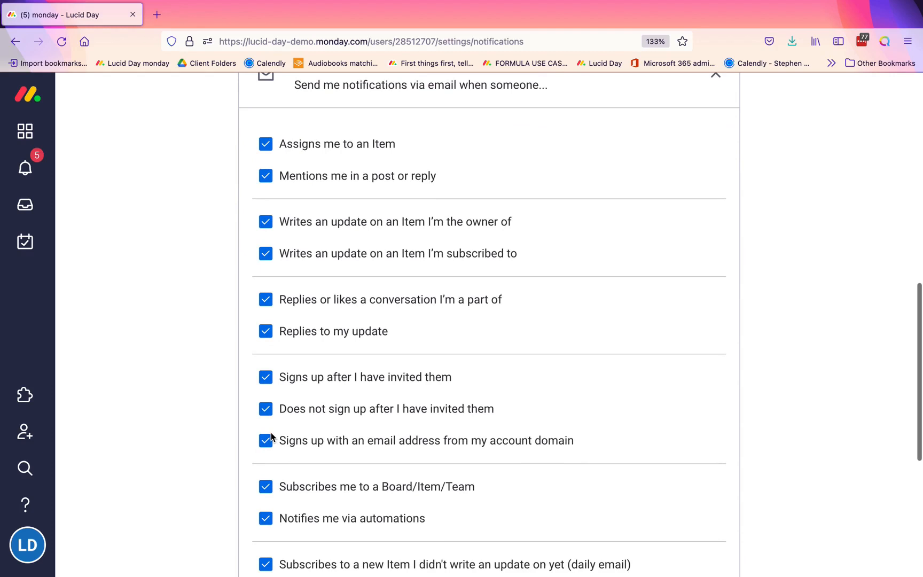
{"action": "mouse_move", "coordinate": [358, 157]}
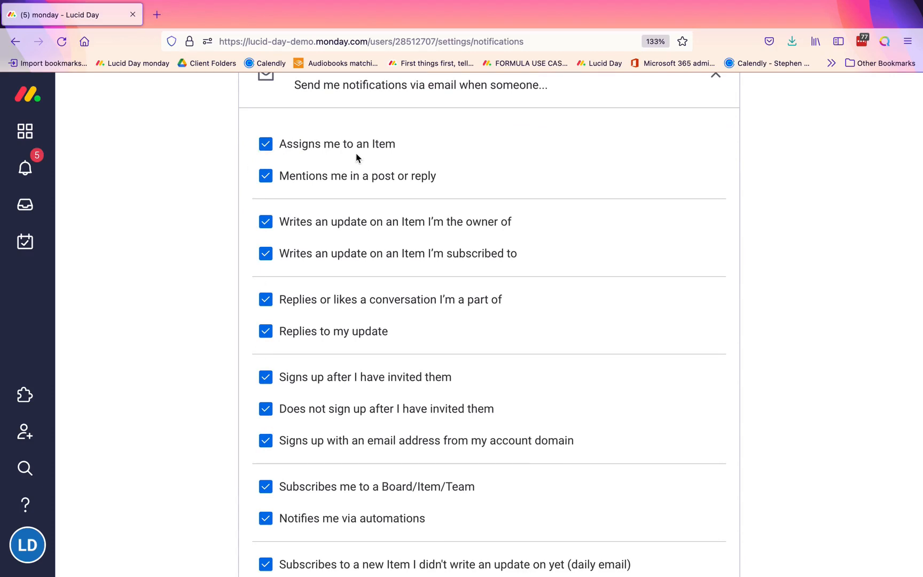
{"action": "mouse_move", "coordinate": [264, 253]}
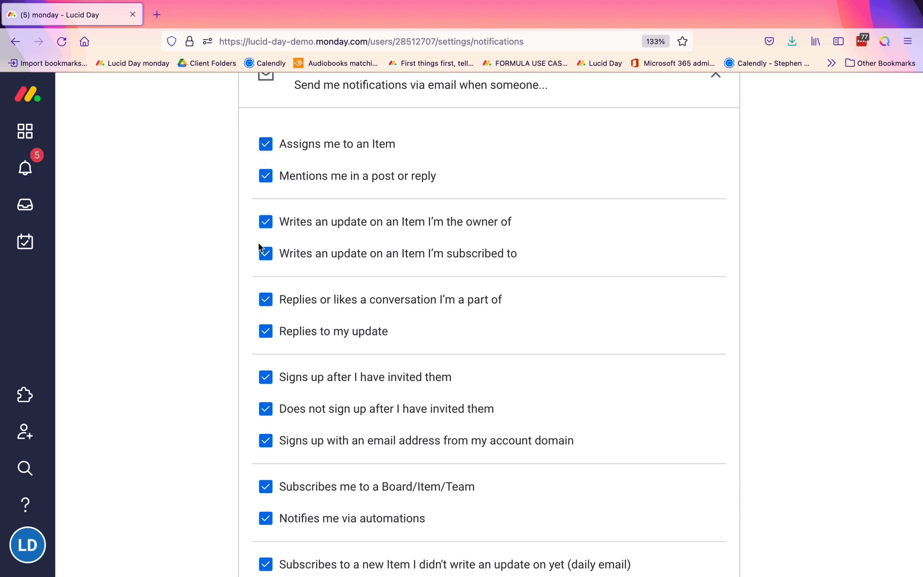
{"action": "mouse_move", "coordinate": [265, 550]}
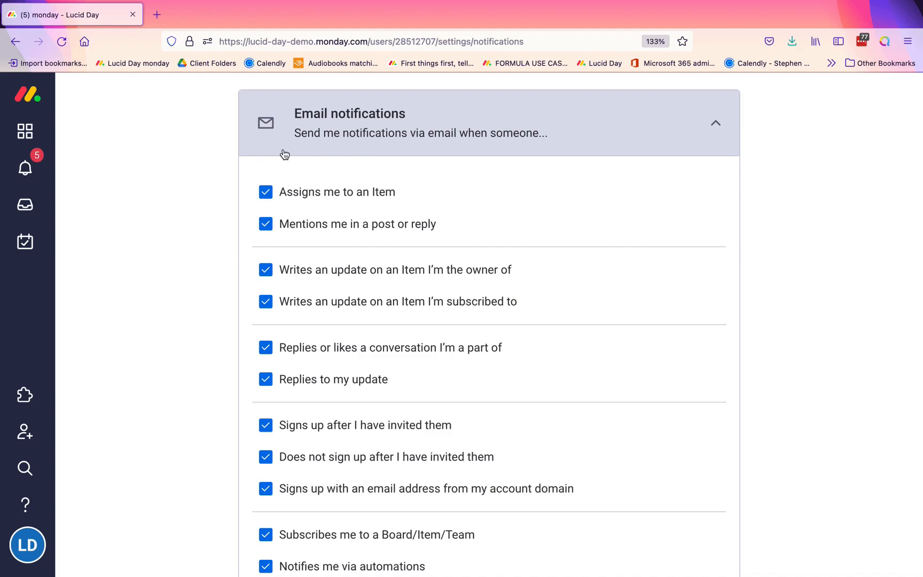
{"action": "mouse_move", "coordinate": [282, 160]}
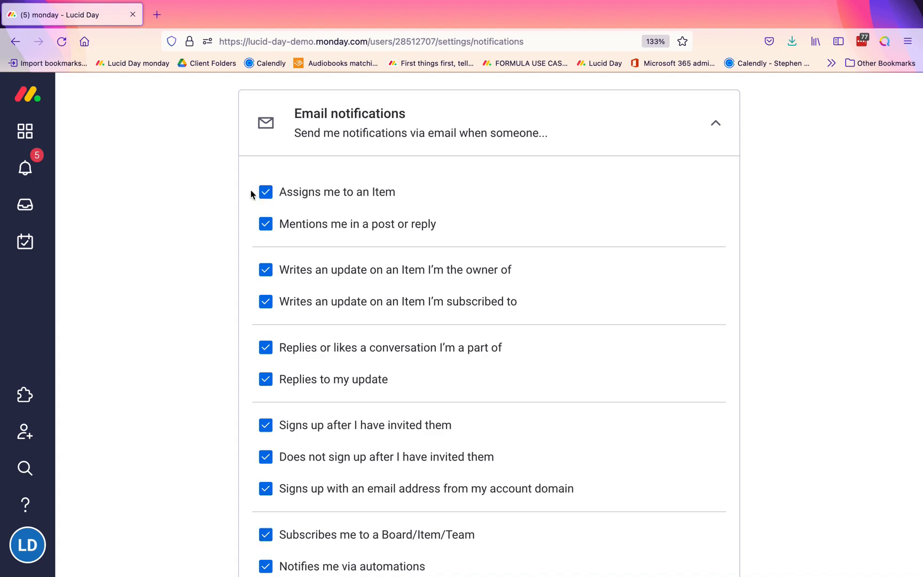
{"action": "mouse_move", "coordinate": [340, 203]}
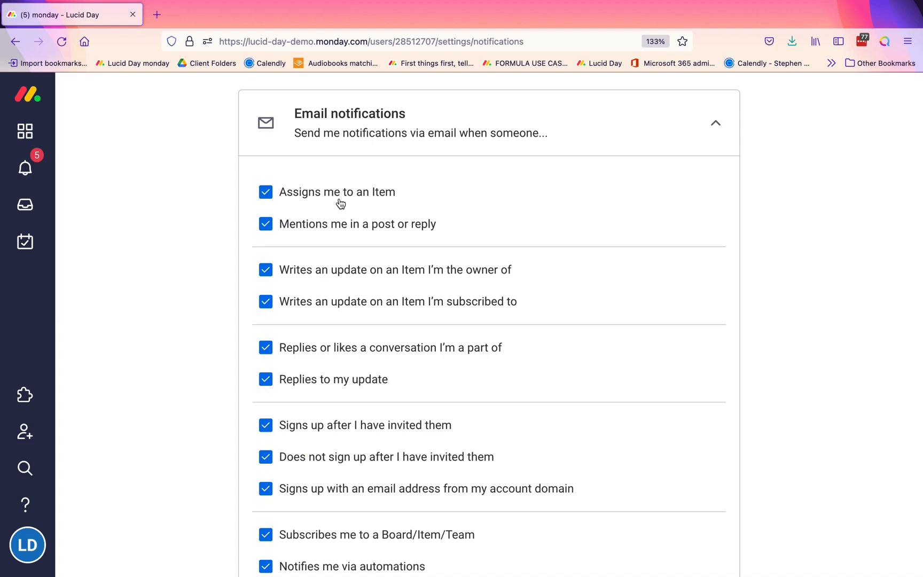
{"action": "mouse_move", "coordinate": [48, 111]}
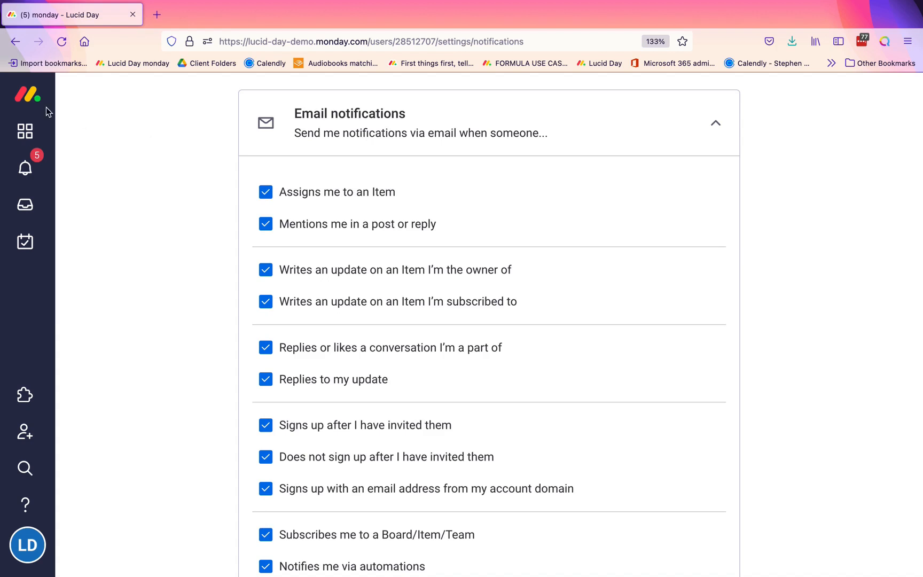
Open the Shop board in Main workspace, select a Lead cell, and open the account menu
{"action": "left_click", "coordinate": [24, 131]}
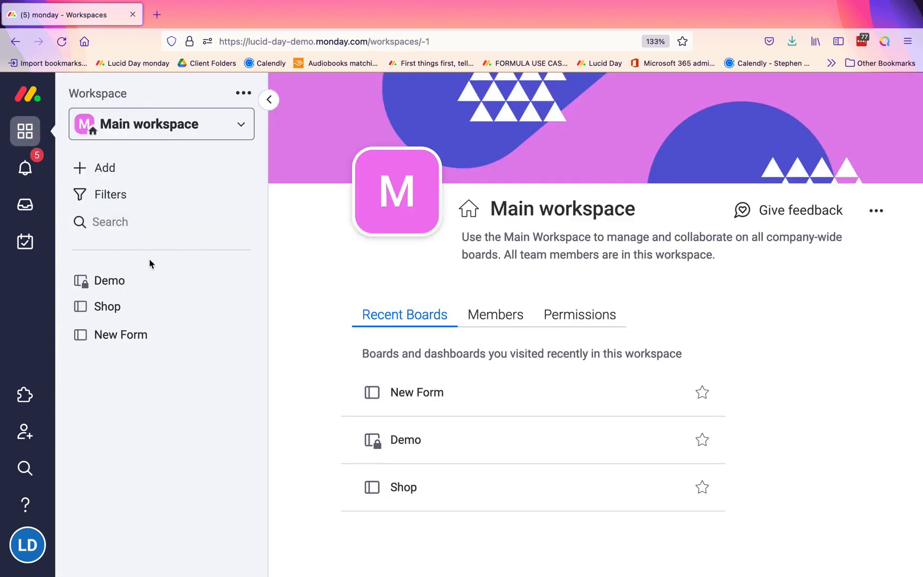
{"action": "left_click", "coordinate": [107, 306]}
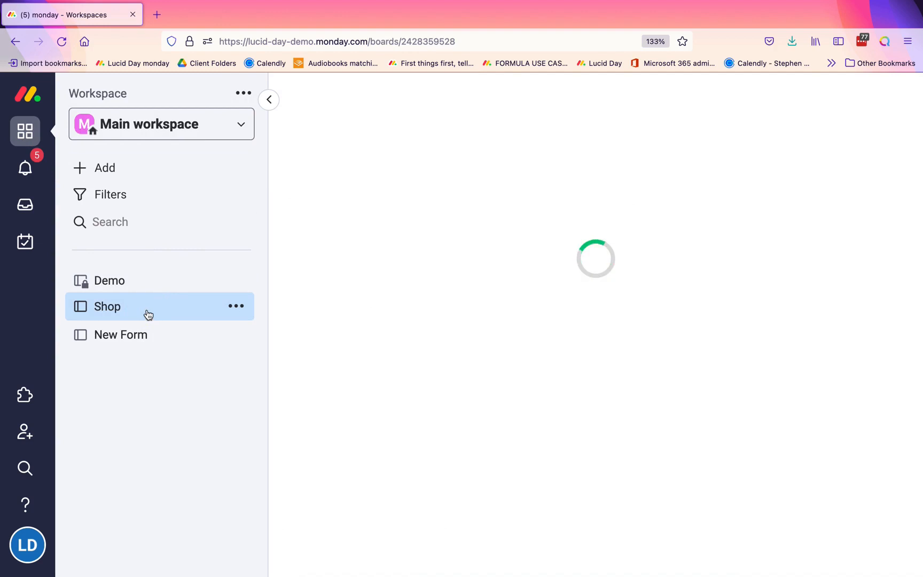
{"action": "left_click", "coordinate": [108, 306]}
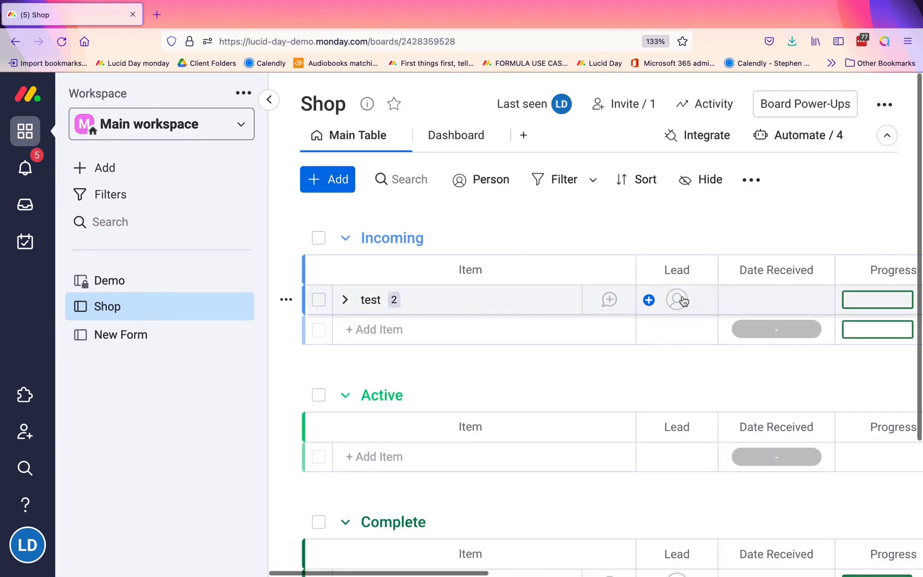
{"action": "left_click", "coordinate": [676, 299]}
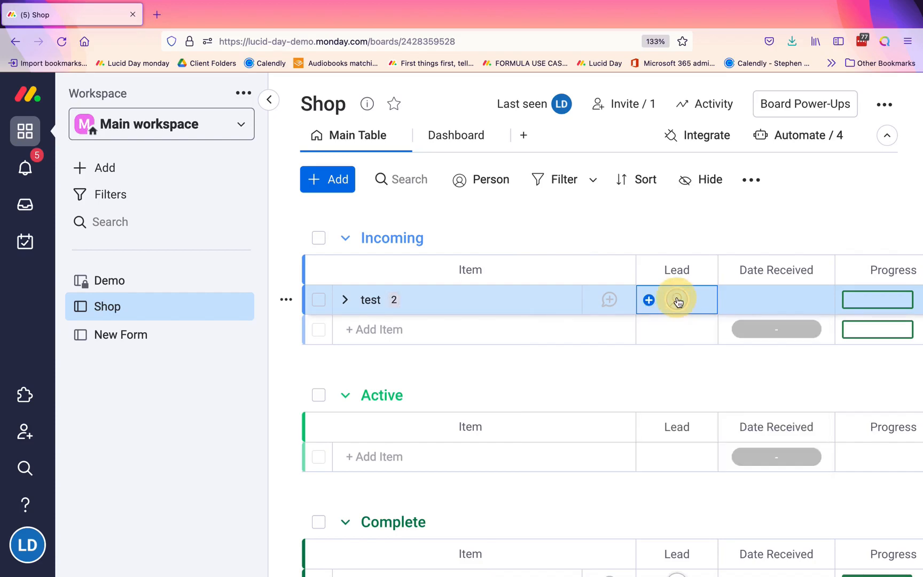
{"action": "left_click", "coordinate": [677, 300]}
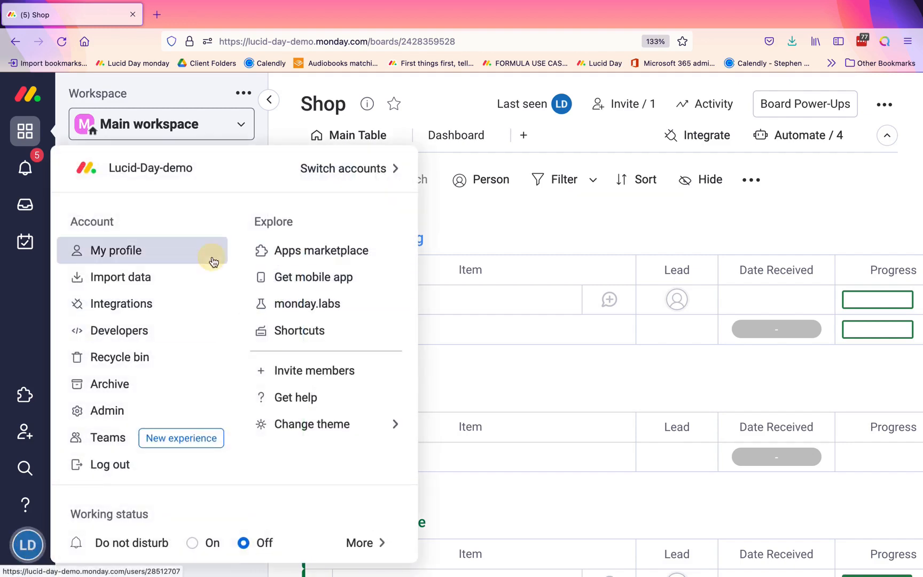
Return to your profile's Notifications settings and scroll to the email triggers
{"action": "left_click", "coordinate": [116, 250]}
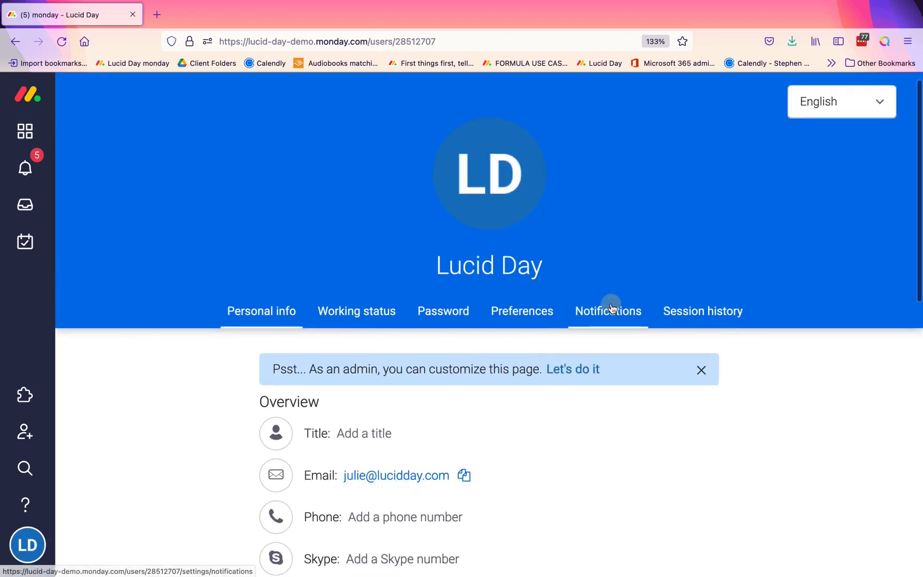
{"action": "left_click", "coordinate": [608, 311]}
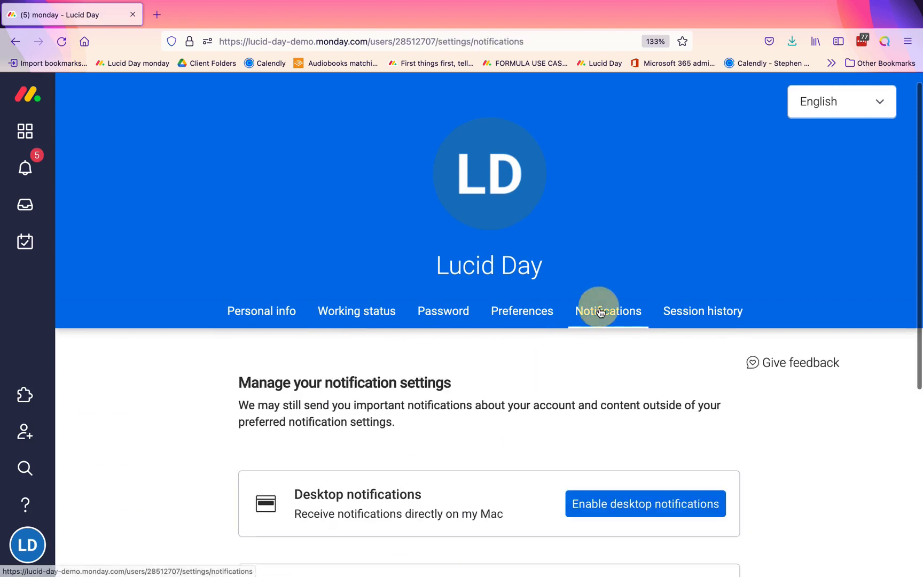
{"action": "scroll", "scroll_direction": "down", "scroll_amount": 3}
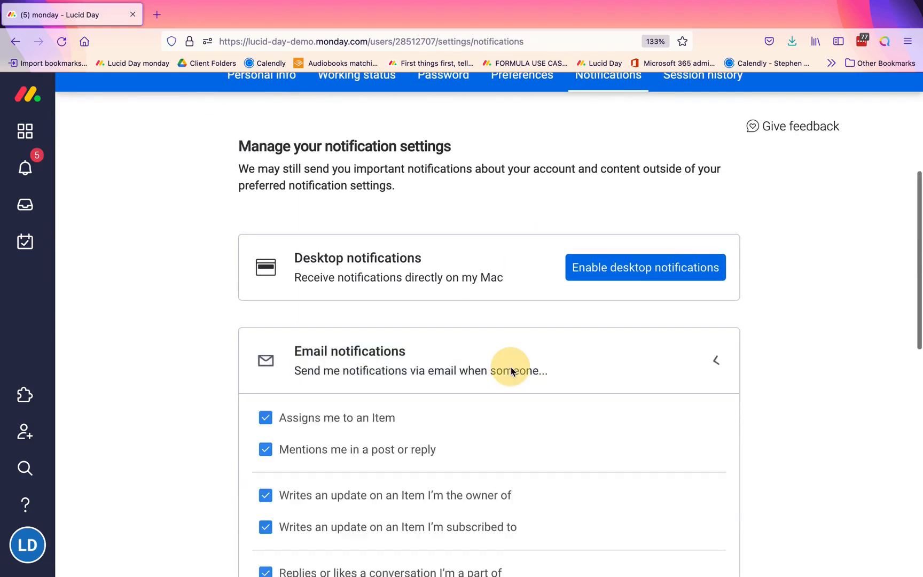
{"action": "scroll", "scroll_direction": "down", "scroll_amount": 3}
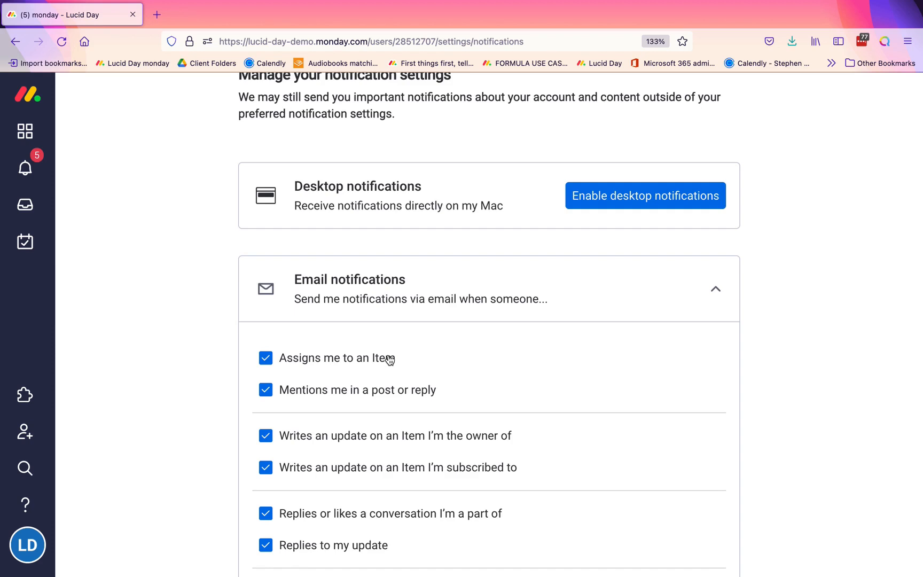
{"action": "mouse_move", "coordinate": [411, 363]}
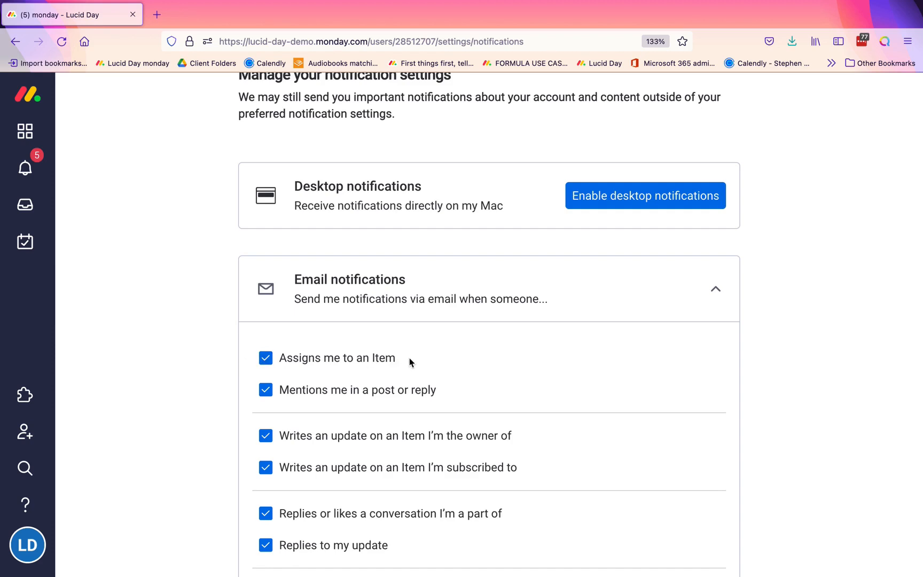
{"action": "mouse_move", "coordinate": [315, 366]}
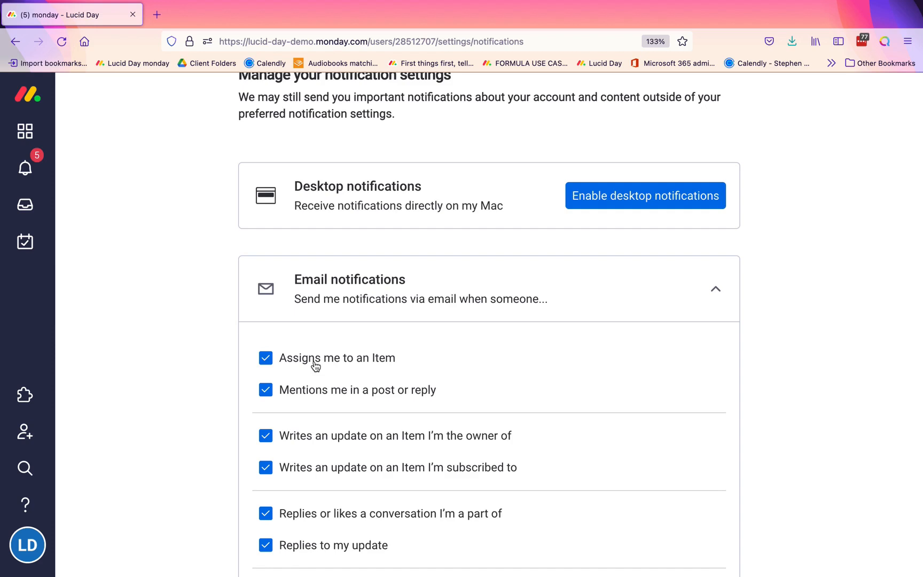
Uncheck emails for 'Assigns me to an Item' and updates on owned or subscribed items
{"action": "left_click", "coordinate": [265, 357]}
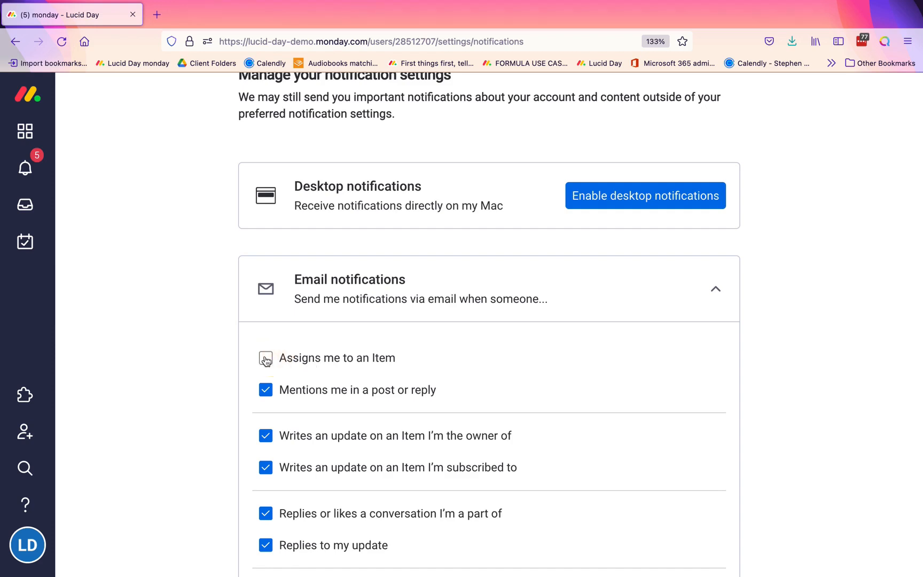
{"action": "left_click", "coordinate": [266, 357]}
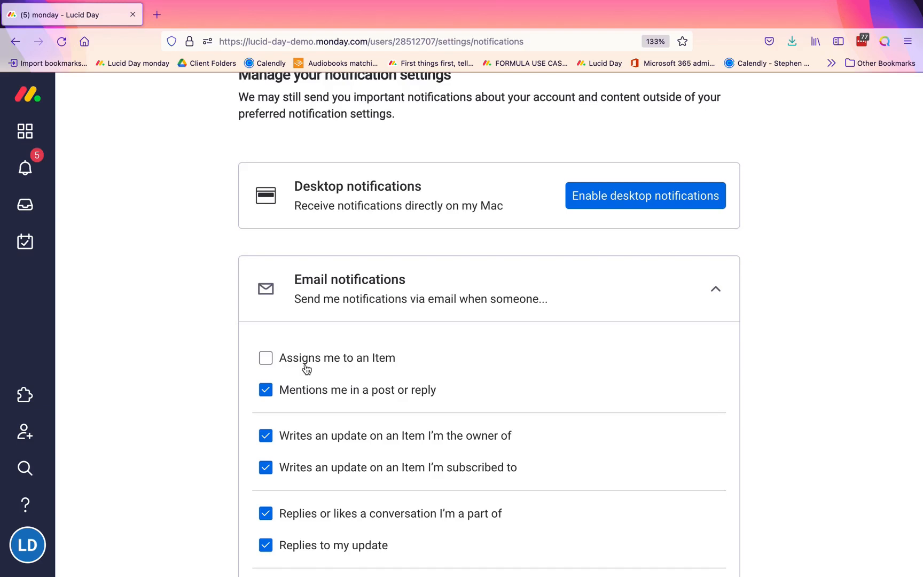
{"action": "mouse_move", "coordinate": [382, 359]}
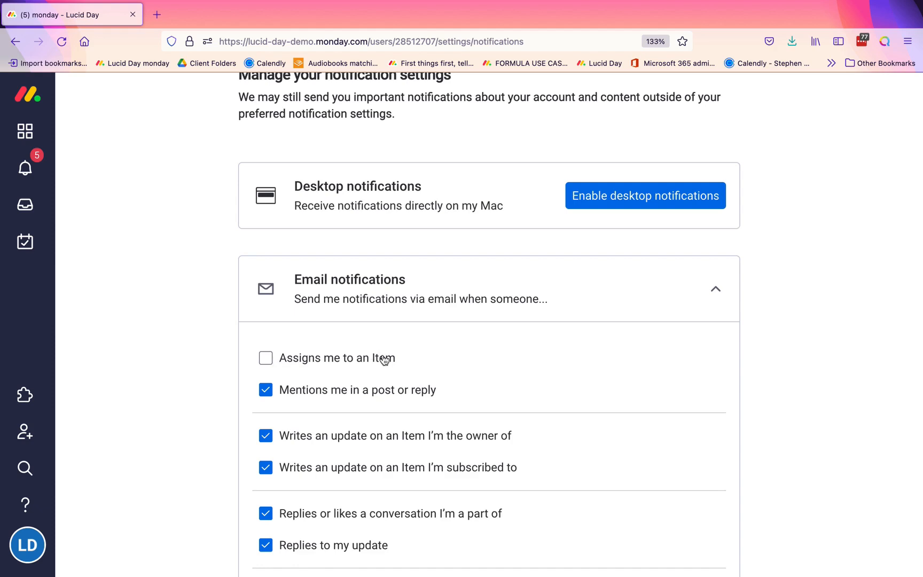
{"action": "scroll", "scroll_direction": "down", "scroll_amount": 3}
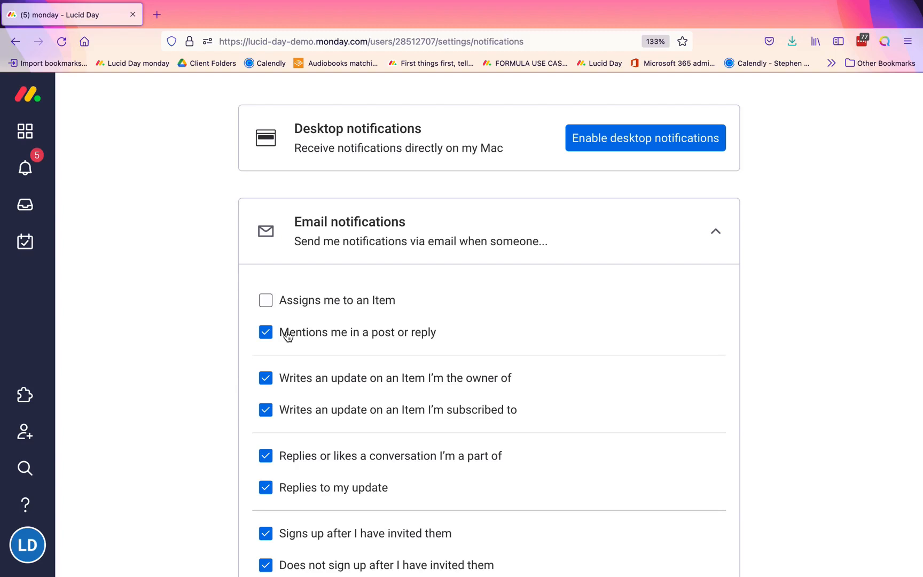
{"action": "mouse_move", "coordinate": [262, 333]}
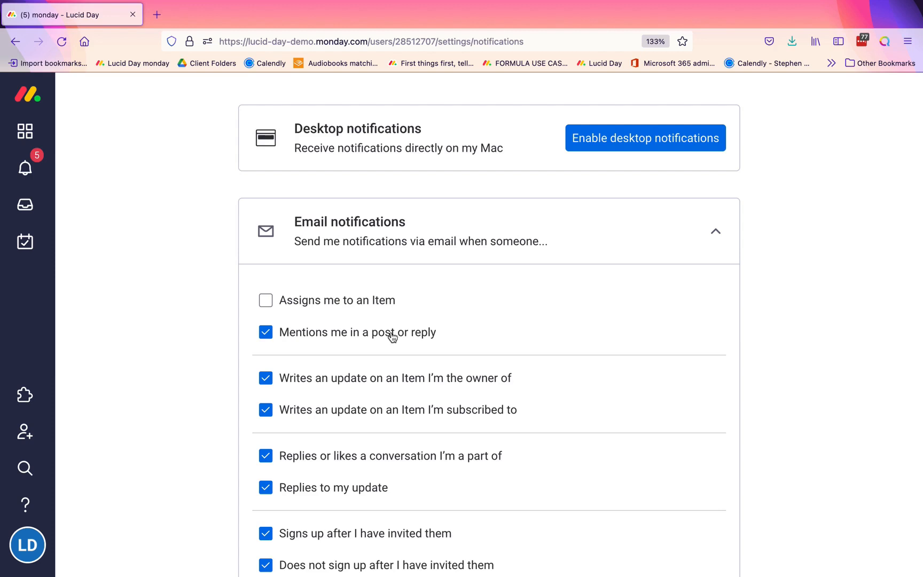
{"action": "left_click", "coordinate": [265, 332]}
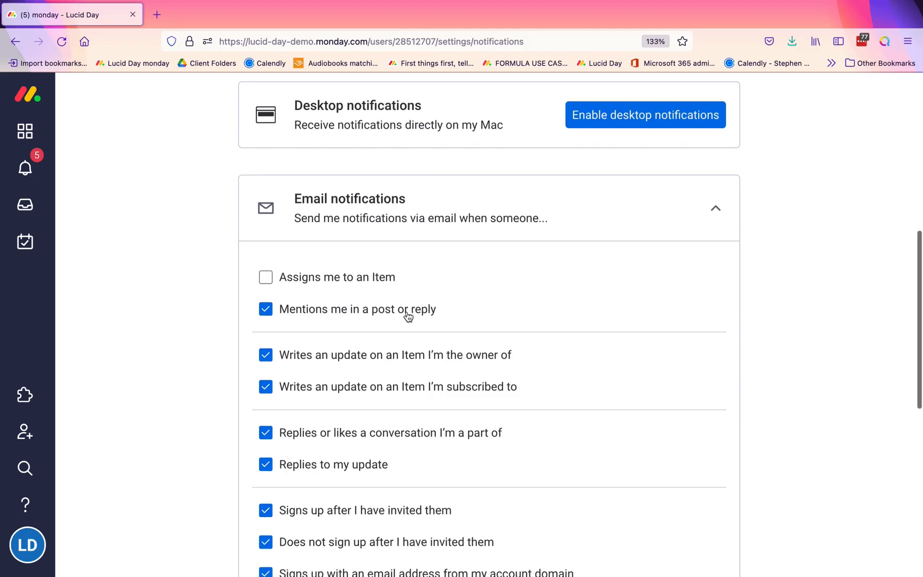
{"action": "scroll", "scroll_direction": "down", "scroll_amount": 3}
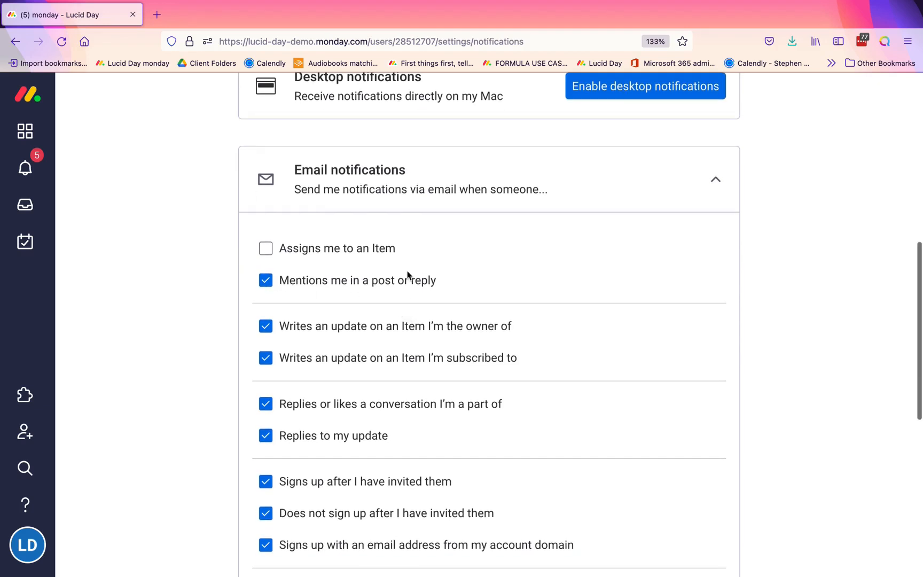
{"action": "scroll", "scroll_direction": "down", "scroll_amount": 3}
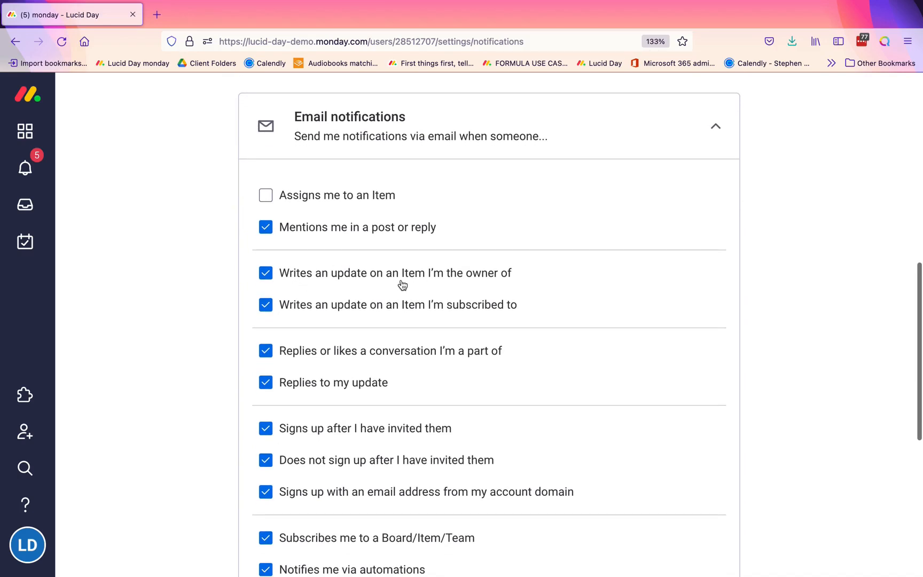
{"action": "mouse_move", "coordinate": [505, 284]}
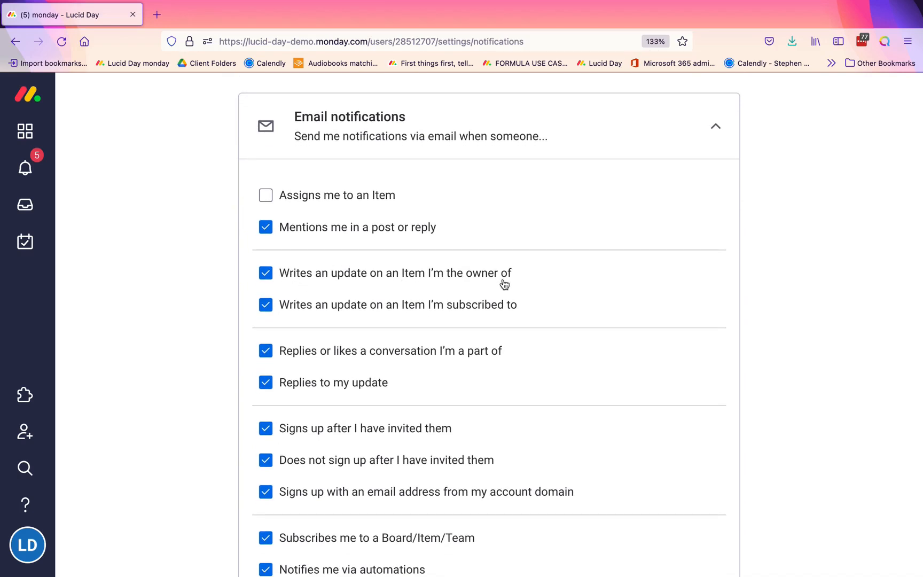
{"action": "mouse_move", "coordinate": [404, 312]}
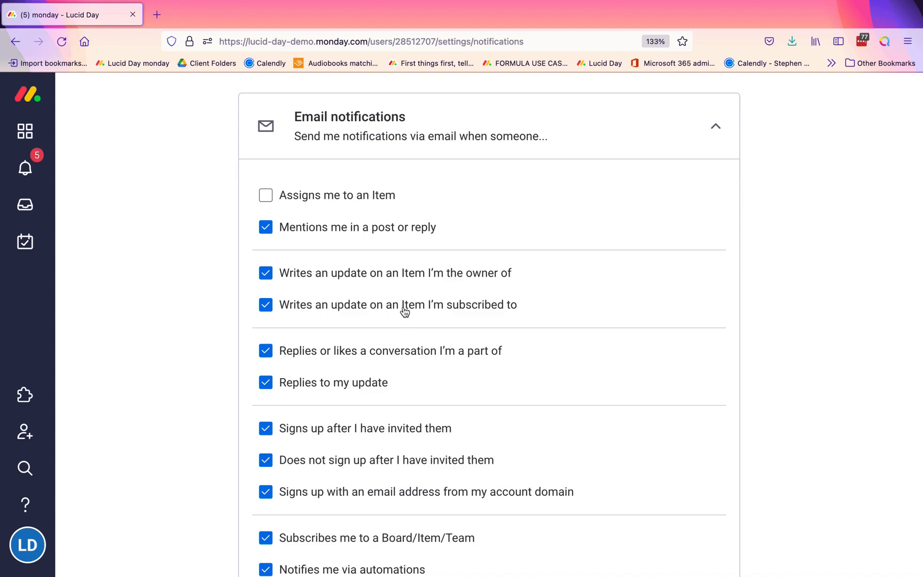
{"action": "mouse_move", "coordinate": [464, 316]}
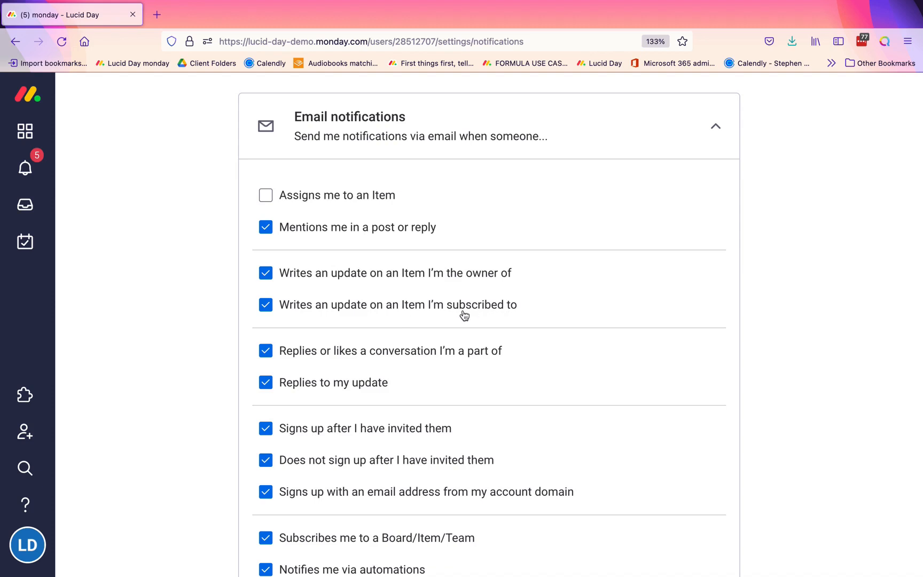
{"action": "left_click", "coordinate": [265, 304]}
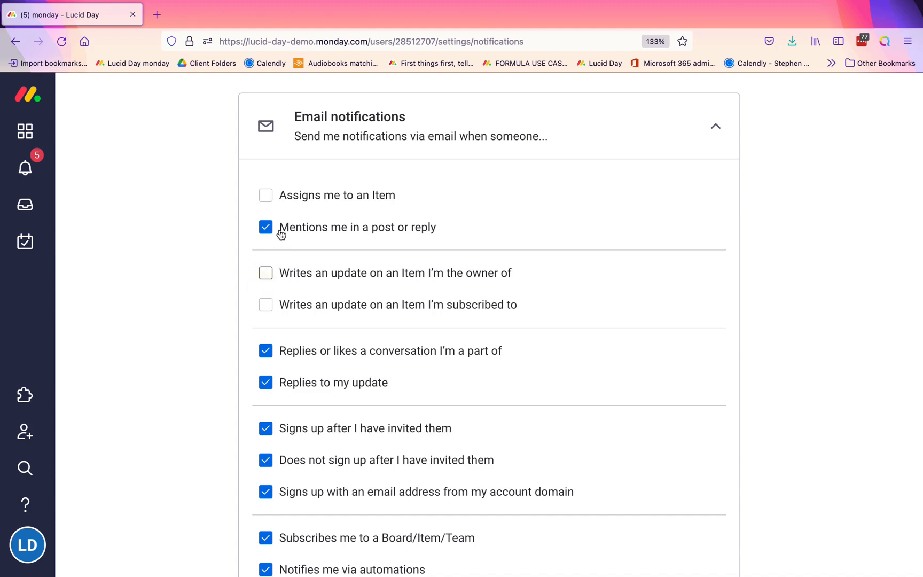
{"action": "mouse_move", "coordinate": [25, 131]}
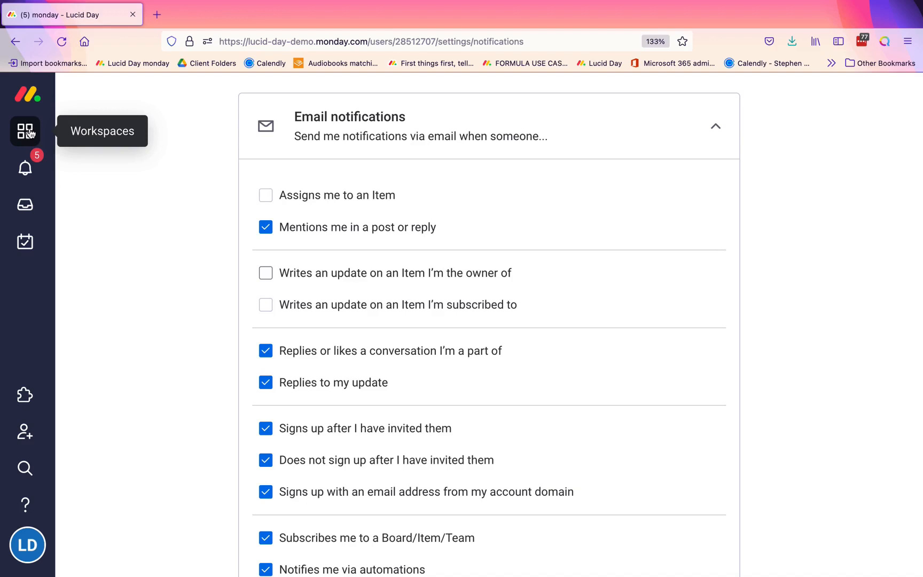
Draft 'This is an update on this project' on the Shop test item without posting
{"action": "left_click", "coordinate": [24, 131]}
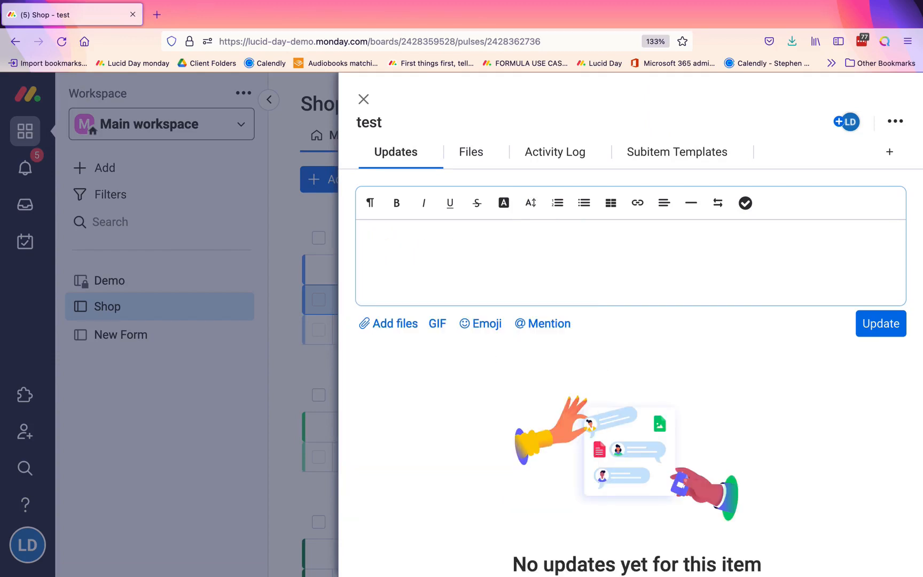
{"action": "left_click", "coordinate": [412, 260]}
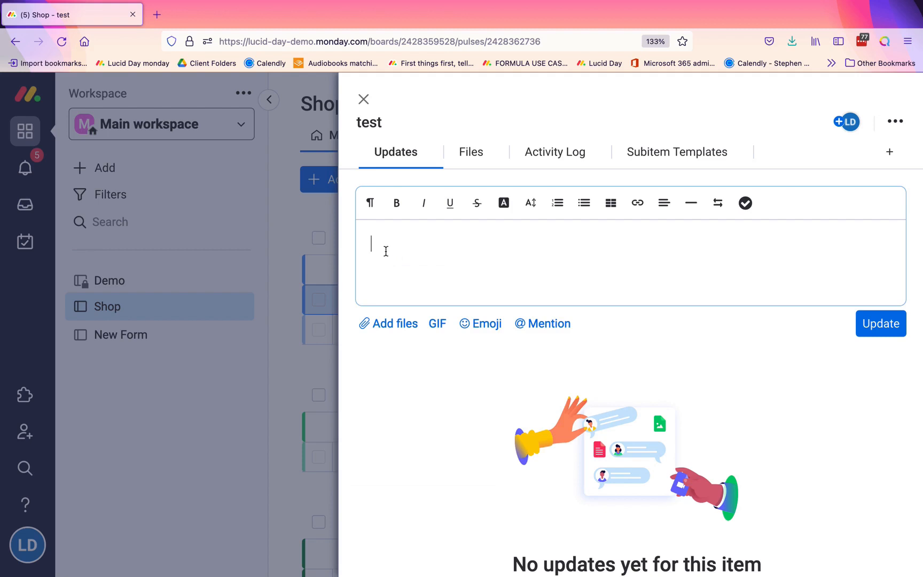
{"action": "type", "text": "This is a"}
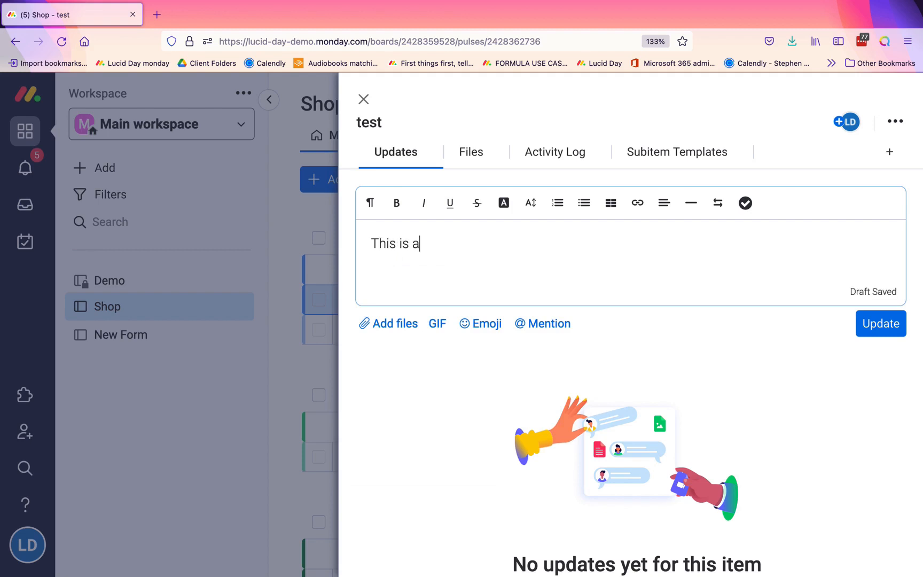
{"action": "type", "text": "n update on this p"}
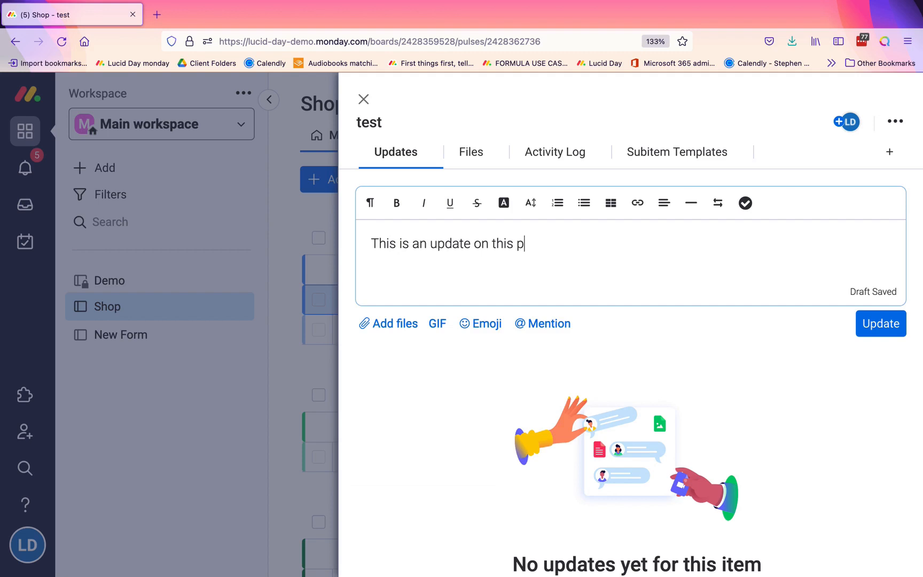
{"action": "type", "text": "roject"}
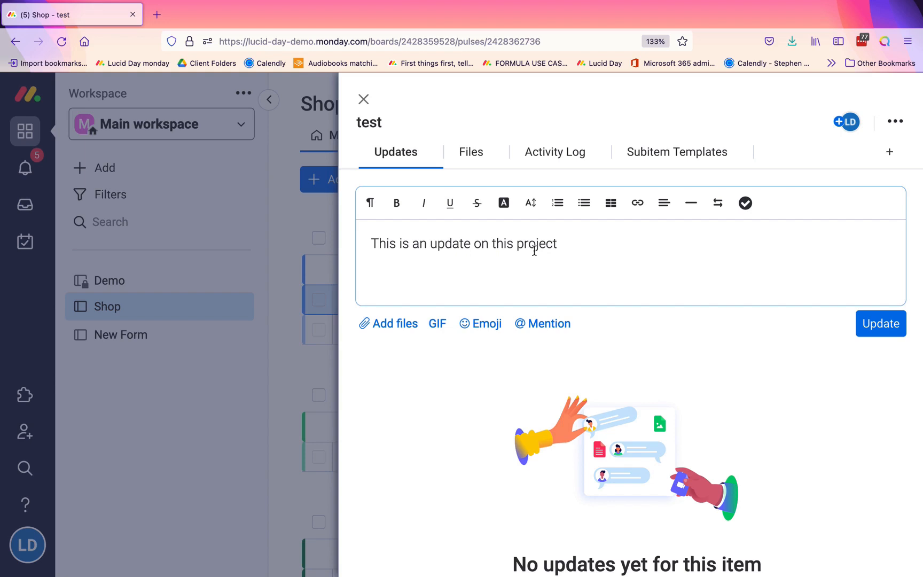
{"action": "left_click", "coordinate": [556, 243]}
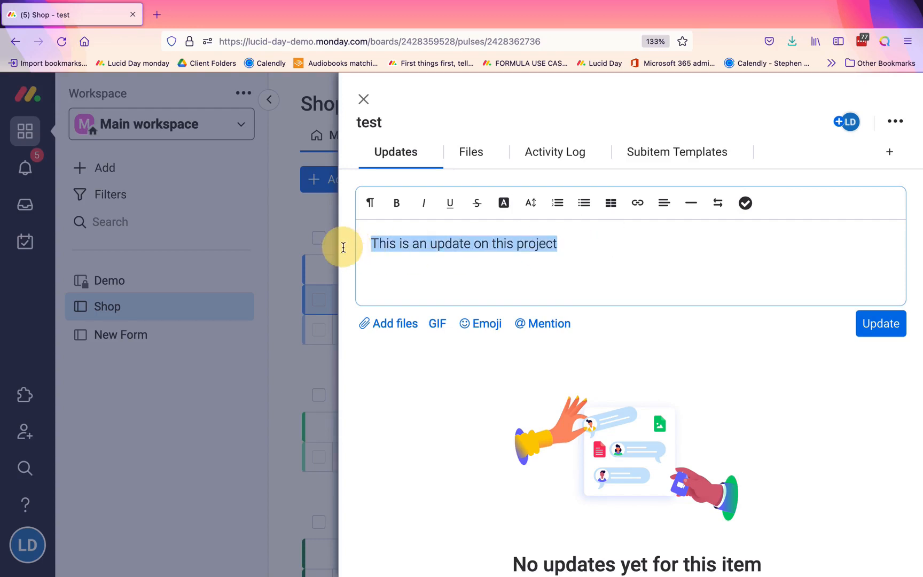
{"action": "mouse_move", "coordinate": [422, 262]}
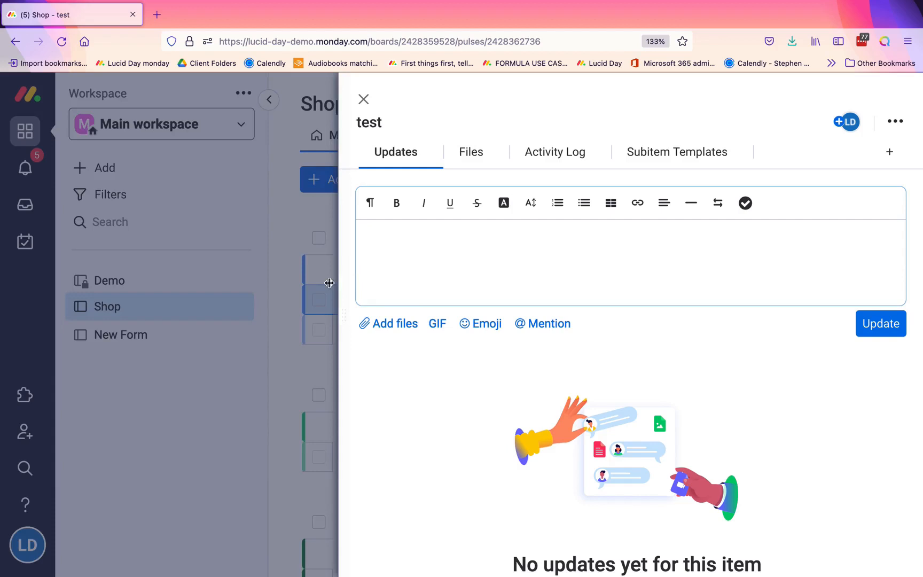
{"action": "left_click", "coordinate": [27, 545]}
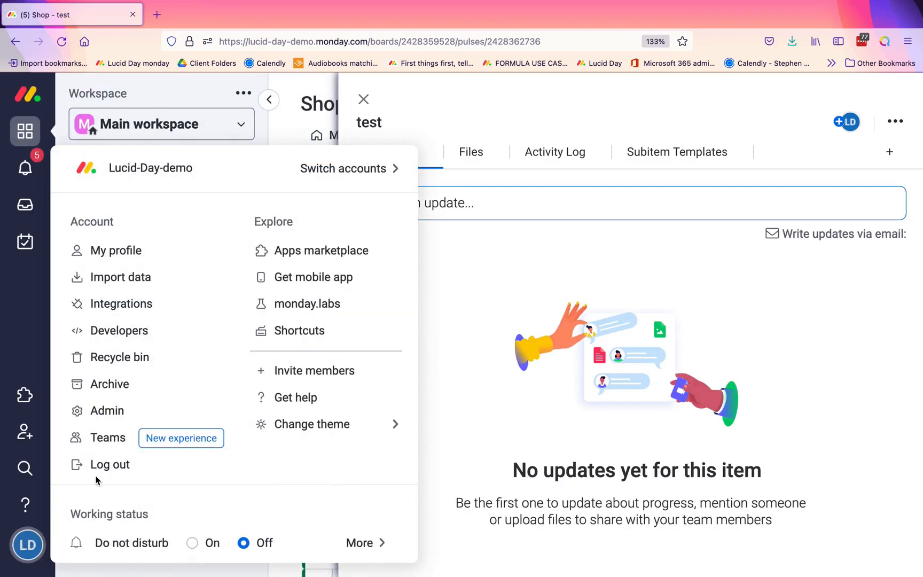
{"action": "mouse_move", "coordinate": [115, 250]}
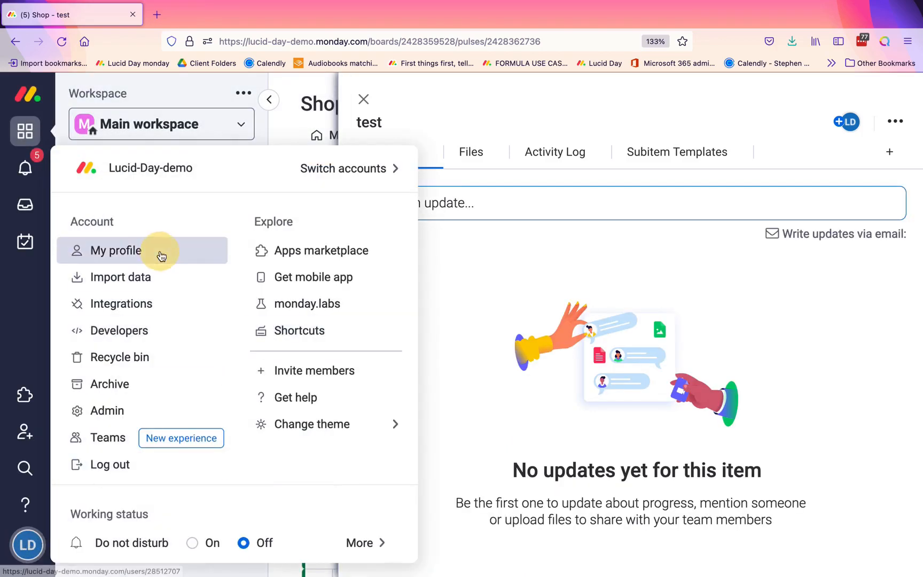
{"action": "left_click", "coordinate": [116, 250]}
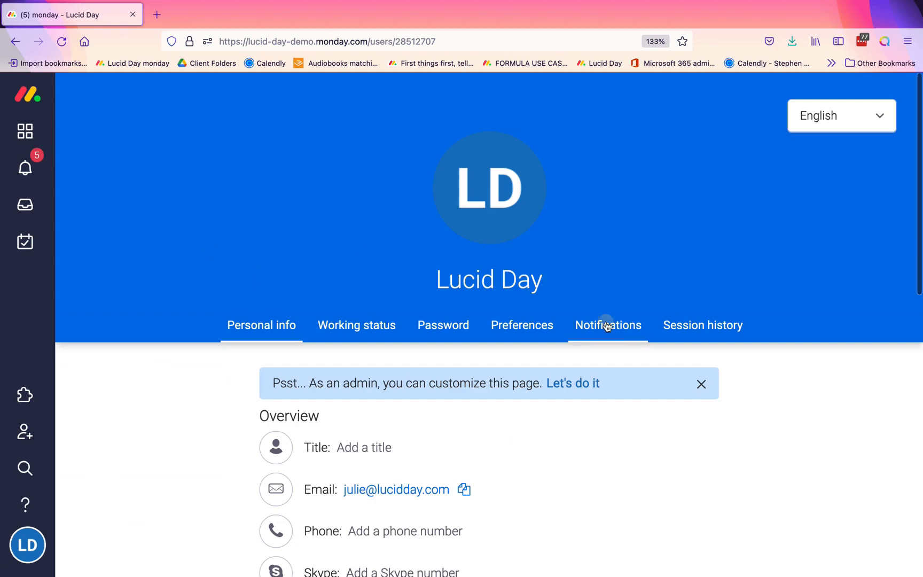
{"action": "left_click", "coordinate": [607, 324]}
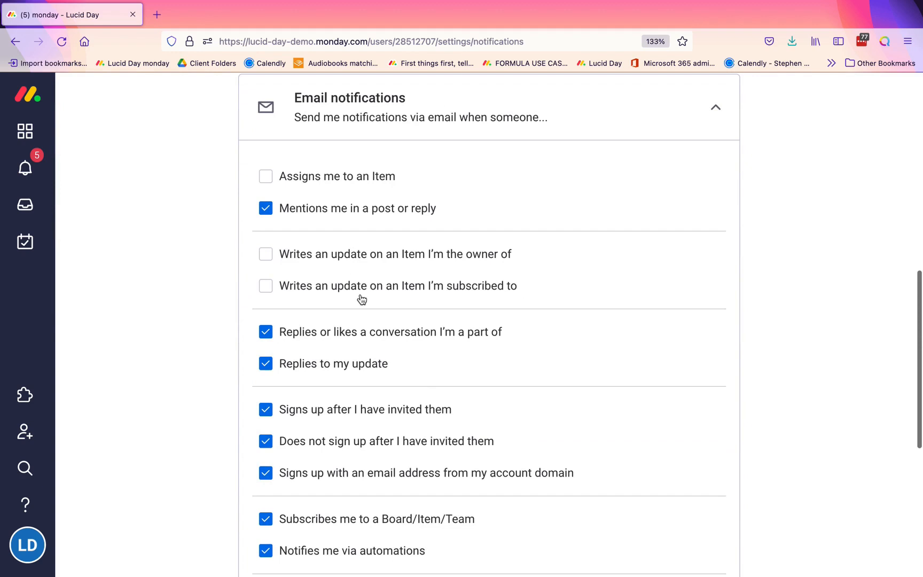
{"action": "mouse_move", "coordinate": [302, 252]}
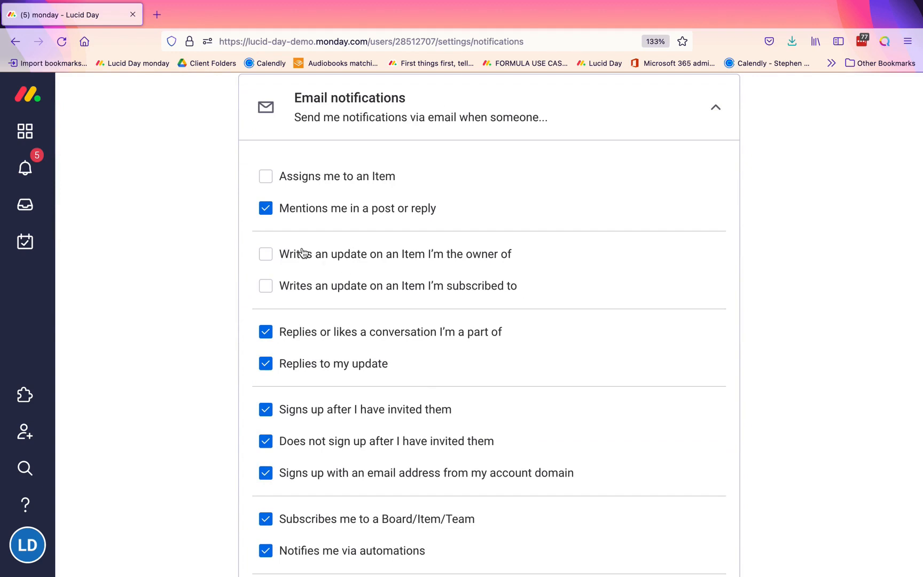
{"action": "mouse_move", "coordinate": [265, 275]}
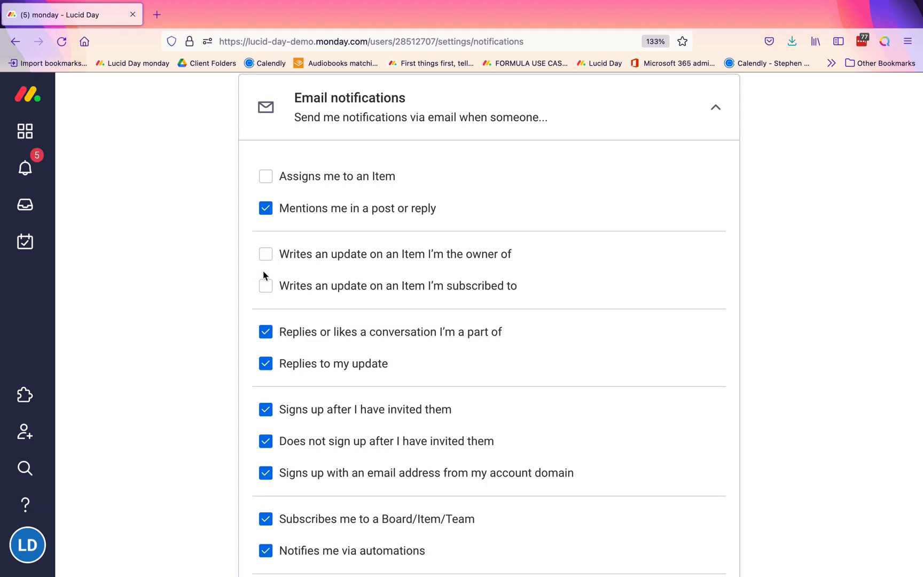
{"action": "mouse_move", "coordinate": [265, 254]}
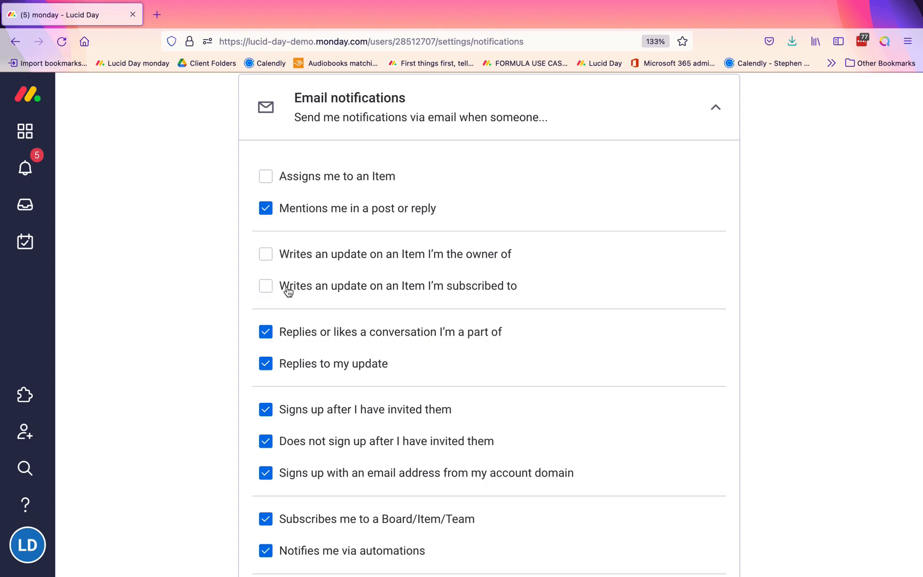
{"action": "mouse_move", "coordinate": [312, 289]}
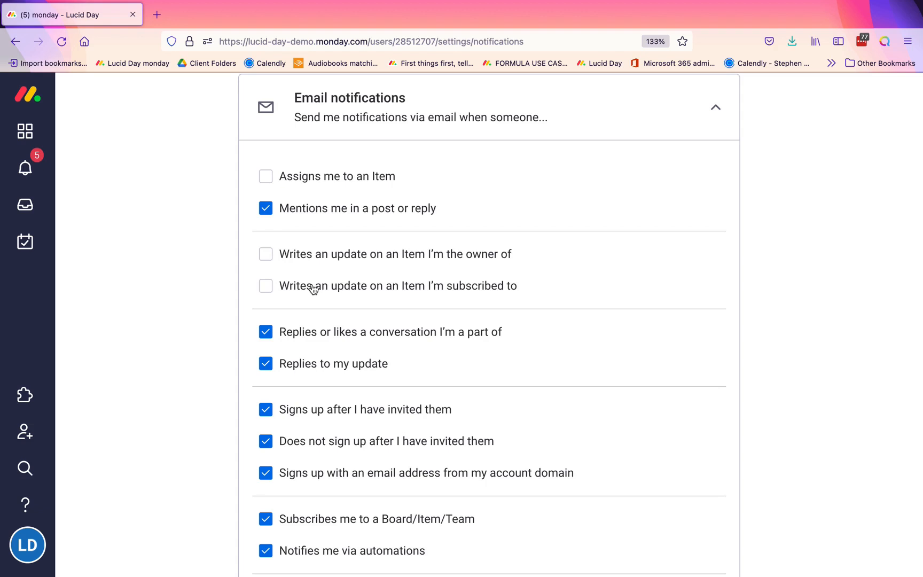
{"action": "mouse_move", "coordinate": [475, 265]}
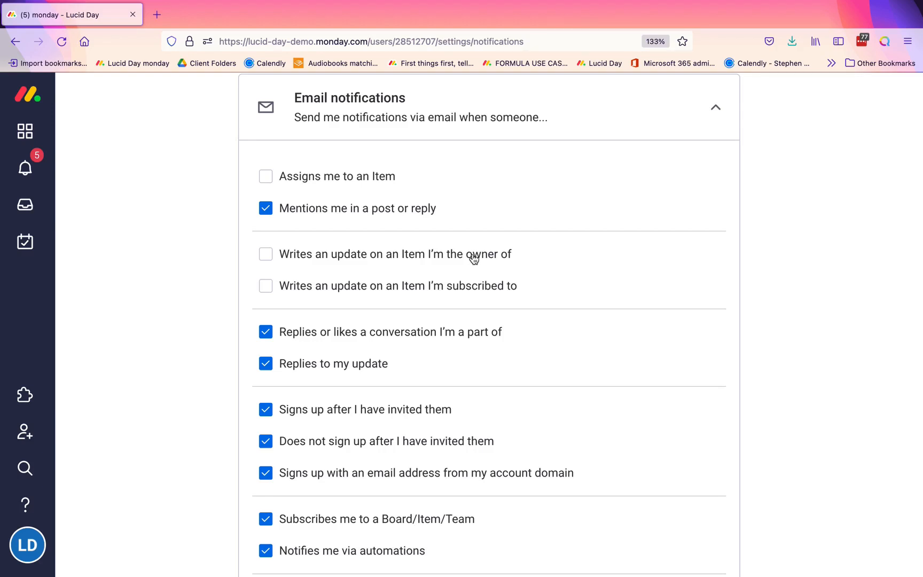
{"action": "mouse_move", "coordinate": [373, 256]}
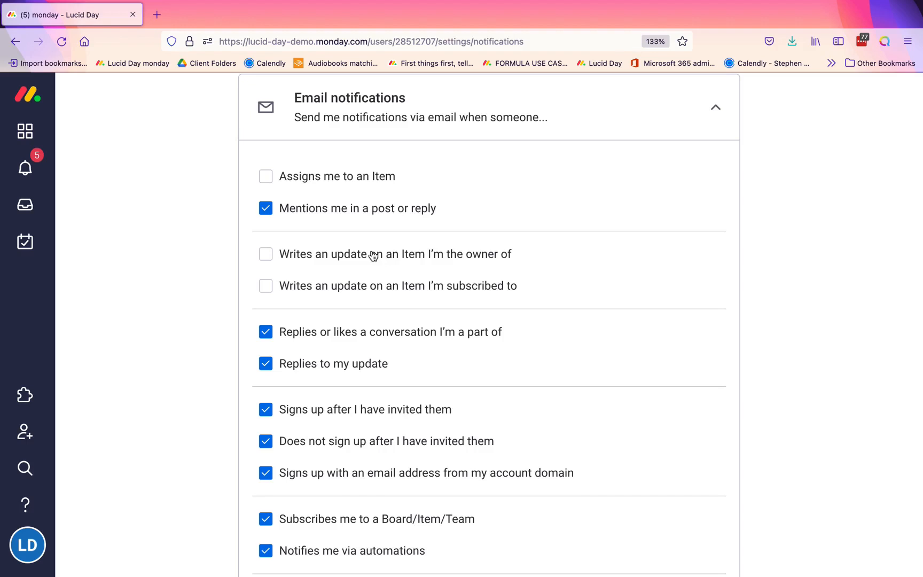
{"action": "mouse_move", "coordinate": [245, 253]}
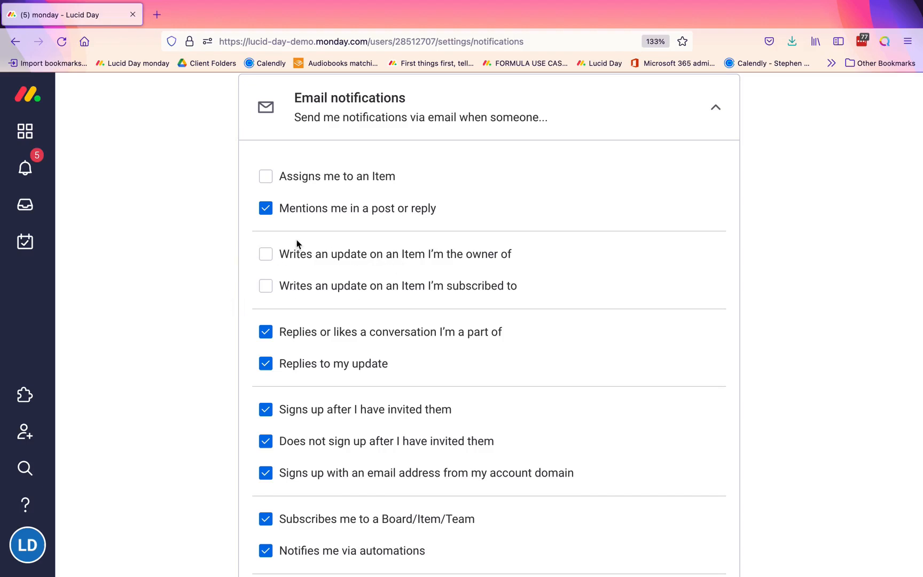
{"action": "scroll", "scroll_direction": "down", "scroll_amount": 3}
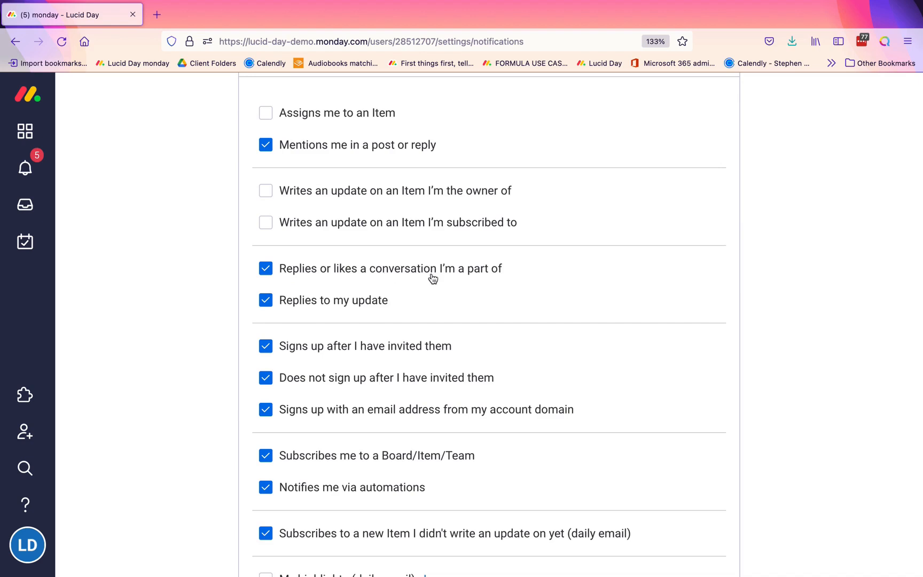
{"action": "mouse_move", "coordinate": [466, 277]}
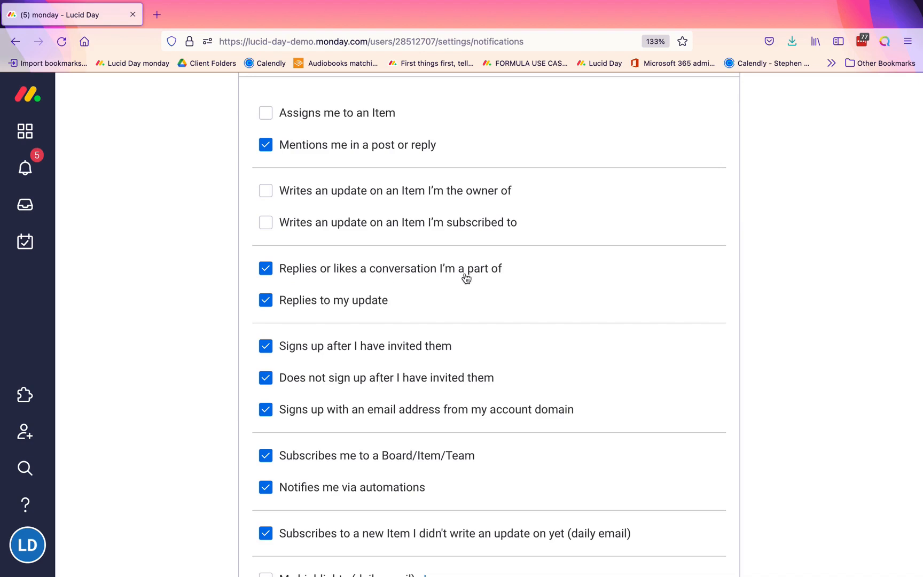
{"action": "mouse_move", "coordinate": [343, 308]}
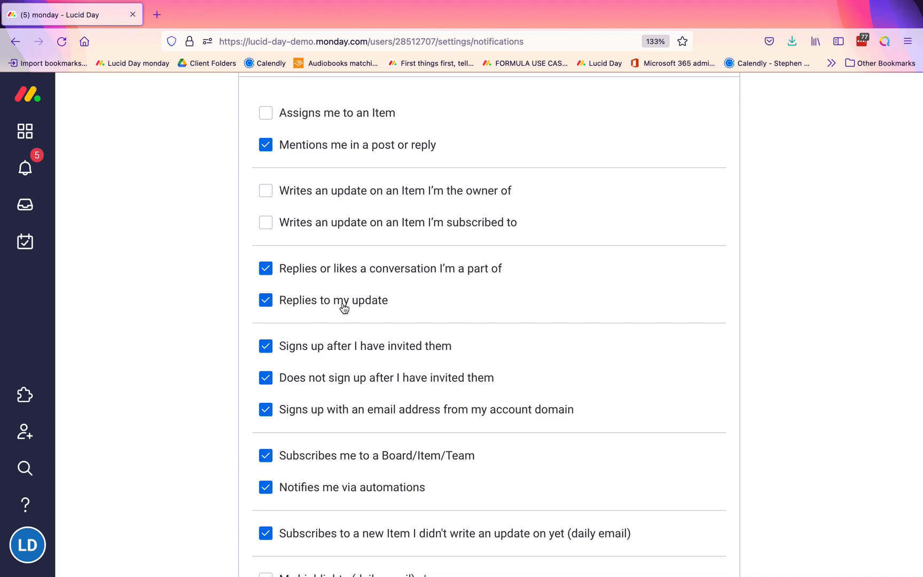
{"action": "mouse_move", "coordinate": [367, 306]}
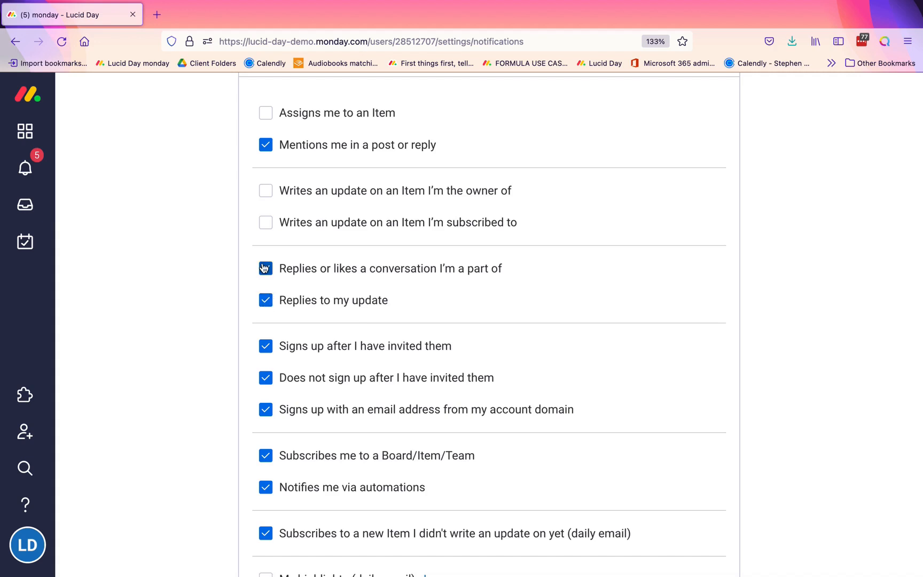
{"action": "left_click", "coordinate": [266, 269]}
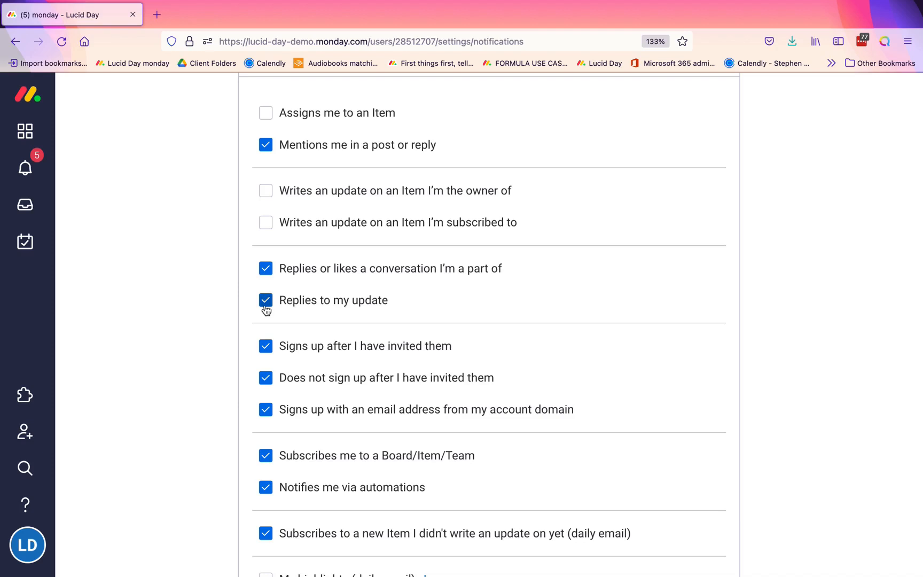
{"action": "mouse_move", "coordinate": [265, 269]}
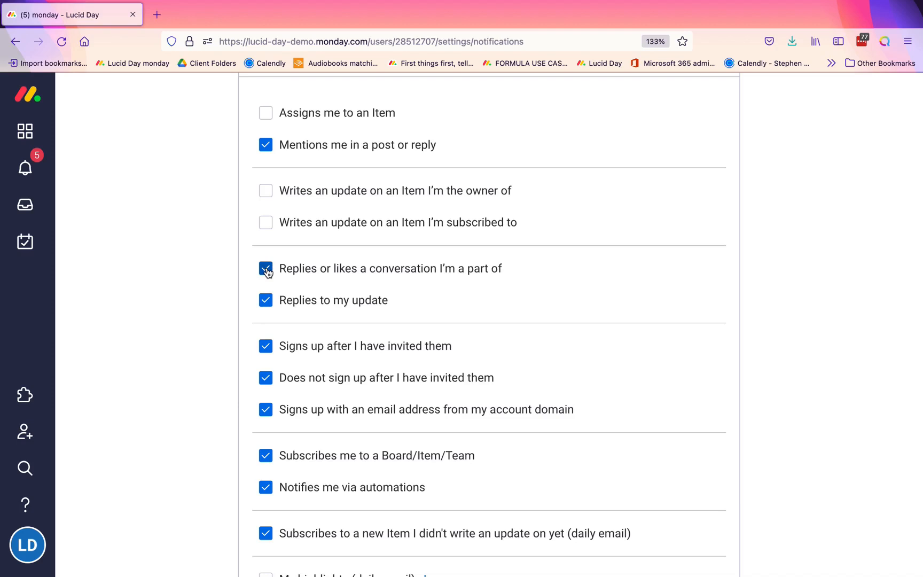
{"action": "scroll", "scroll_direction": "down", "scroll_amount": 3}
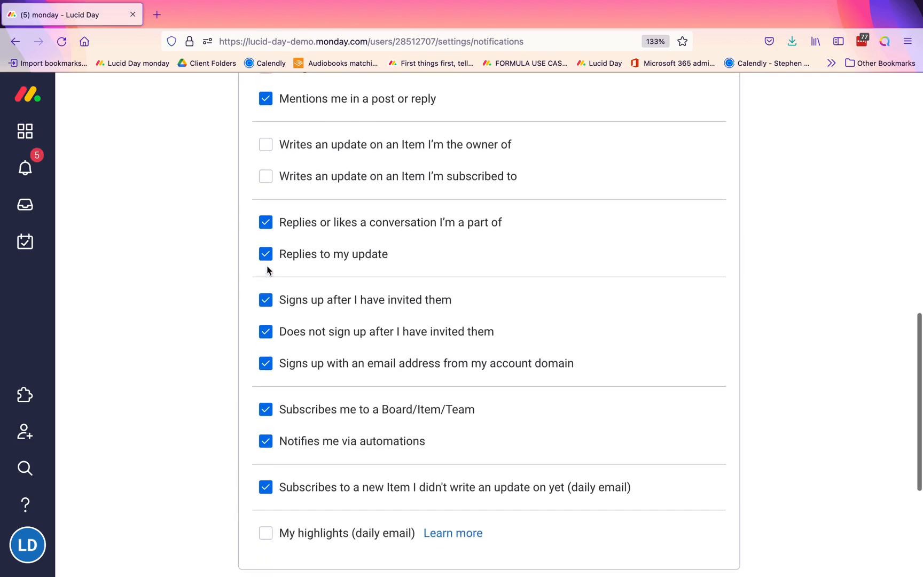
{"action": "left_click", "coordinate": [266, 254]}
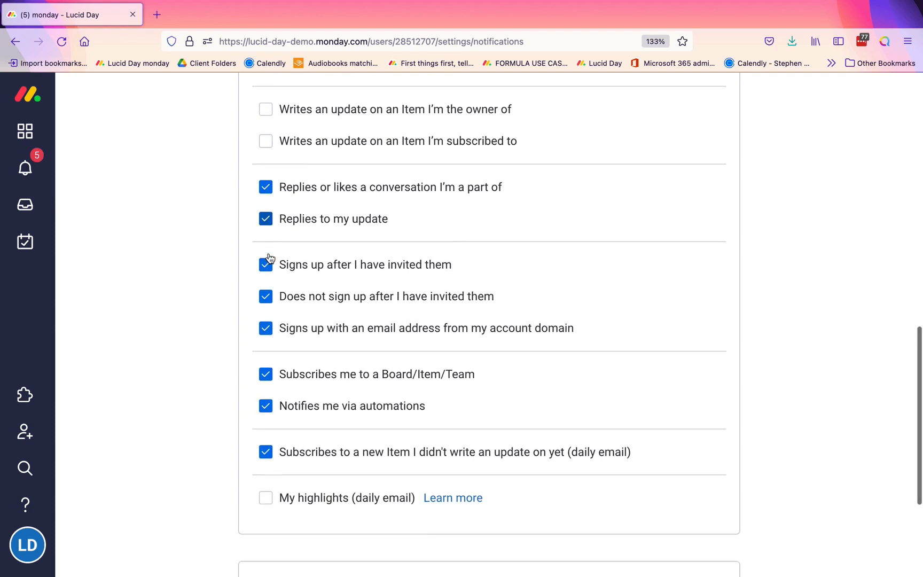
{"action": "scroll", "scroll_direction": "down", "scroll_amount": 3}
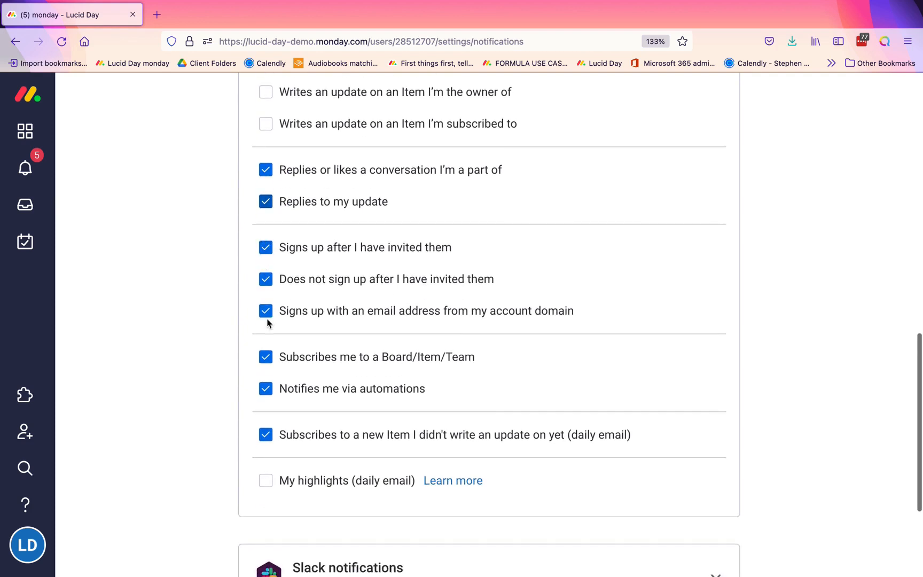
{"action": "mouse_move", "coordinate": [589, 311]}
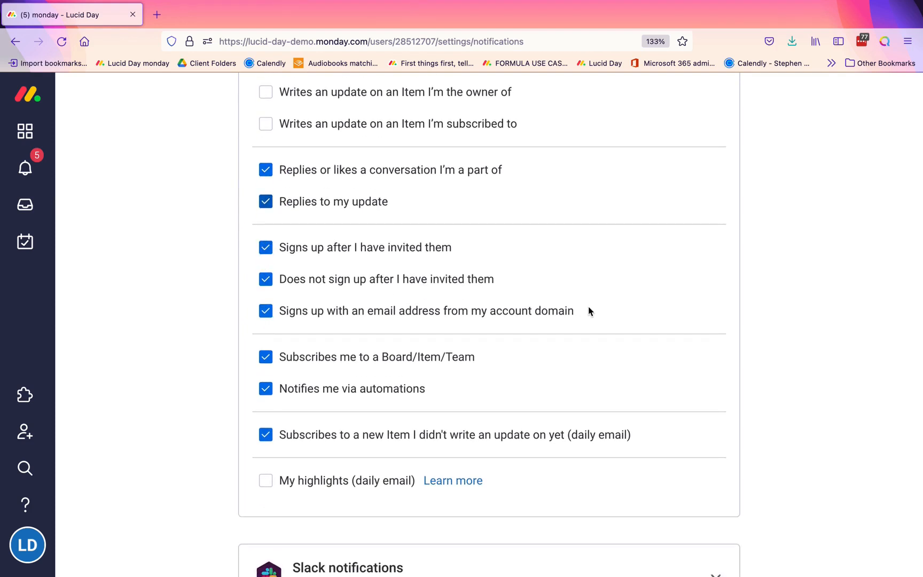
{"action": "mouse_move", "coordinate": [275, 250]}
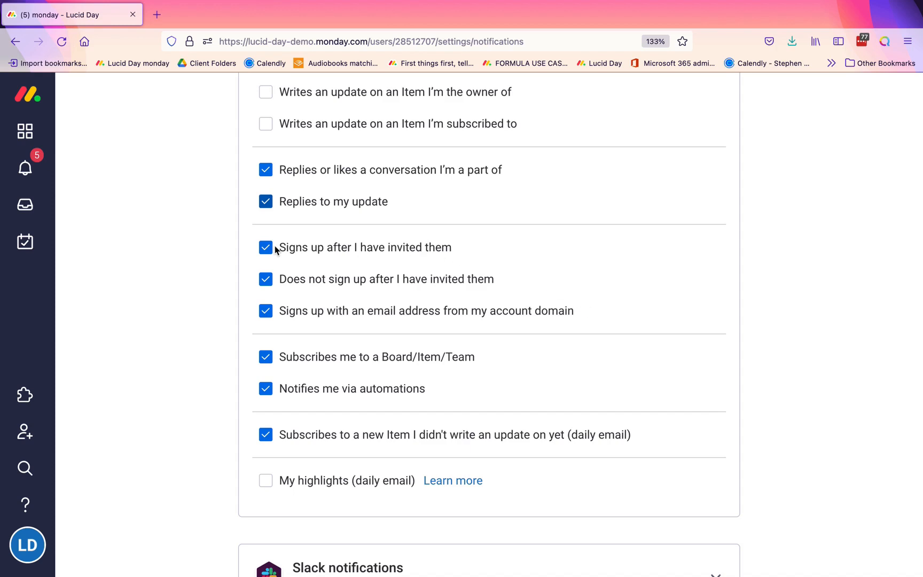
{"action": "mouse_move", "coordinate": [268, 266]}
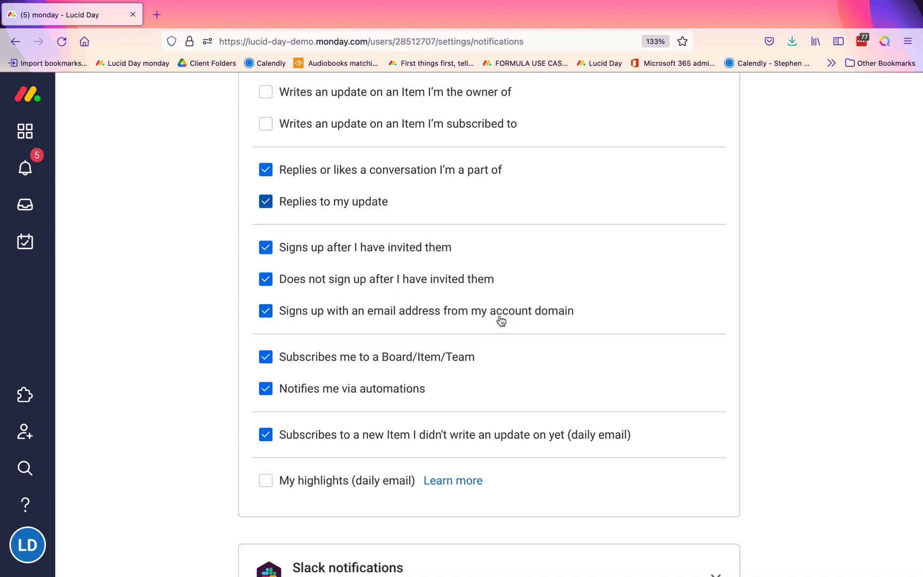
{"action": "mouse_move", "coordinate": [321, 309]}
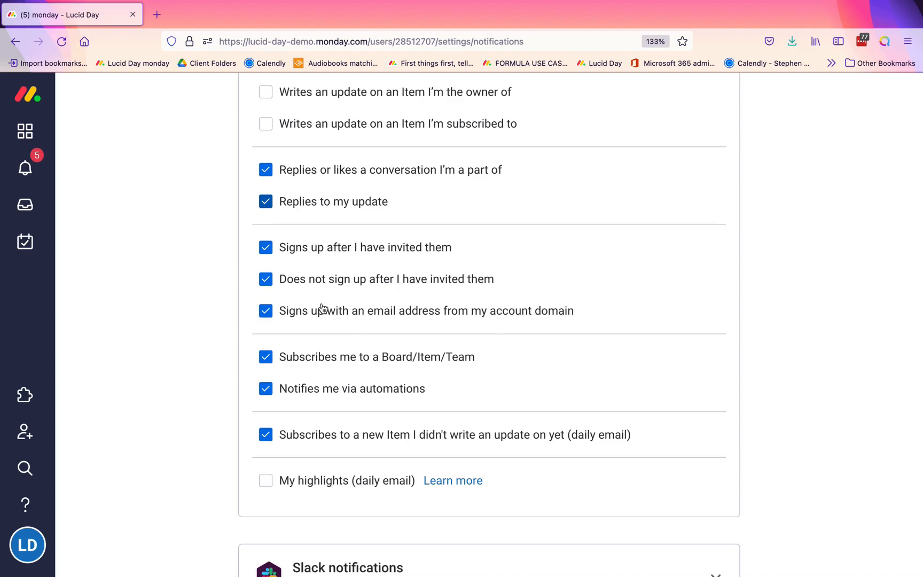
{"action": "mouse_move", "coordinate": [477, 328]}
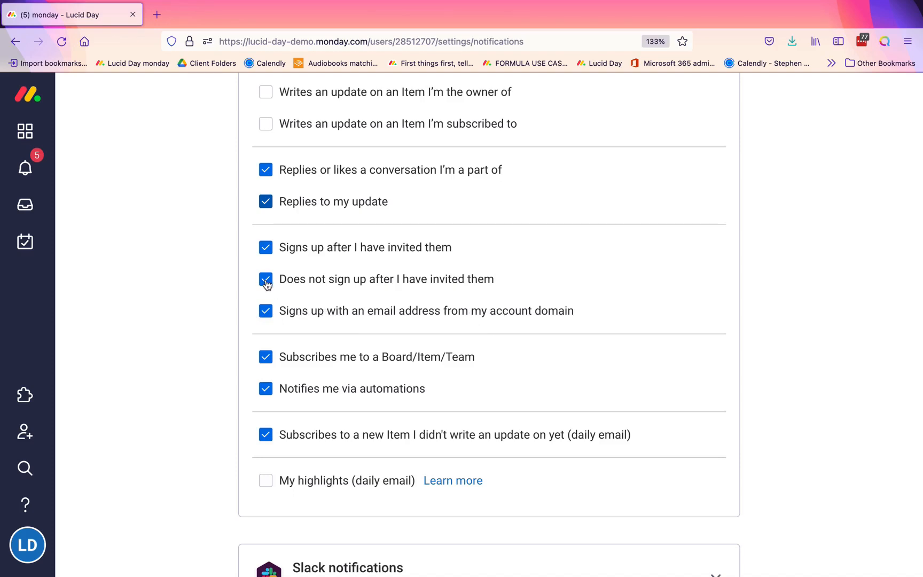
{"action": "mouse_move", "coordinate": [296, 289]}
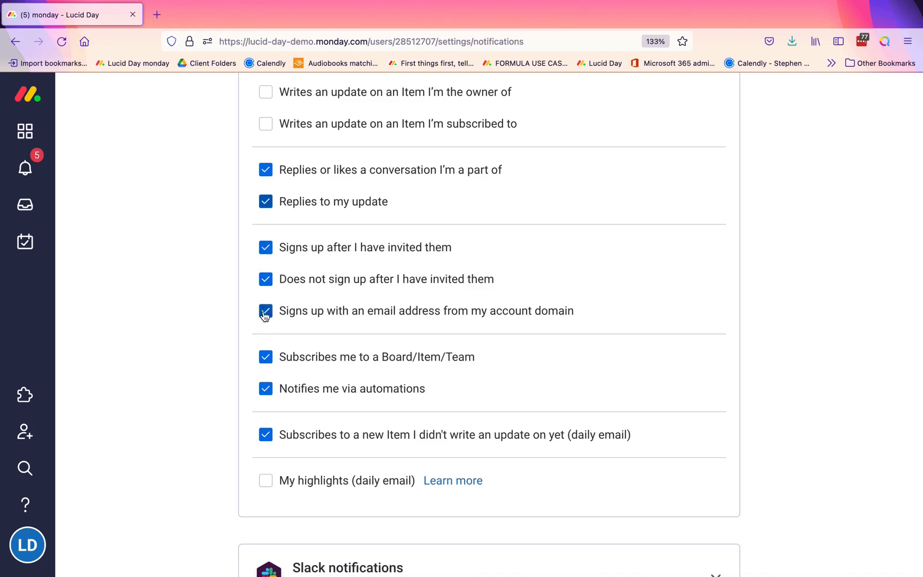
{"action": "scroll", "scroll_direction": "down", "scroll_amount": 3}
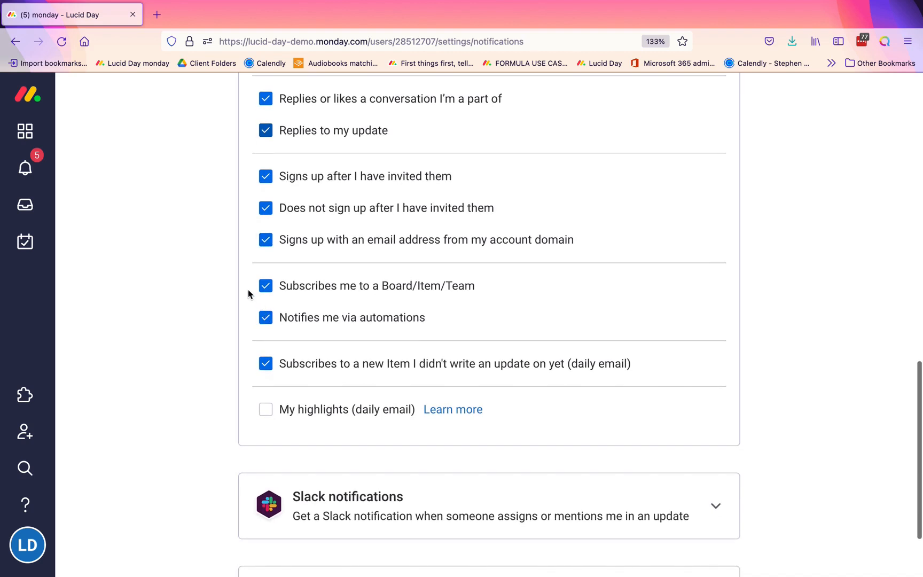
{"action": "mouse_move", "coordinate": [458, 295]}
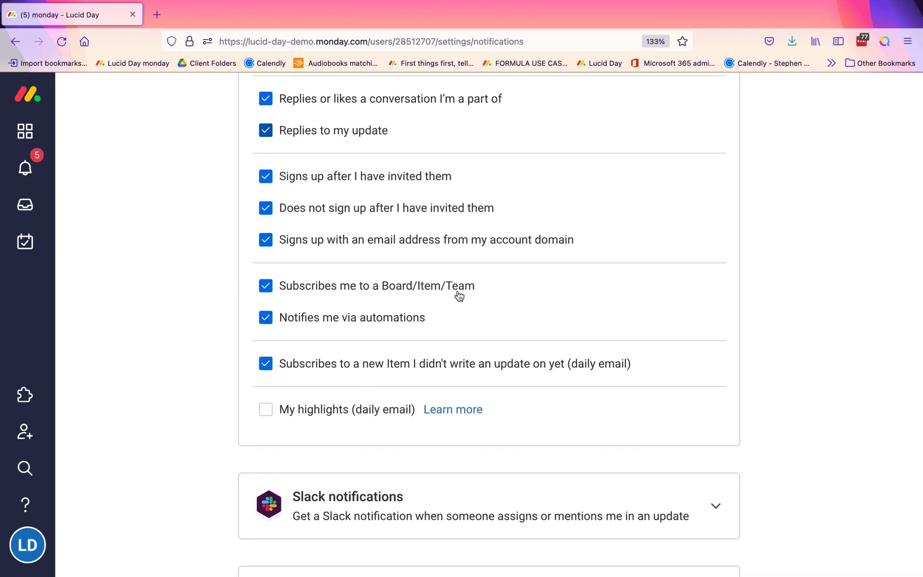
{"action": "mouse_move", "coordinate": [408, 298]}
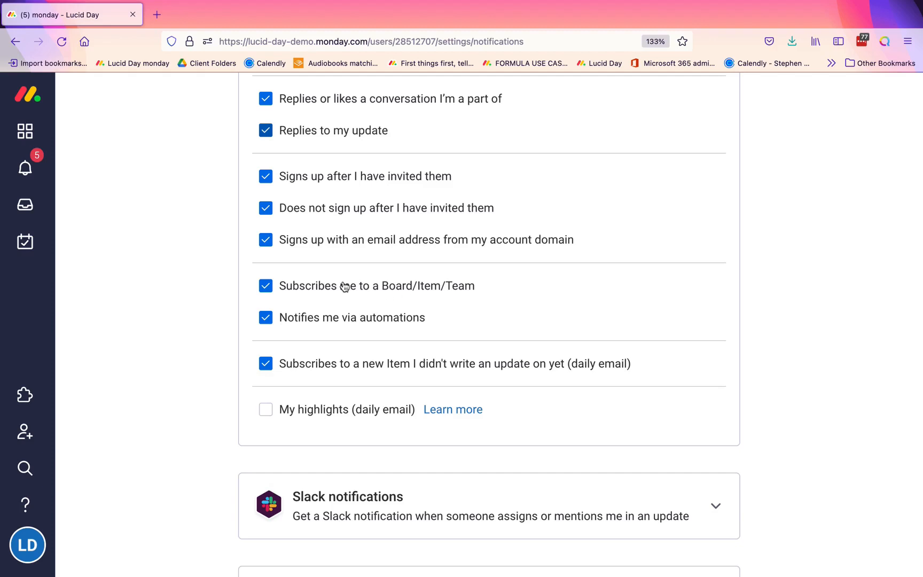
{"action": "mouse_move", "coordinate": [265, 285]}
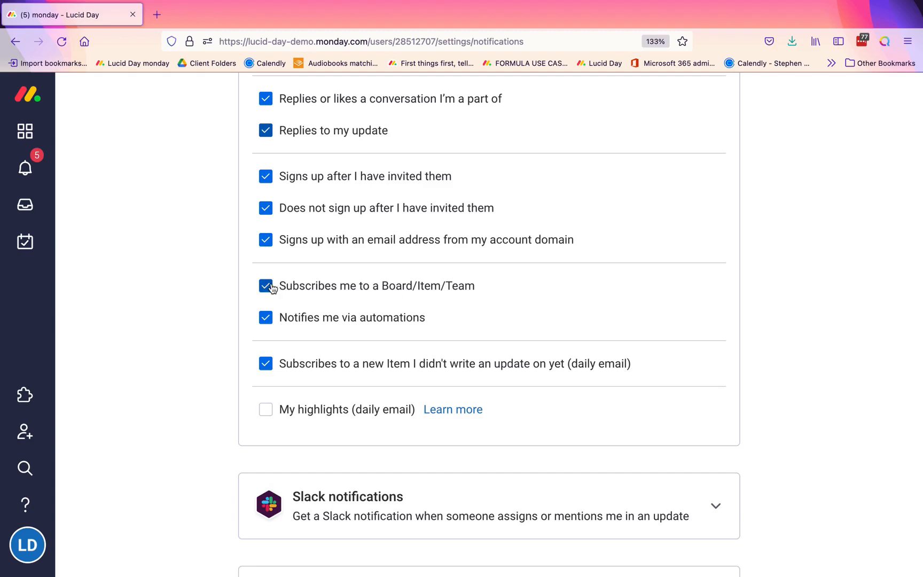
{"action": "mouse_move", "coordinate": [111, 147]}
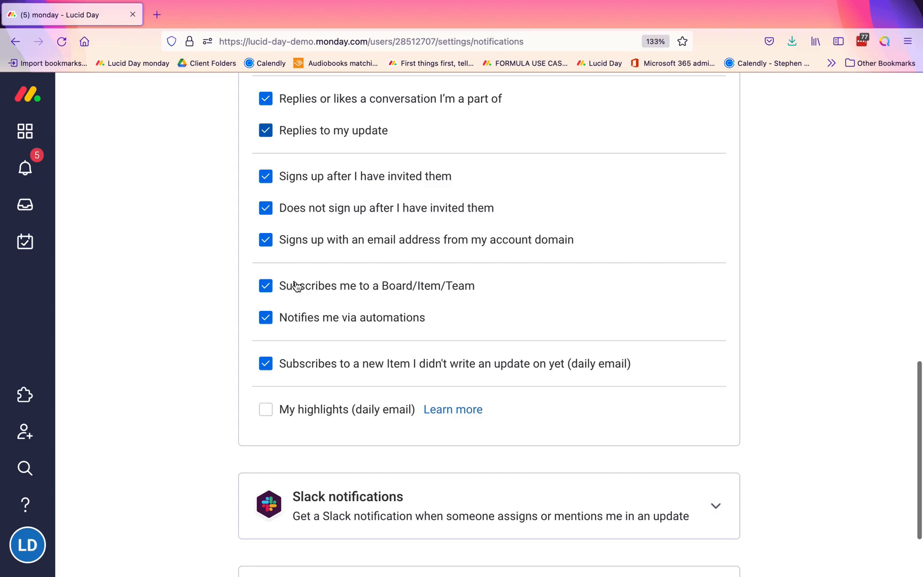
{"action": "mouse_move", "coordinate": [255, 296]}
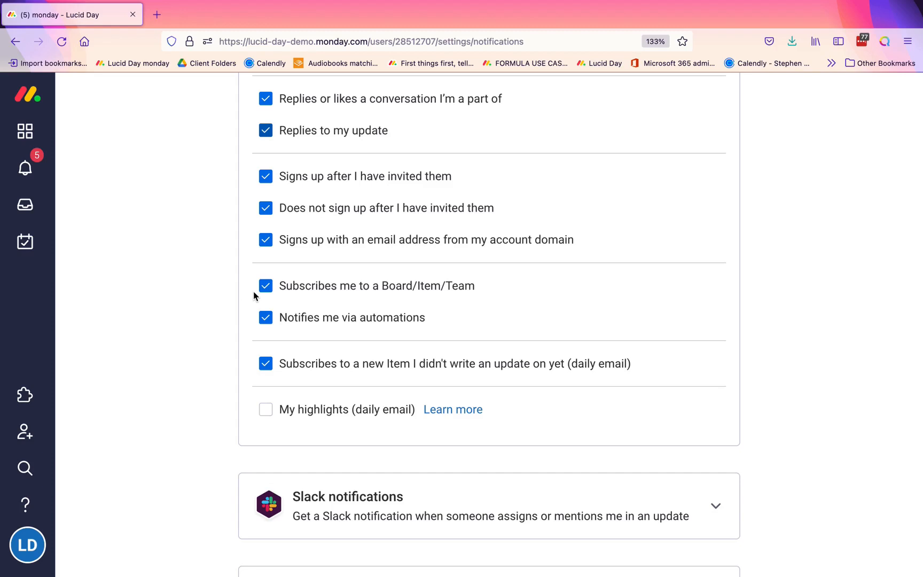
{"action": "scroll", "scroll_direction": "up", "scroll_amount": 3}
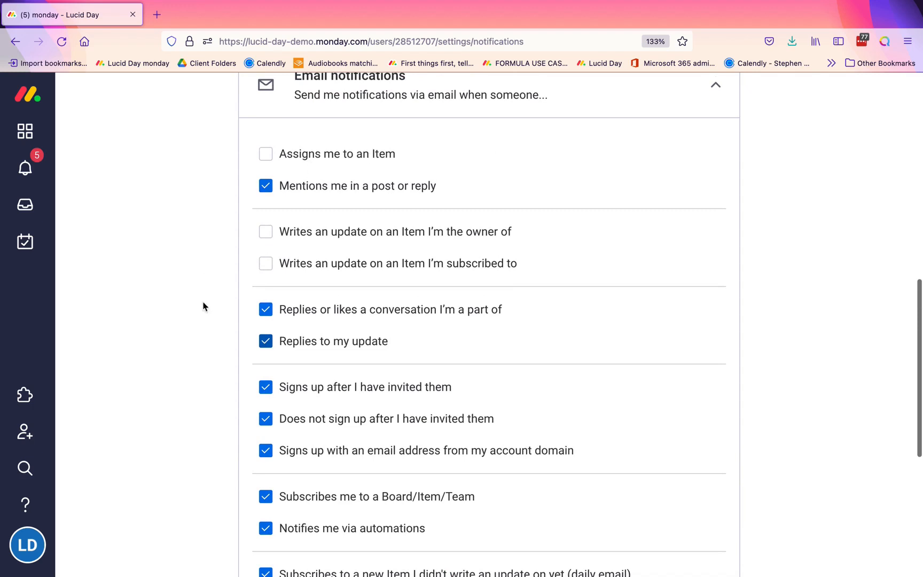
{"action": "scroll", "scroll_direction": "down", "scroll_amount": 3}
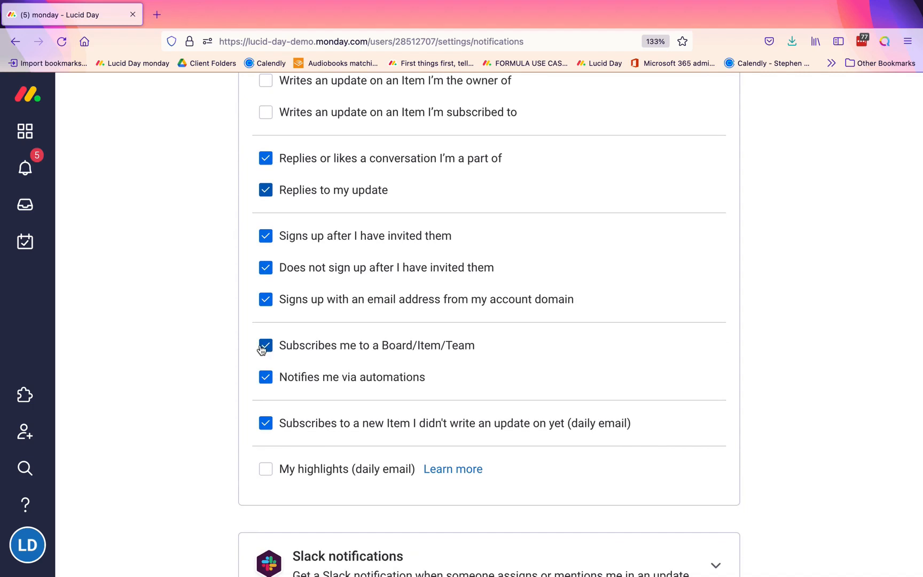
Uncheck emails for Board/Item/Team subscriptions, automation notices, and the daily new-Item email
{"action": "left_click", "coordinate": [265, 345]}
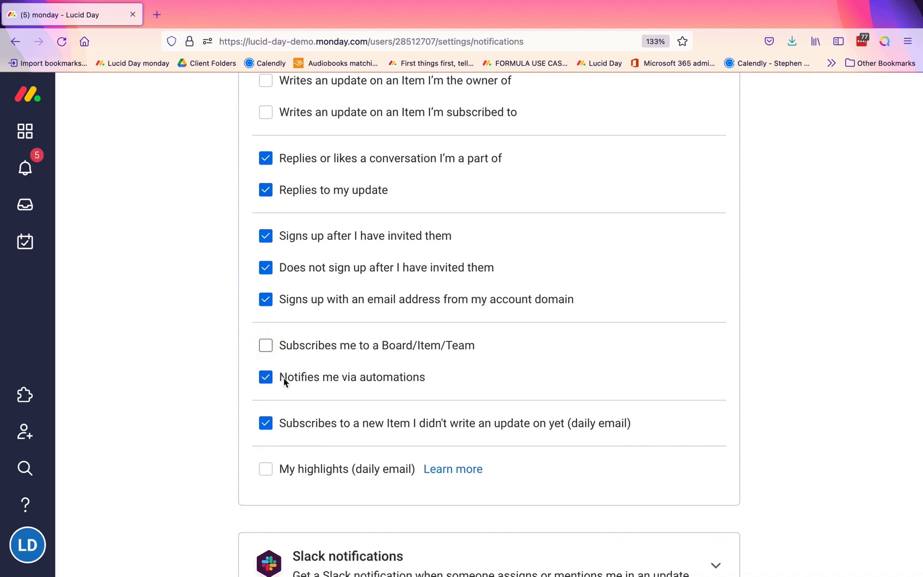
{"action": "mouse_move", "coordinate": [382, 383]}
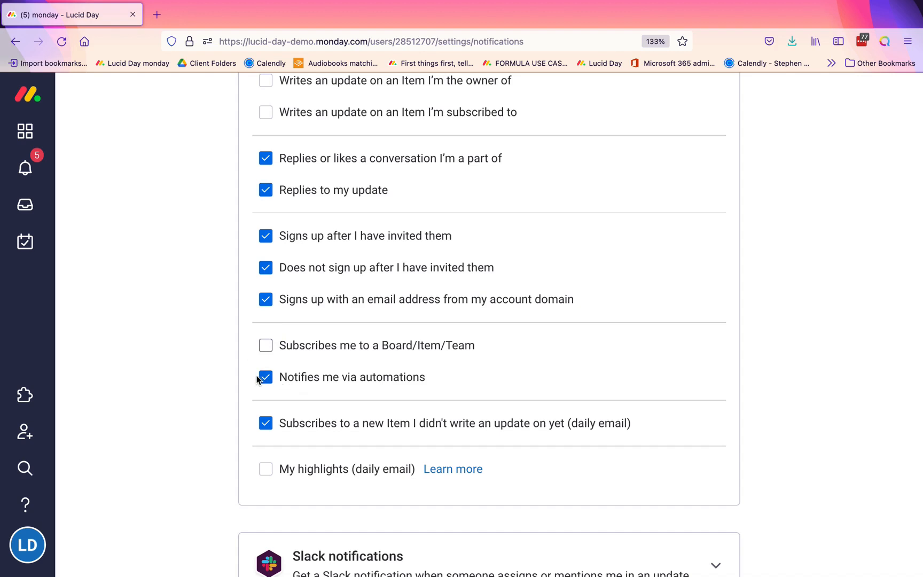
{"action": "mouse_move", "coordinate": [405, 385]}
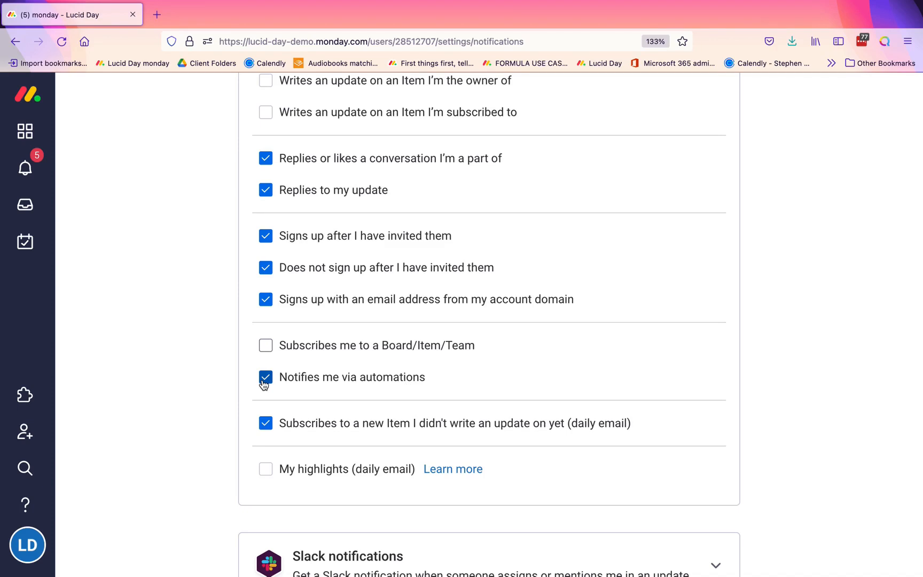
{"action": "mouse_move", "coordinate": [433, 383]}
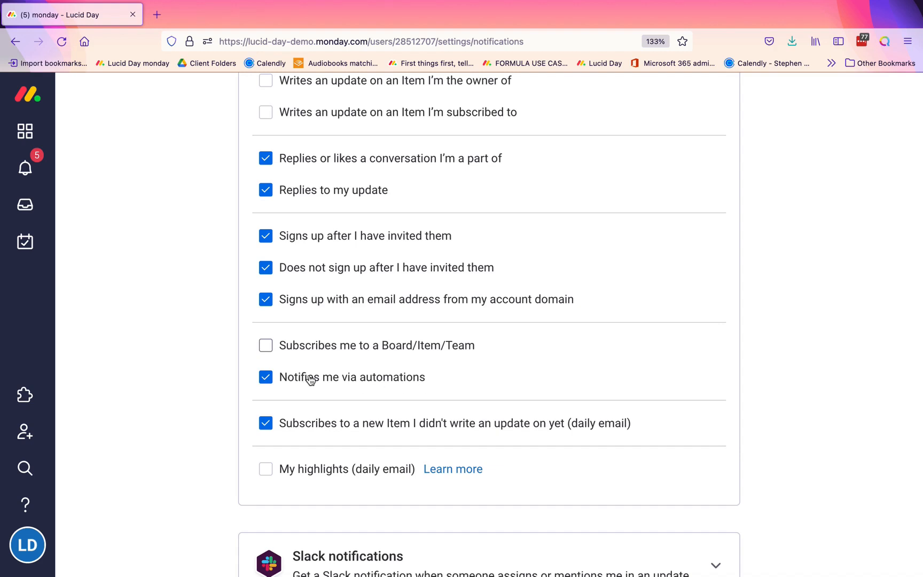
{"action": "mouse_move", "coordinate": [386, 386]}
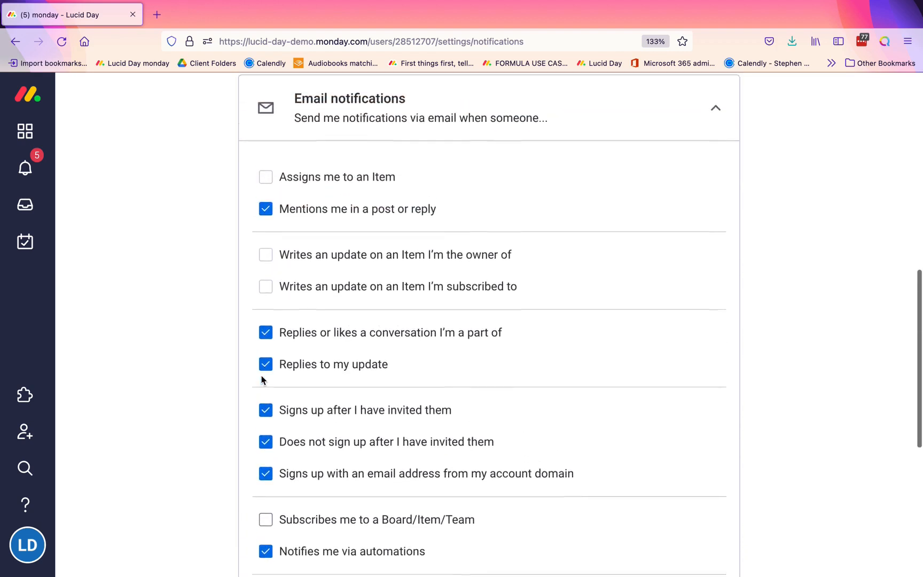
{"action": "scroll", "scroll_direction": "down", "scroll_amount": 3}
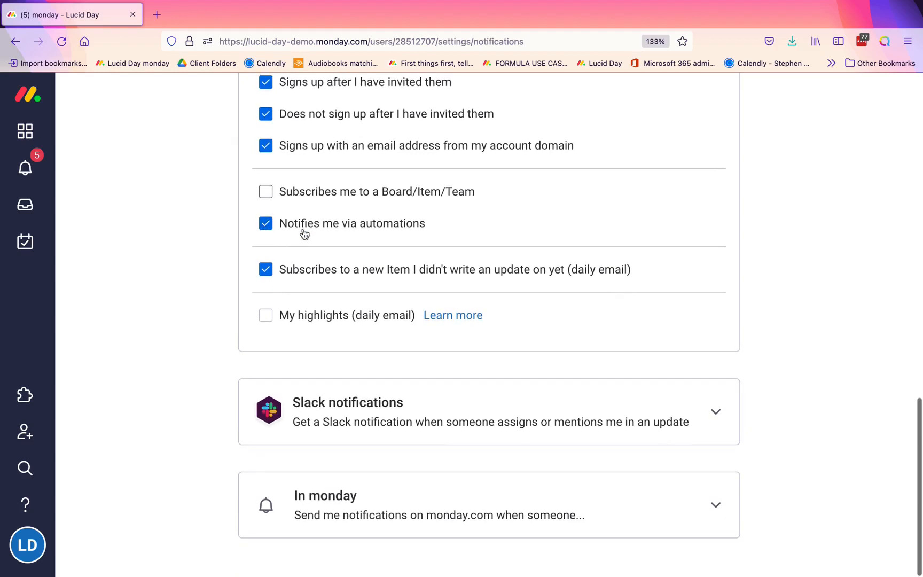
{"action": "left_click", "coordinate": [266, 224]}
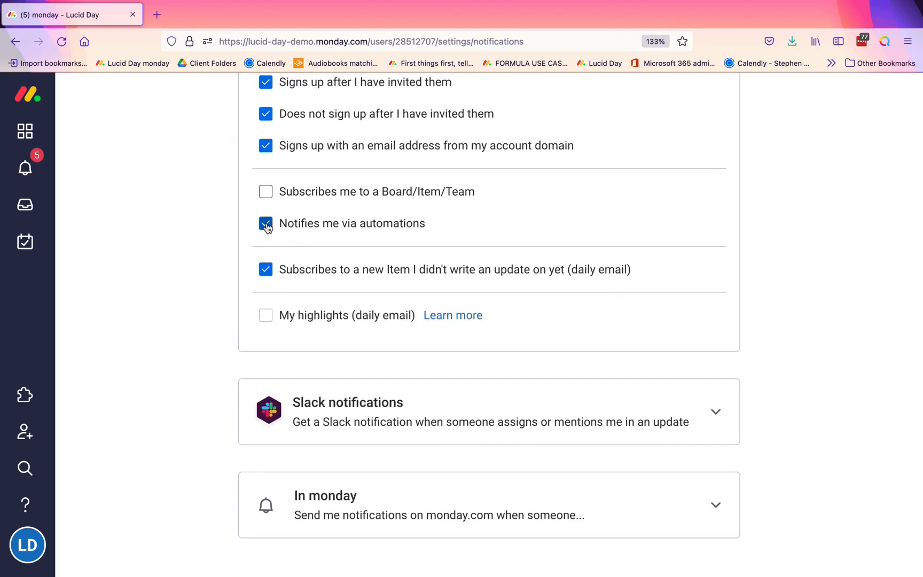
{"action": "left_click", "coordinate": [266, 223]}
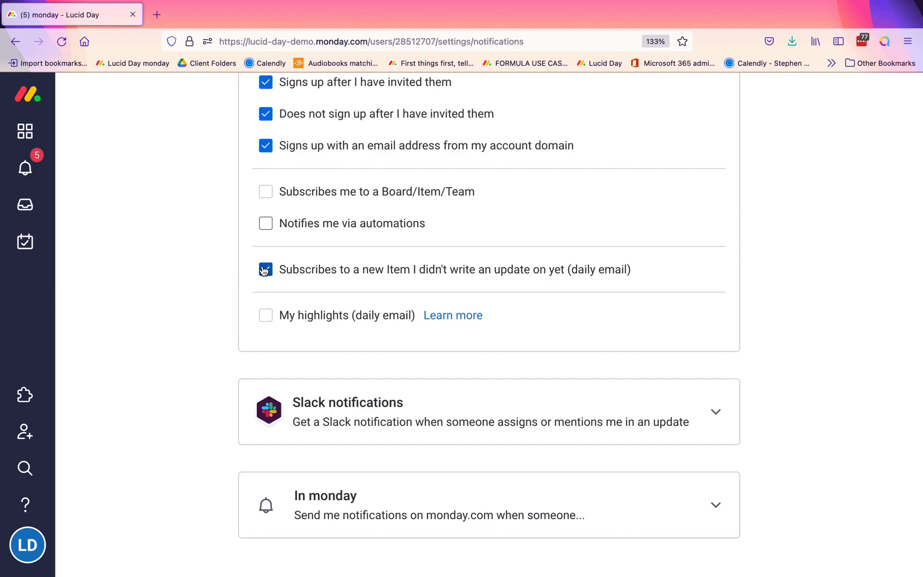
{"action": "left_click", "coordinate": [265, 270]}
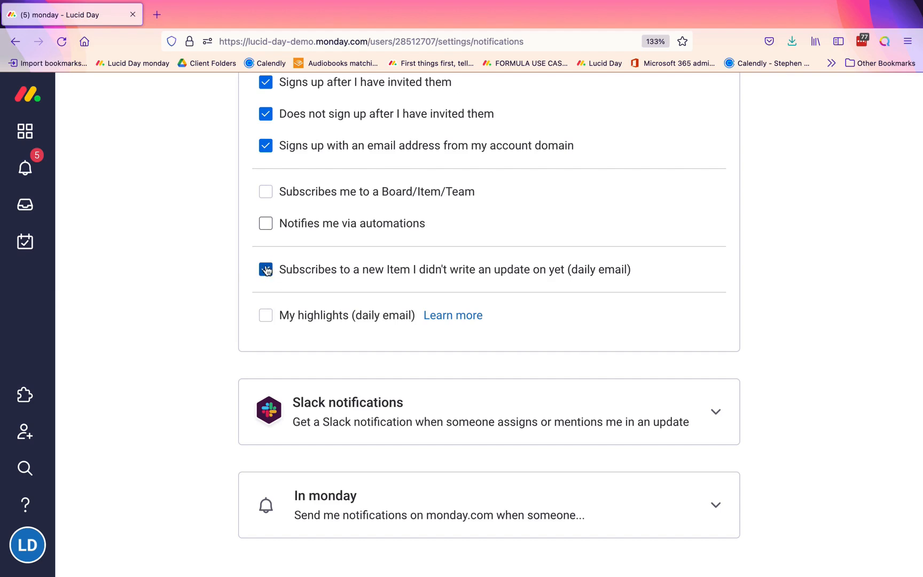
{"action": "left_click", "coordinate": [265, 269]}
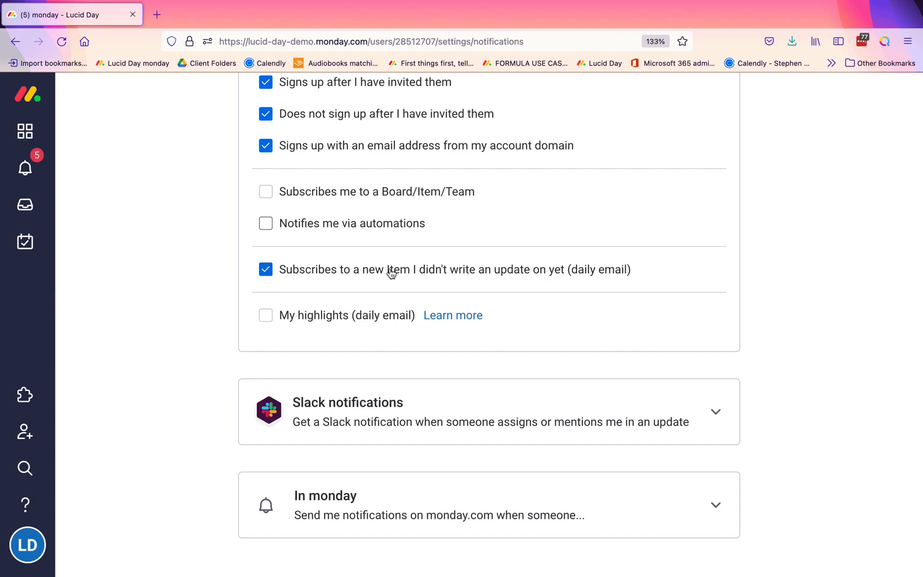
{"action": "mouse_move", "coordinate": [385, 277]}
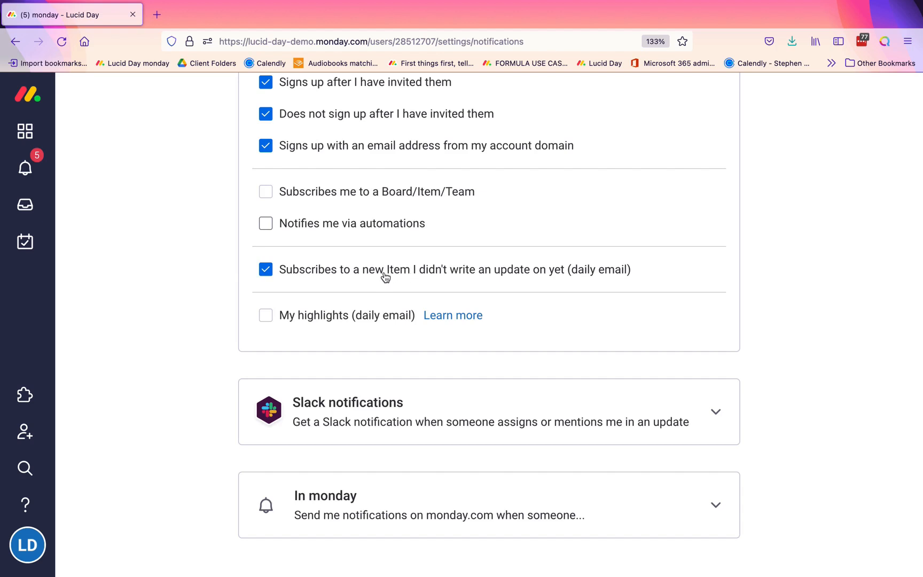
{"action": "mouse_move", "coordinate": [383, 277]}
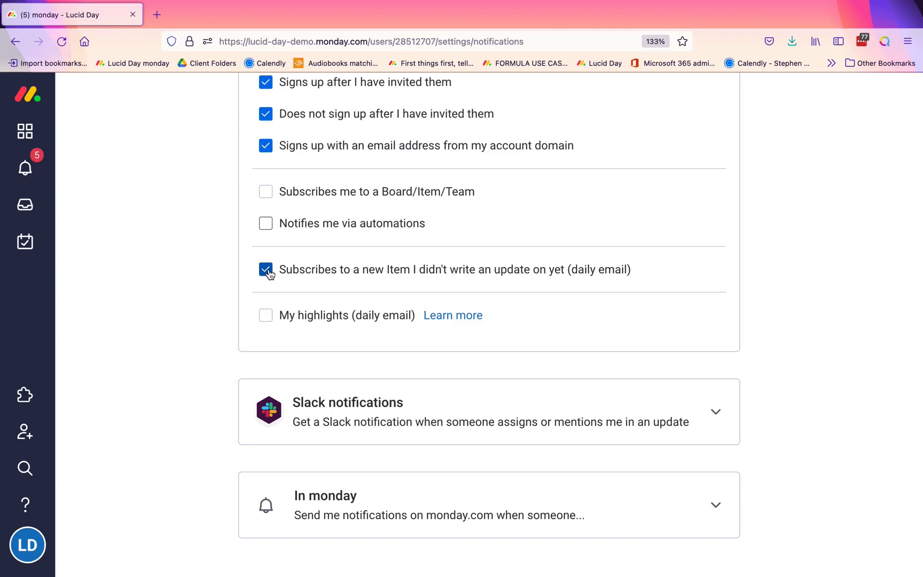
{"action": "left_click", "coordinate": [265, 269]}
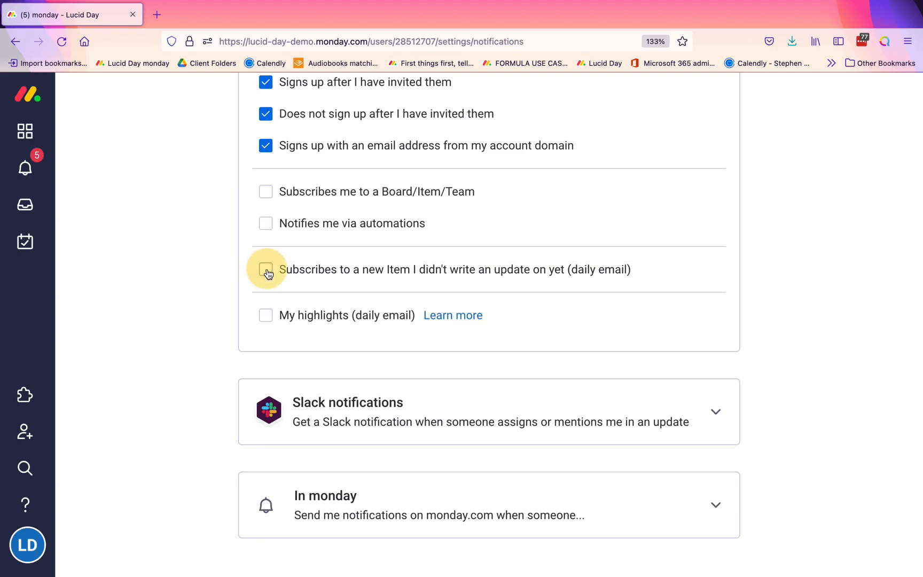
{"action": "mouse_move", "coordinate": [435, 326]}
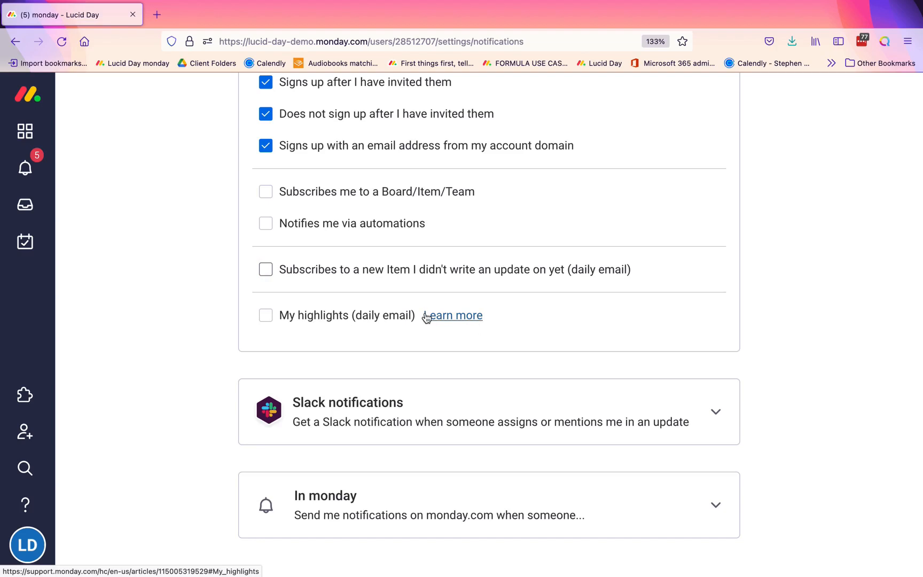
{"action": "mouse_move", "coordinate": [273, 330]}
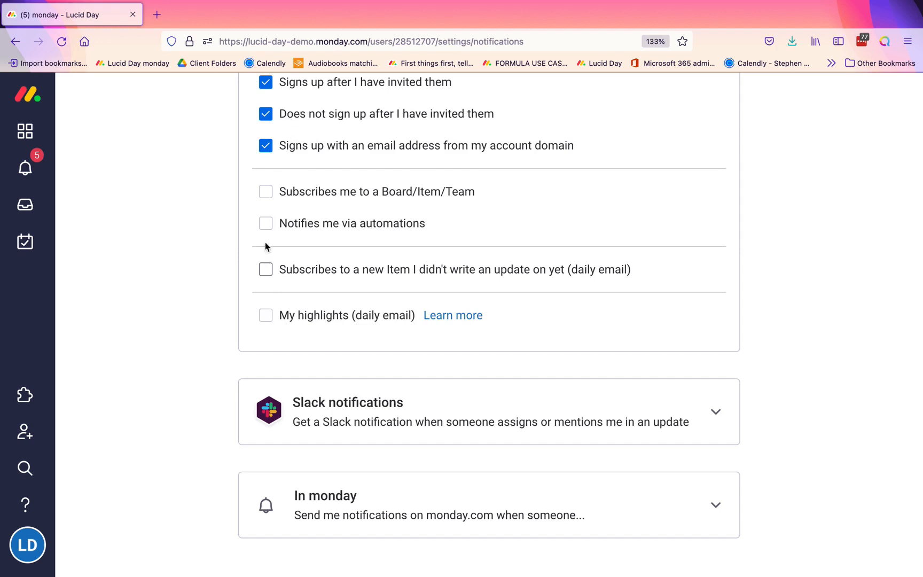
{"action": "mouse_move", "coordinate": [380, 314]}
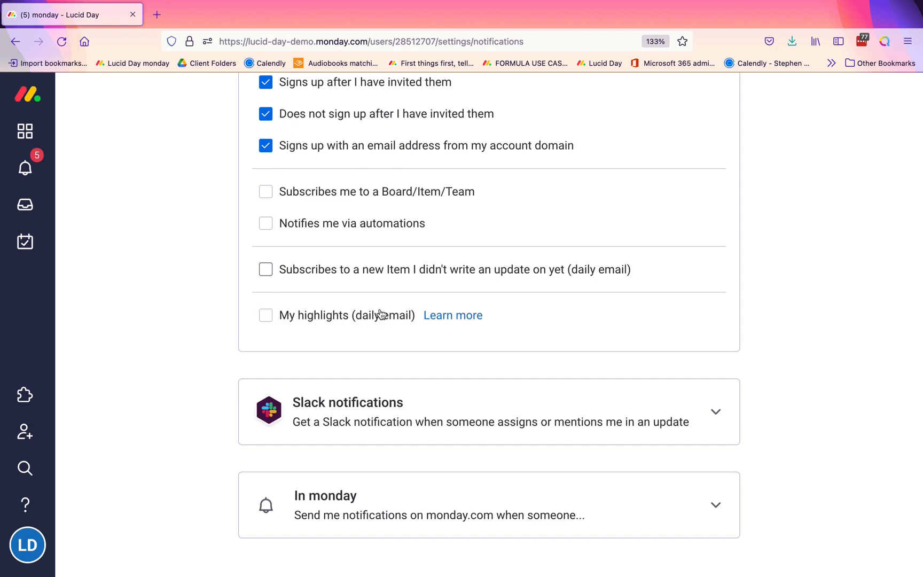
{"action": "mouse_move", "coordinate": [267, 317]}
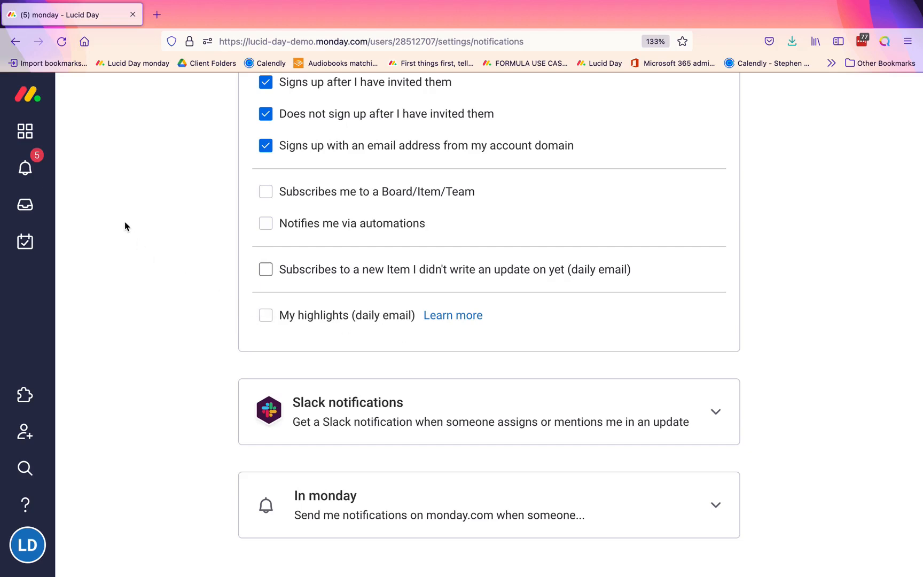
Mark every in-app notification in the bell's list as read
{"action": "scroll", "scroll_direction": "down", "scroll_amount": 3}
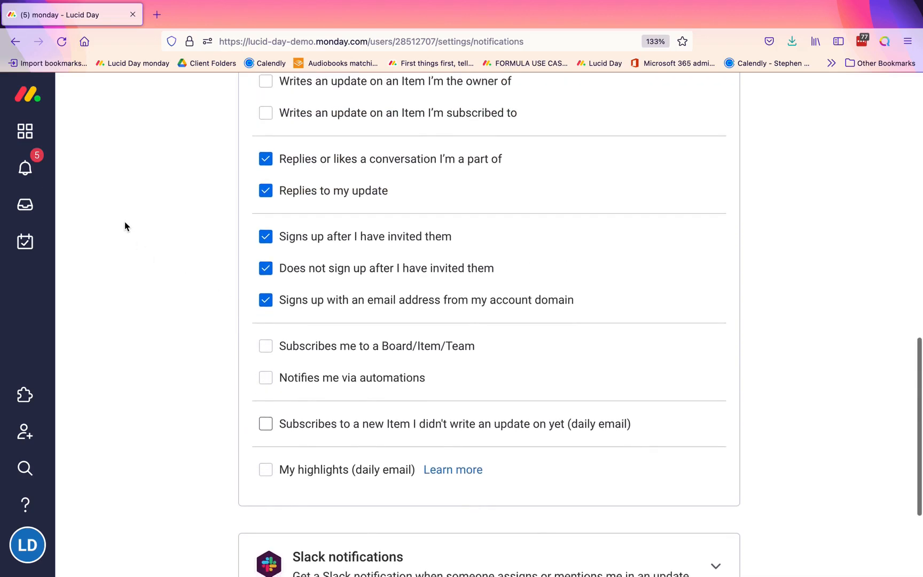
{"action": "scroll", "scroll_direction": "down", "scroll_amount": 3}
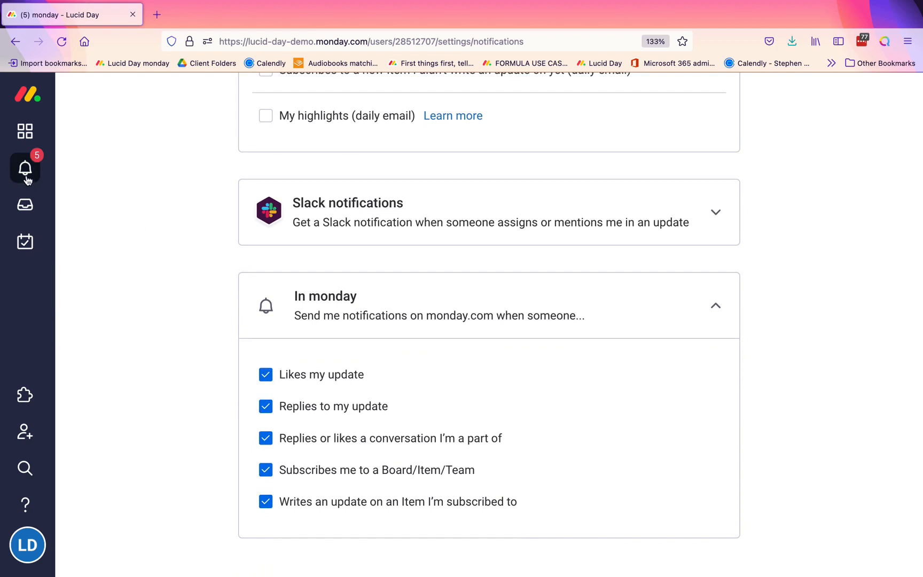
{"action": "left_click", "coordinate": [25, 168]}
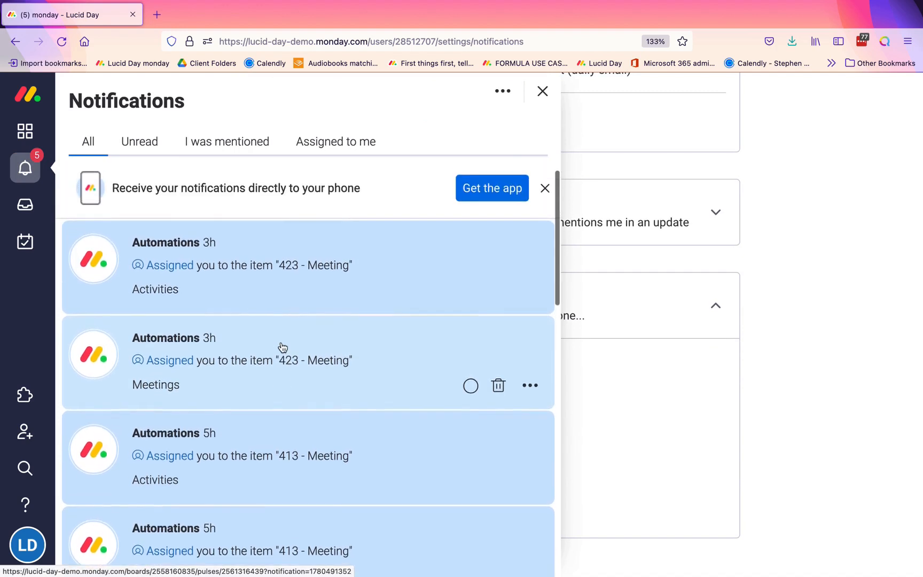
{"action": "left_click", "coordinate": [502, 91]}
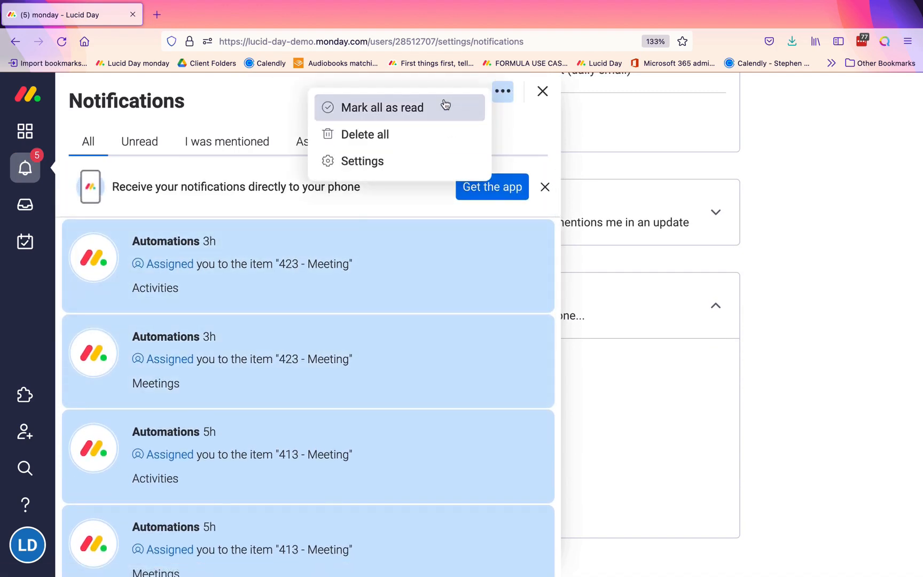
{"action": "left_click", "coordinate": [382, 107]}
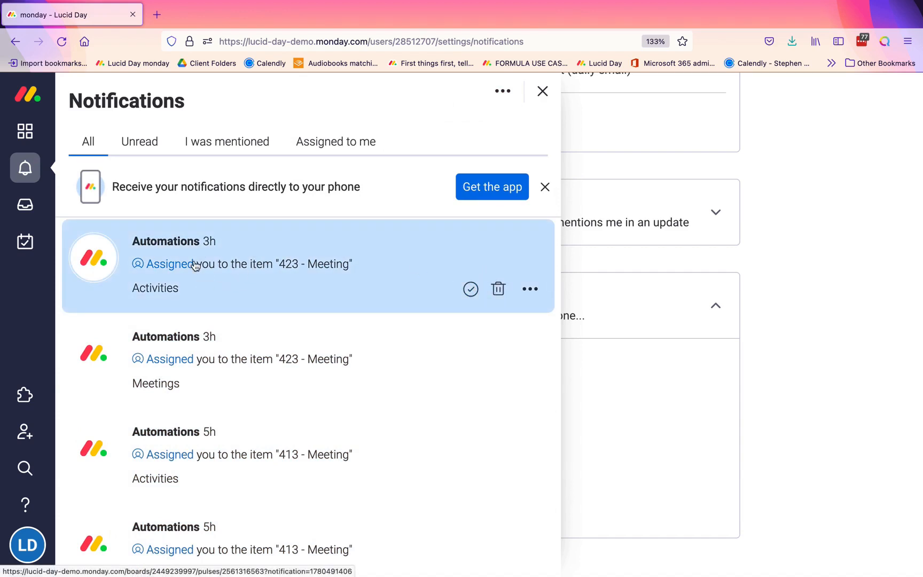
{"action": "mouse_move", "coordinate": [25, 206]}
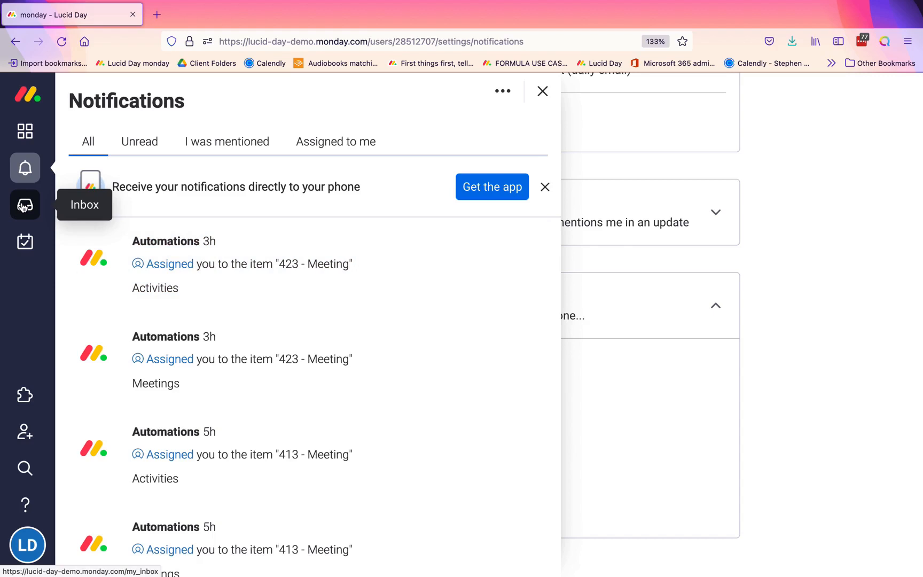
Open the Inbox to see Roy Mann's welcome update and the View Options panel
{"action": "left_click", "coordinate": [24, 205]}
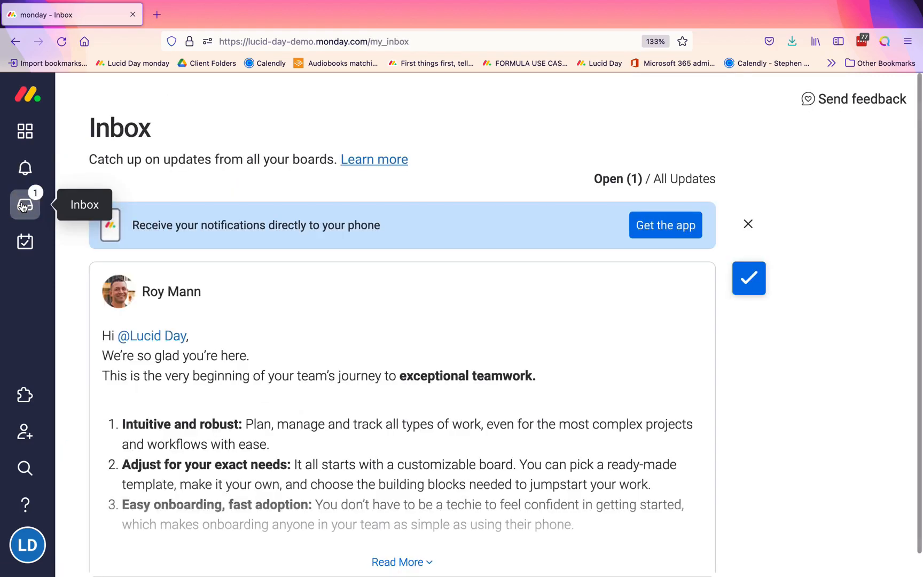
{"action": "mouse_move", "coordinate": [5, 200]}
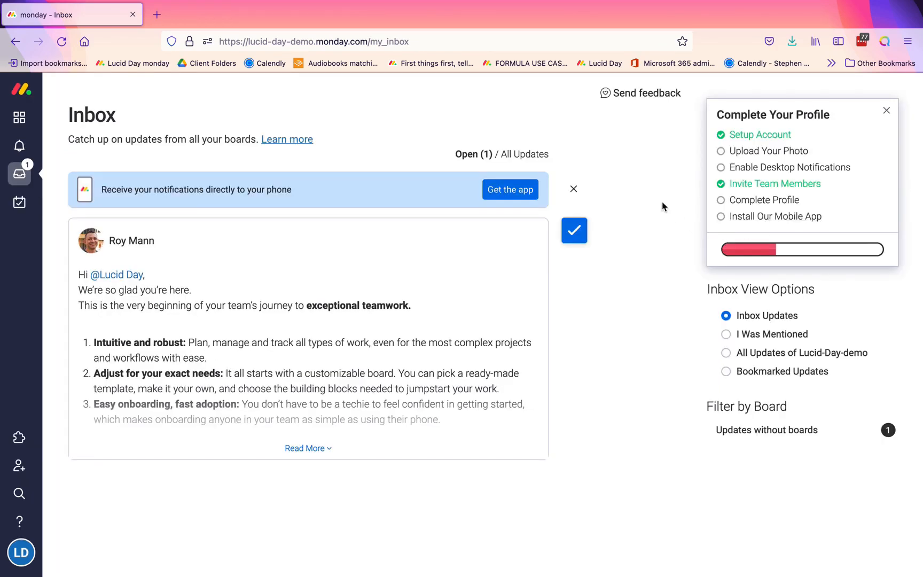
{"action": "mouse_move", "coordinate": [731, 291]}
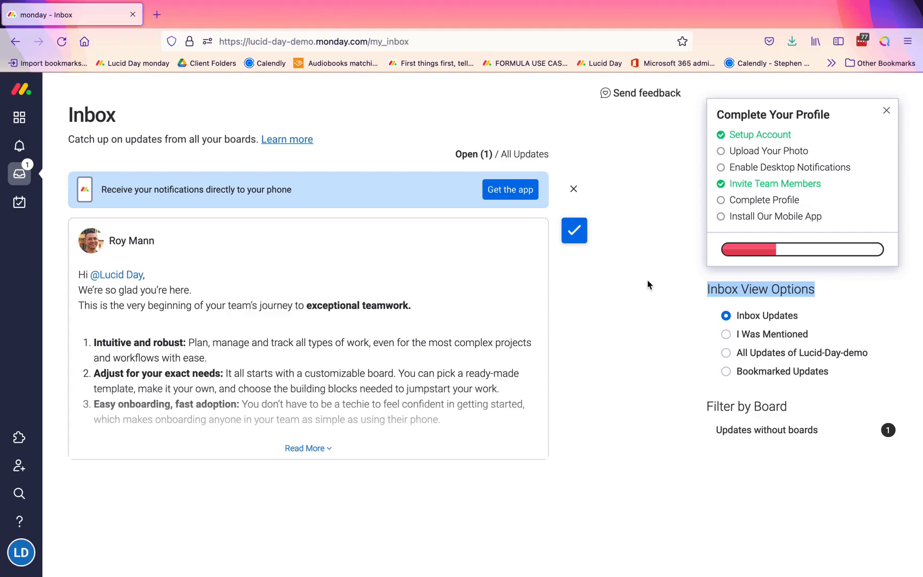
{"action": "mouse_move", "coordinate": [668, 296]}
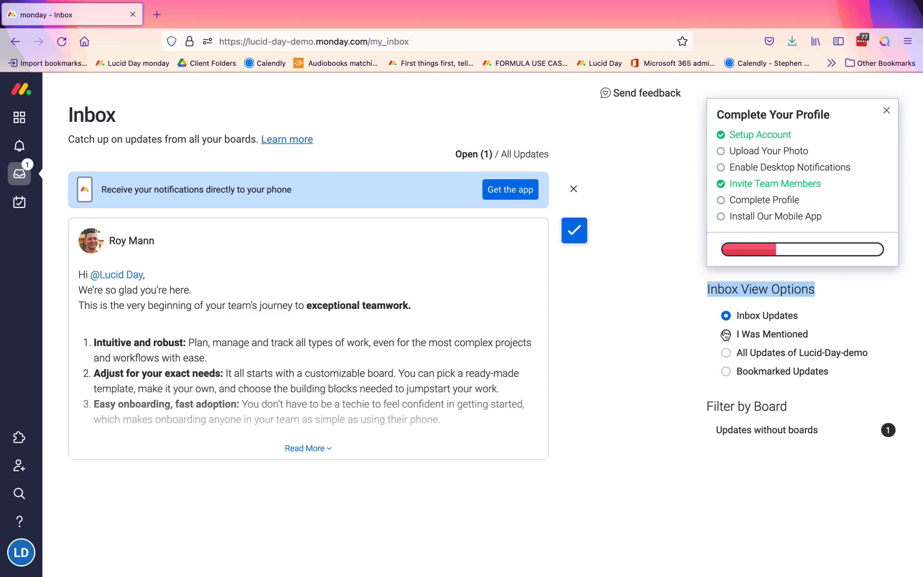
{"action": "mouse_move", "coordinate": [798, 327]}
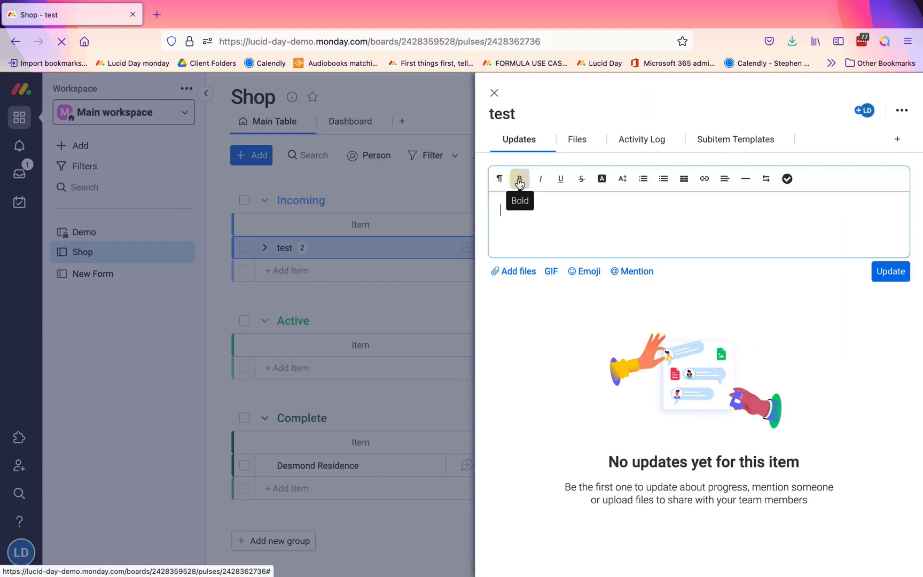
Post 'This is an update' on the test item and return to the Inbox
{"action": "type", "text": "This is an up"}
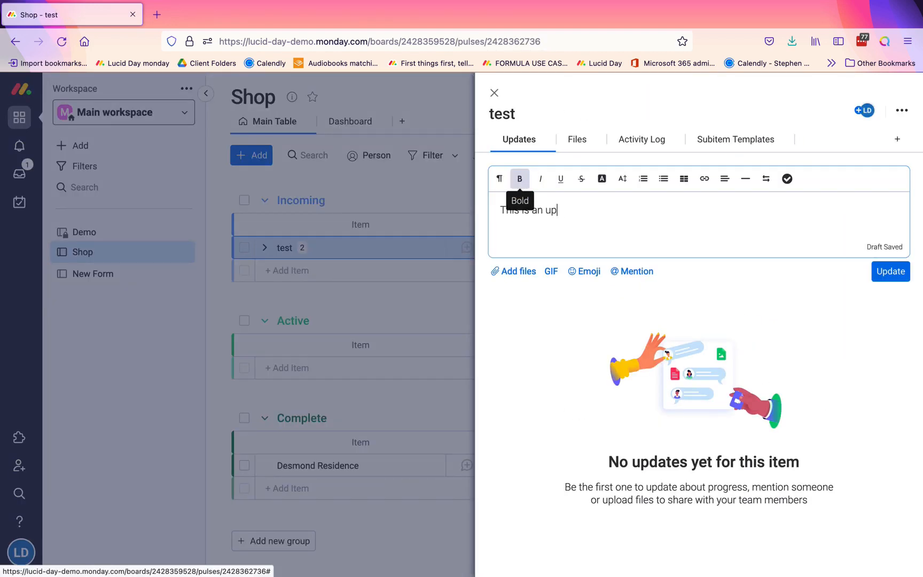
{"action": "left_click", "coordinate": [890, 271]}
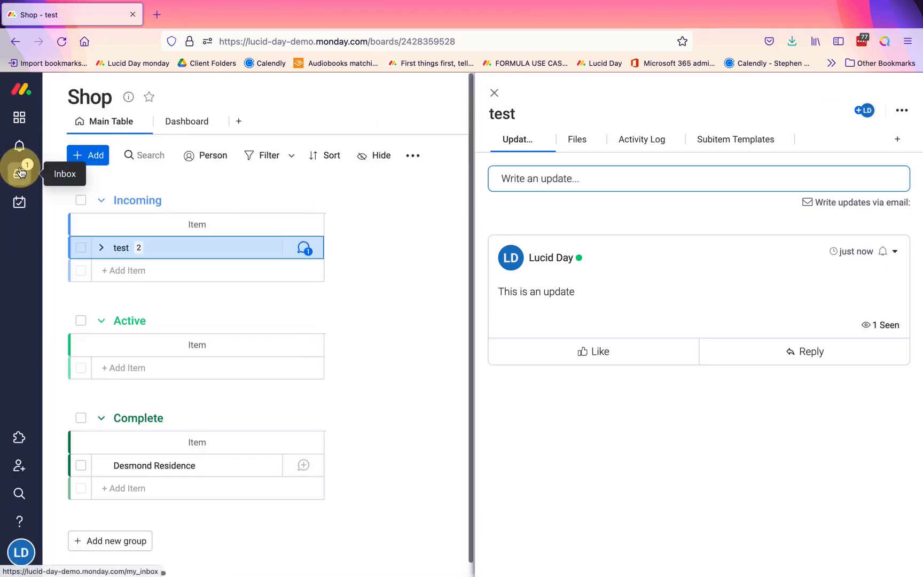
{"action": "left_click", "coordinate": [19, 174]}
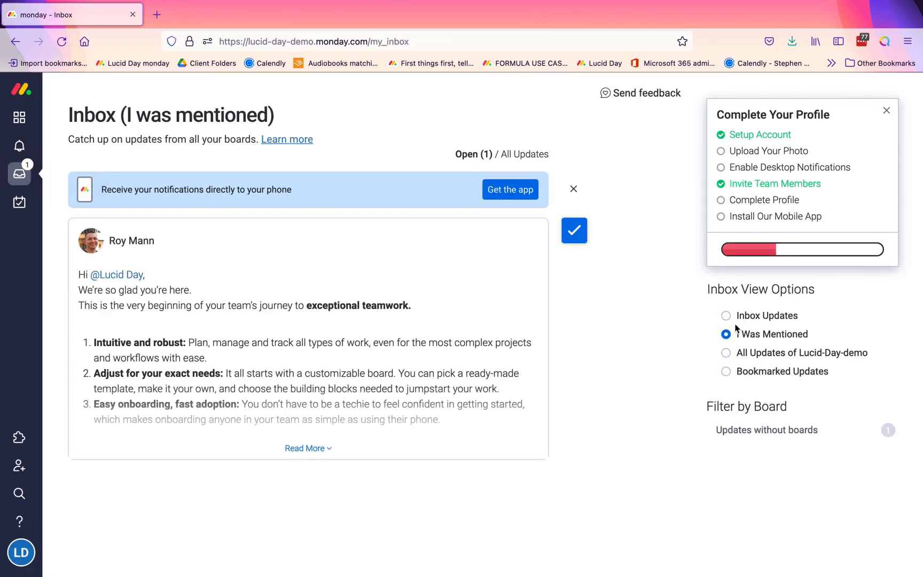
Cycle the Inbox filters through Updates, without boards and mentions, ending on All Updates of Lucid-Day-demo
{"action": "left_click", "coordinate": [726, 315]}
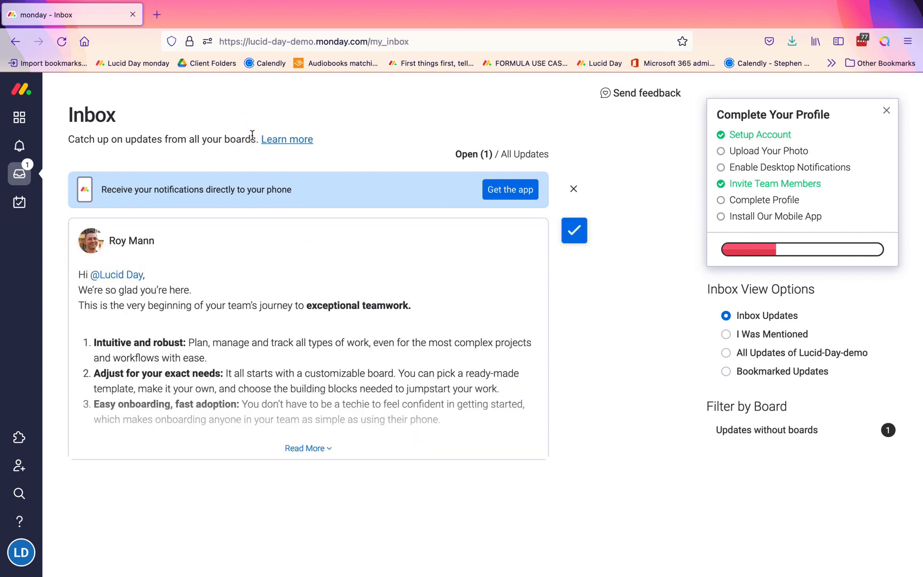
{"action": "mouse_move", "coordinate": [244, 416]}
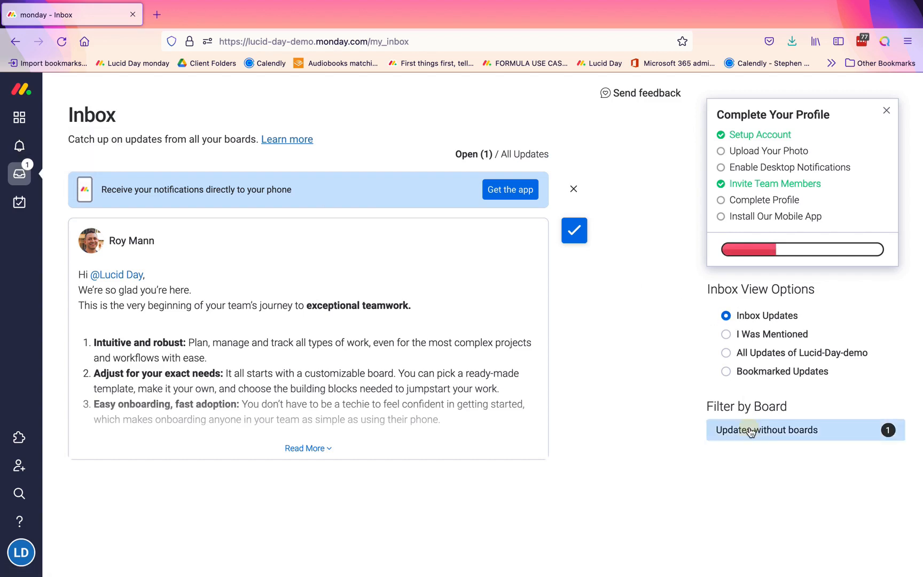
{"action": "left_click", "coordinate": [766, 430]}
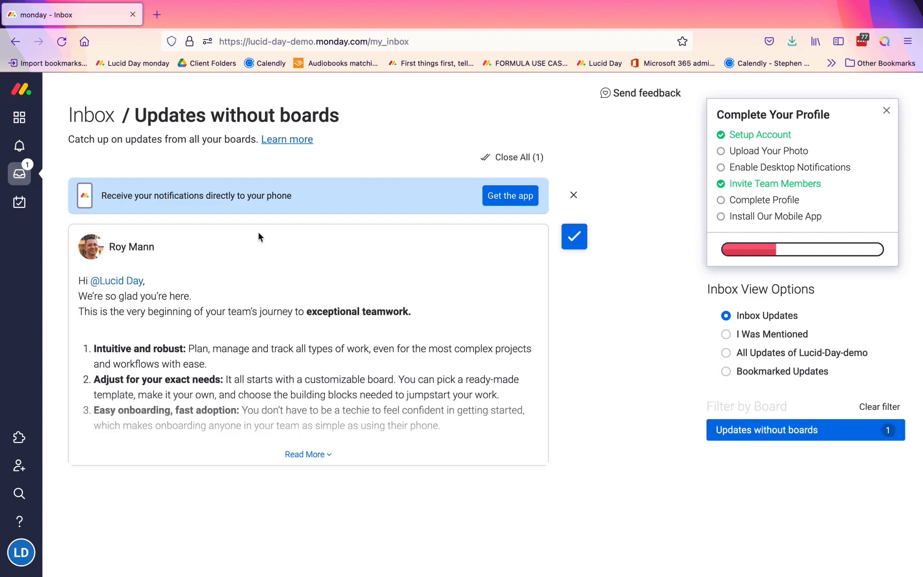
{"action": "mouse_move", "coordinate": [757, 434]}
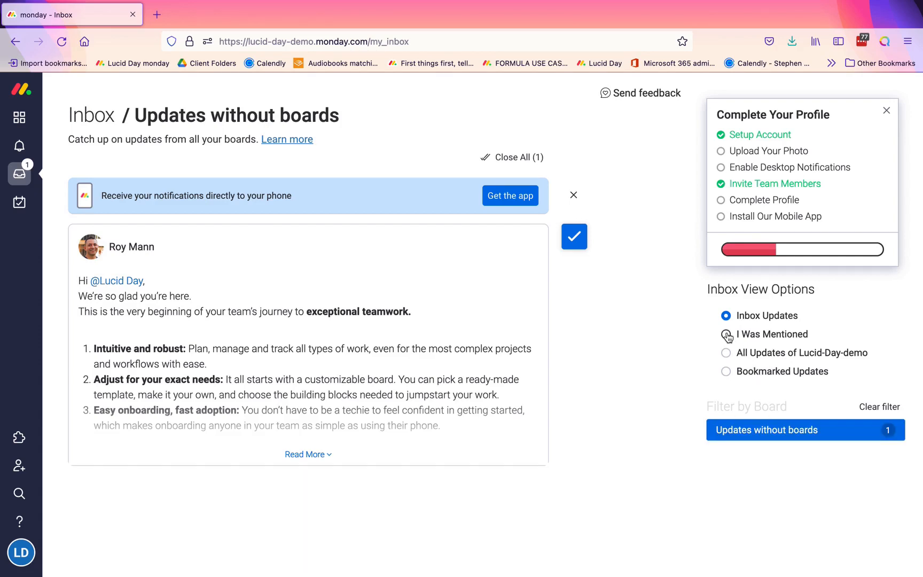
{"action": "left_click", "coordinate": [726, 334]}
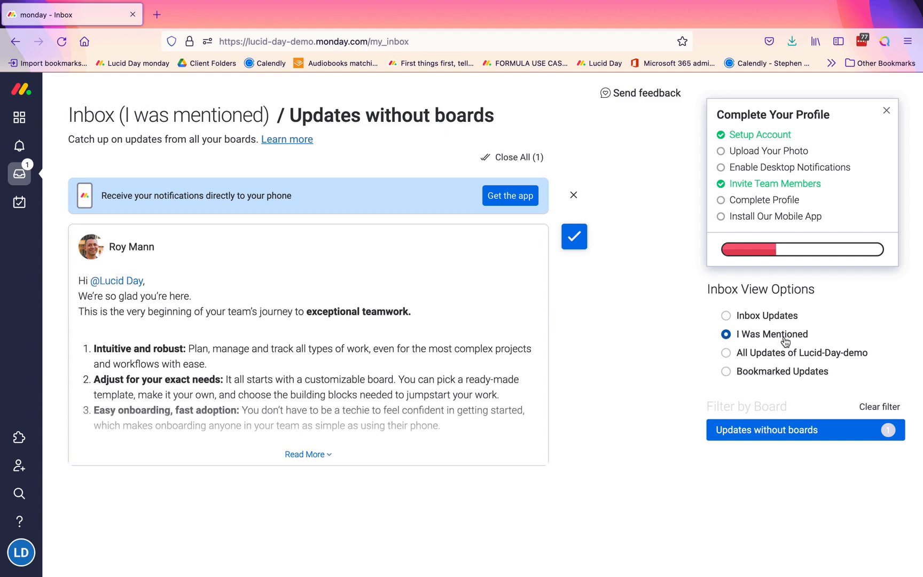
{"action": "mouse_move", "coordinate": [726, 356]}
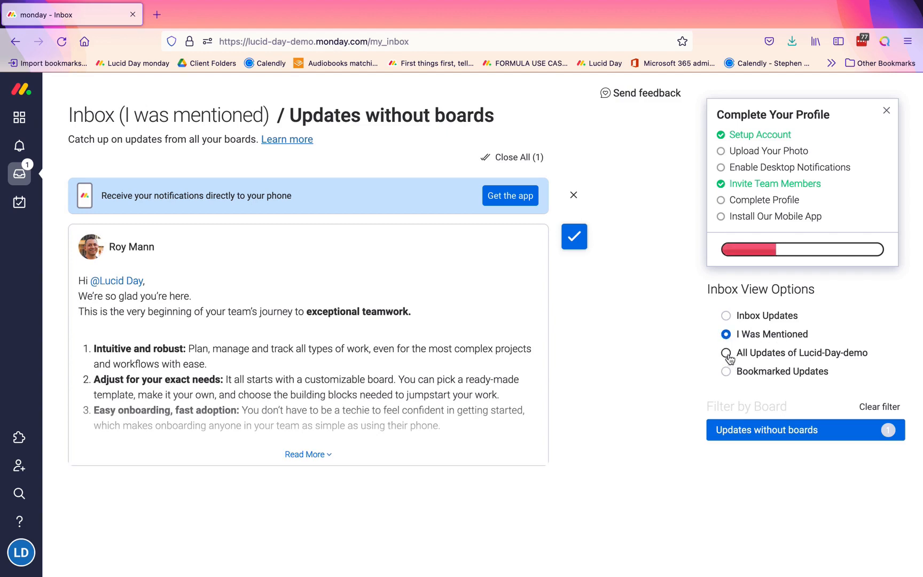
{"action": "left_click", "coordinate": [726, 353]}
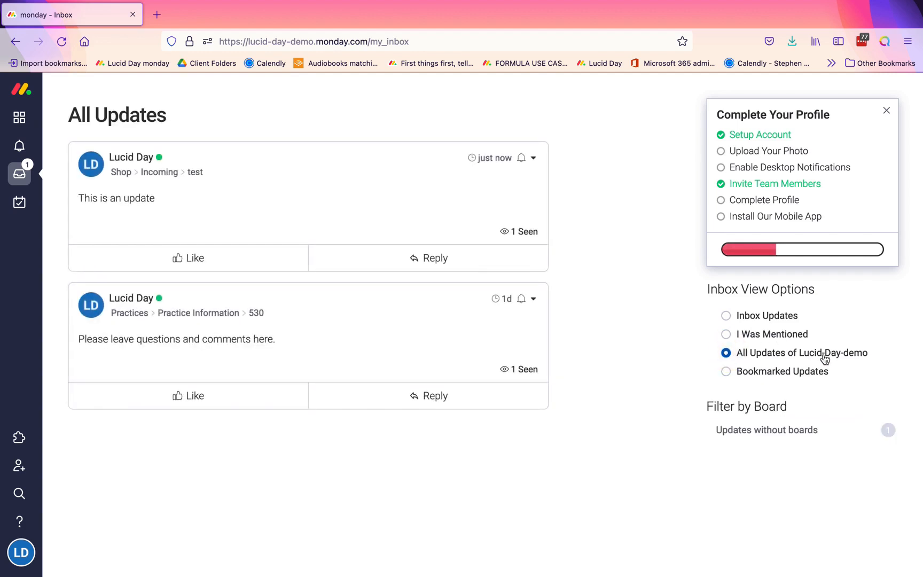
{"action": "mouse_move", "coordinate": [131, 157]}
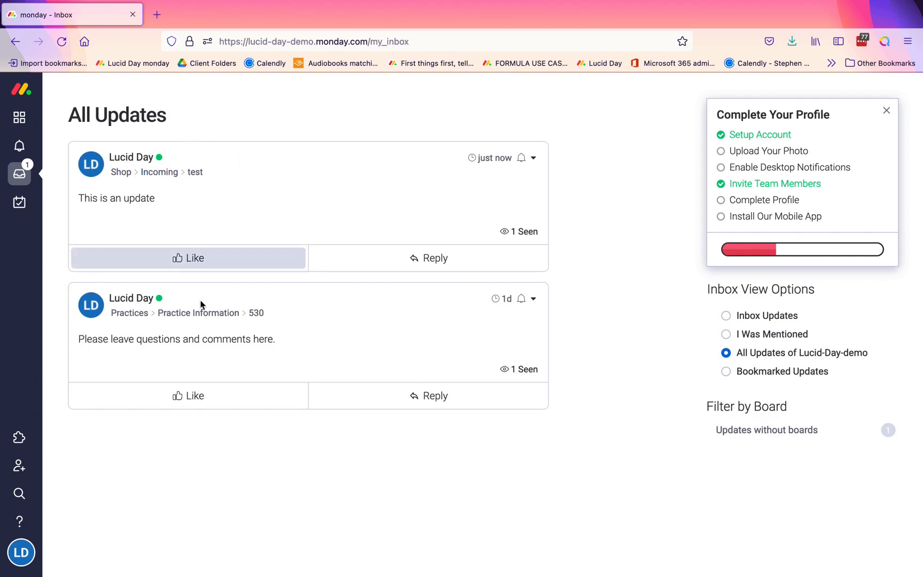
{"action": "mouse_move", "coordinate": [728, 376]}
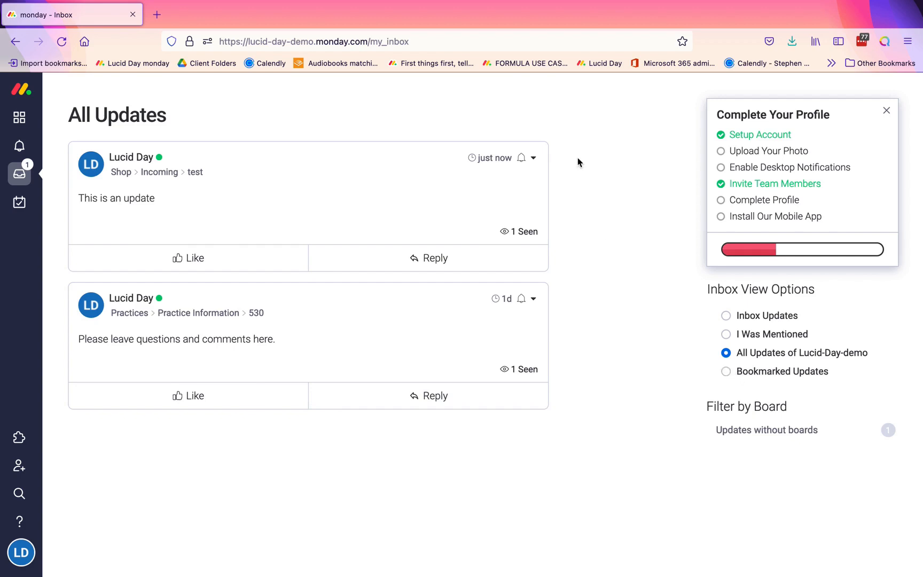
Switch the Inbox to I Was Mentioned, showing Roy Mann's welcome message, then open the avatar menu
{"action": "left_click", "coordinate": [533, 157]}
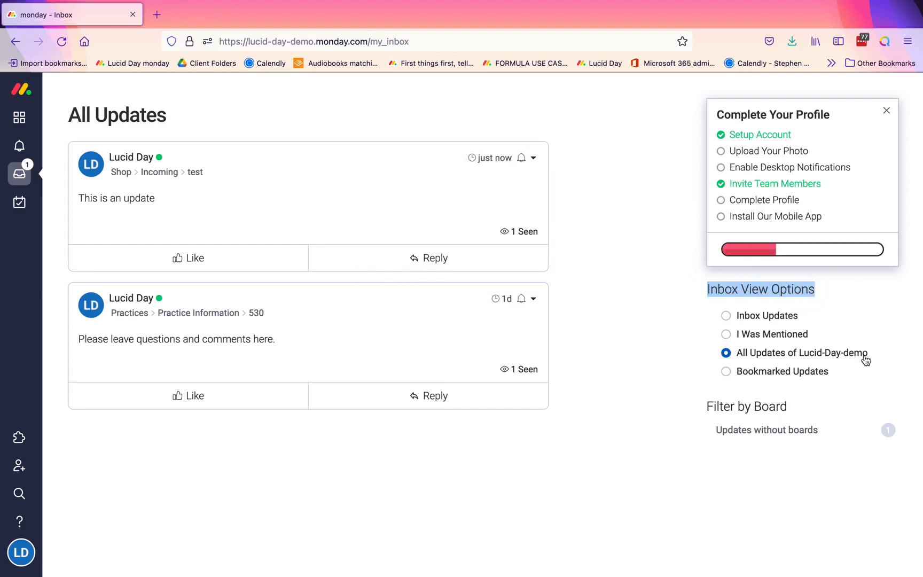
{"action": "mouse_move", "coordinate": [760, 356]}
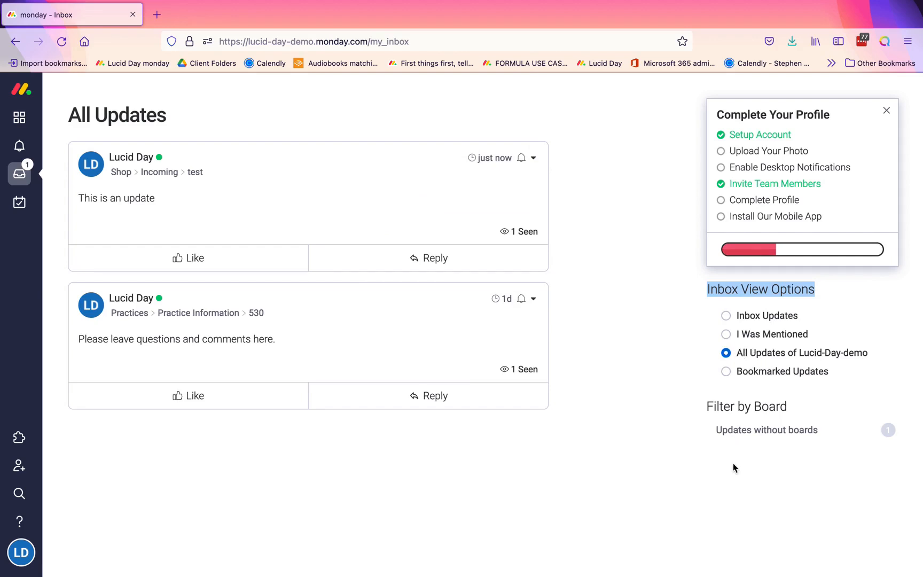
{"action": "mouse_move", "coordinate": [782, 431]}
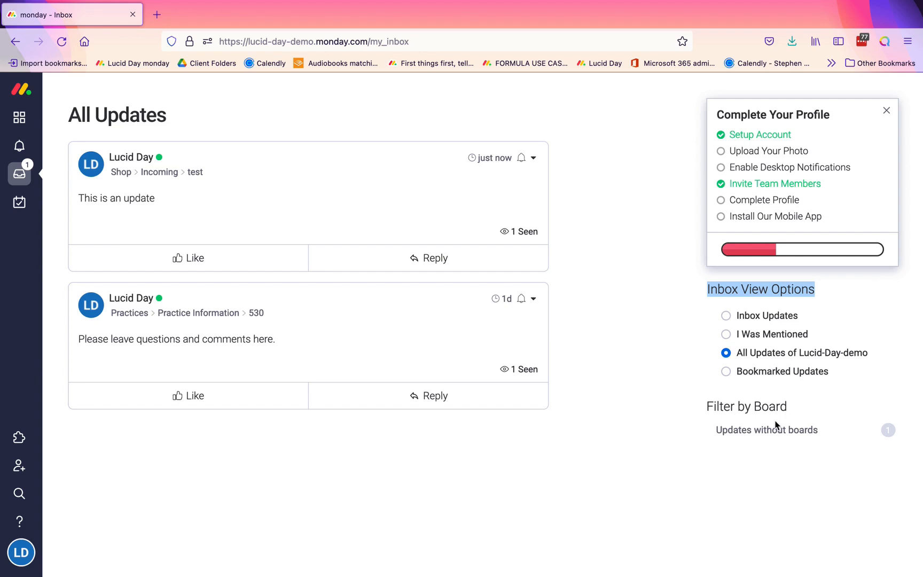
{"action": "mouse_move", "coordinate": [742, 380]}
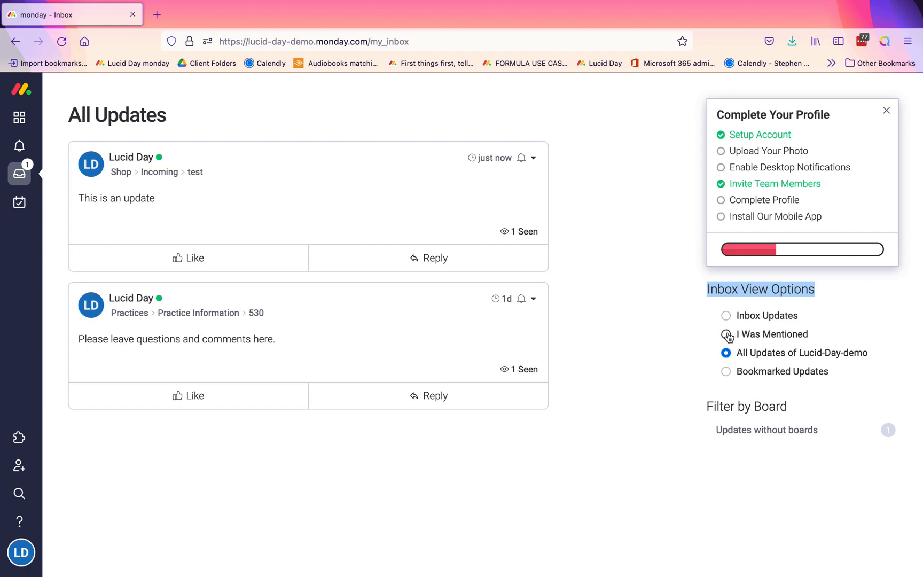
{"action": "left_click", "coordinate": [726, 334]}
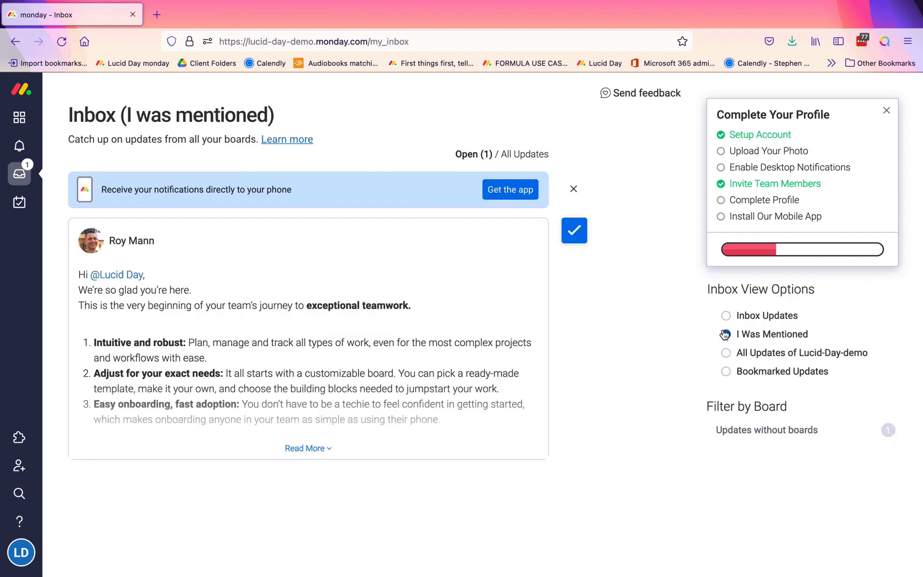
{"action": "left_click", "coordinate": [726, 333]}
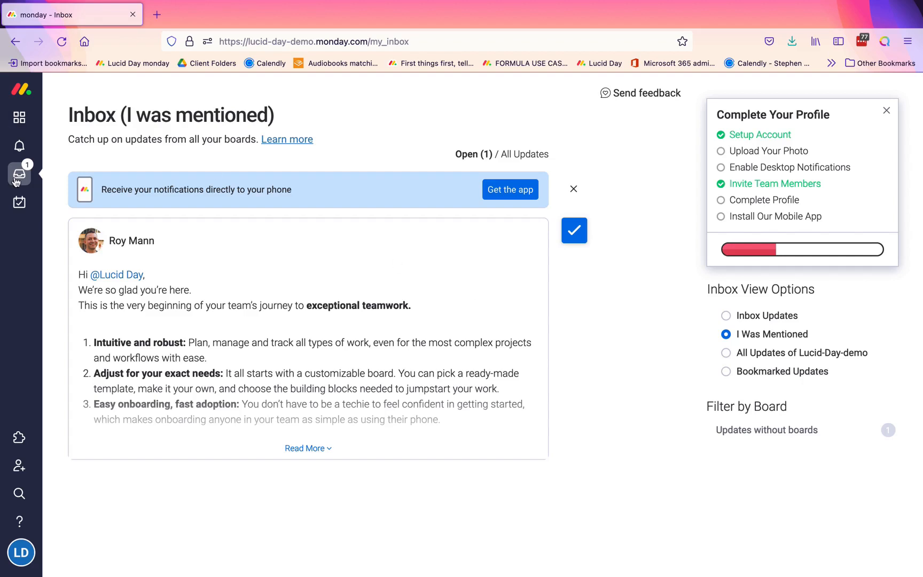
{"action": "mouse_move", "coordinate": [167, 116]}
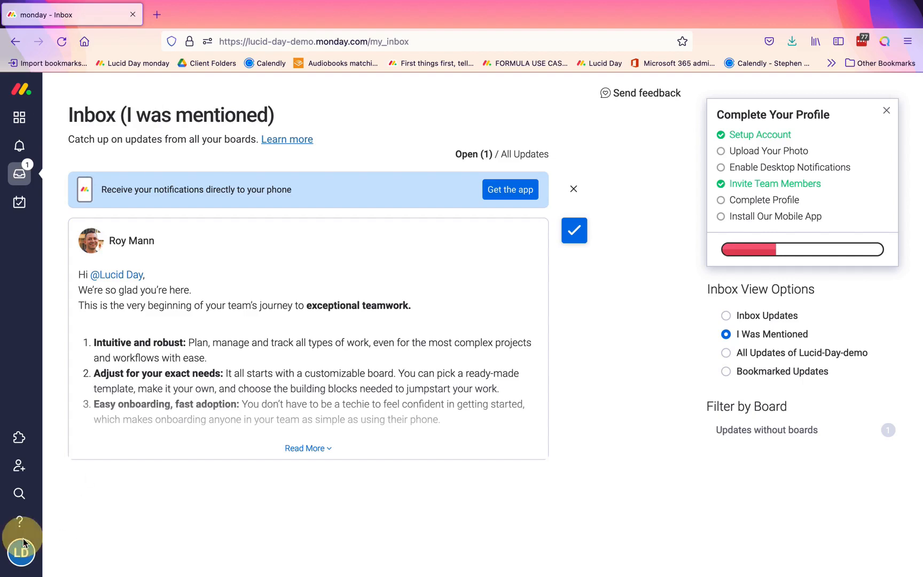
{"action": "left_click", "coordinate": [22, 551]}
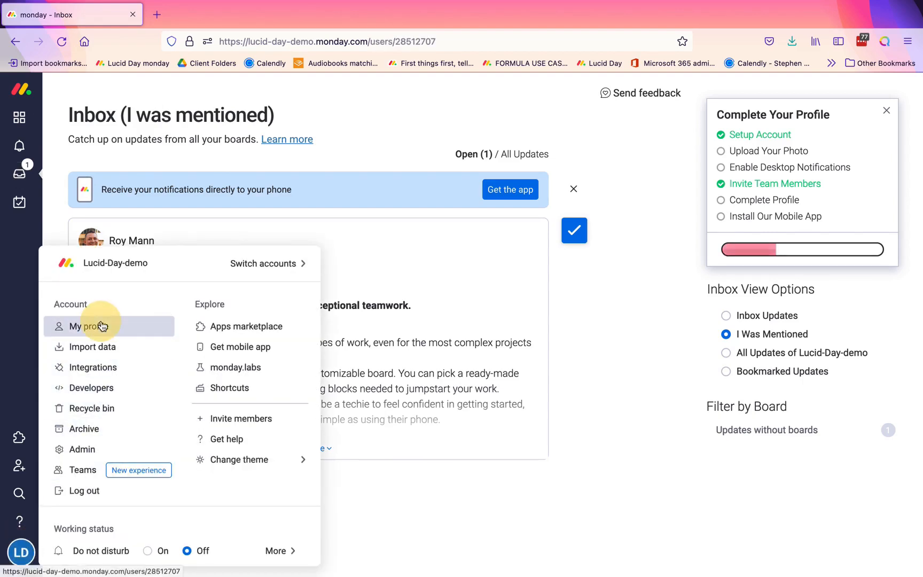